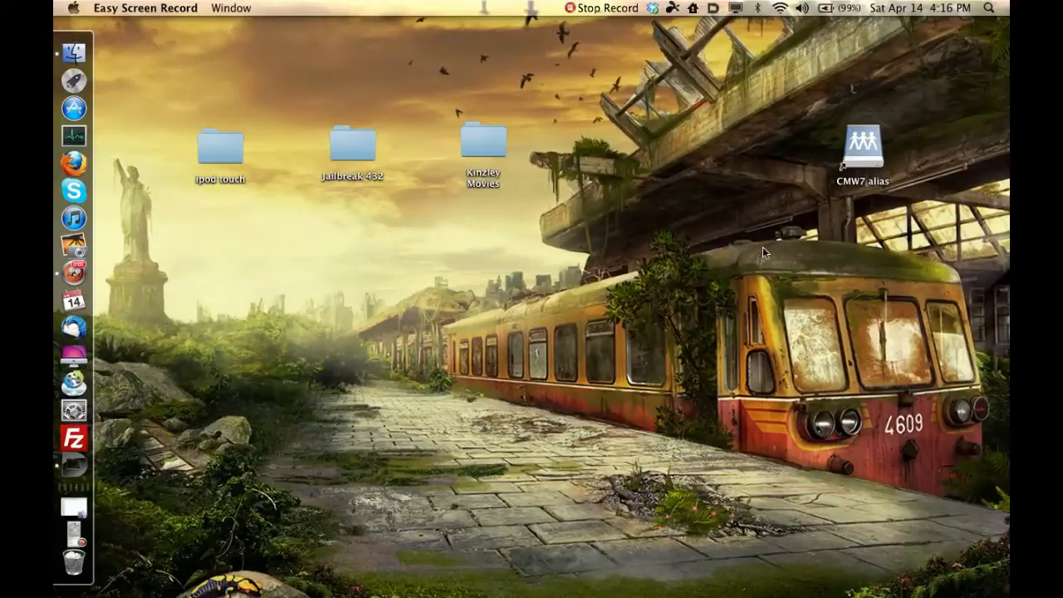
mouse_move(885, 185)
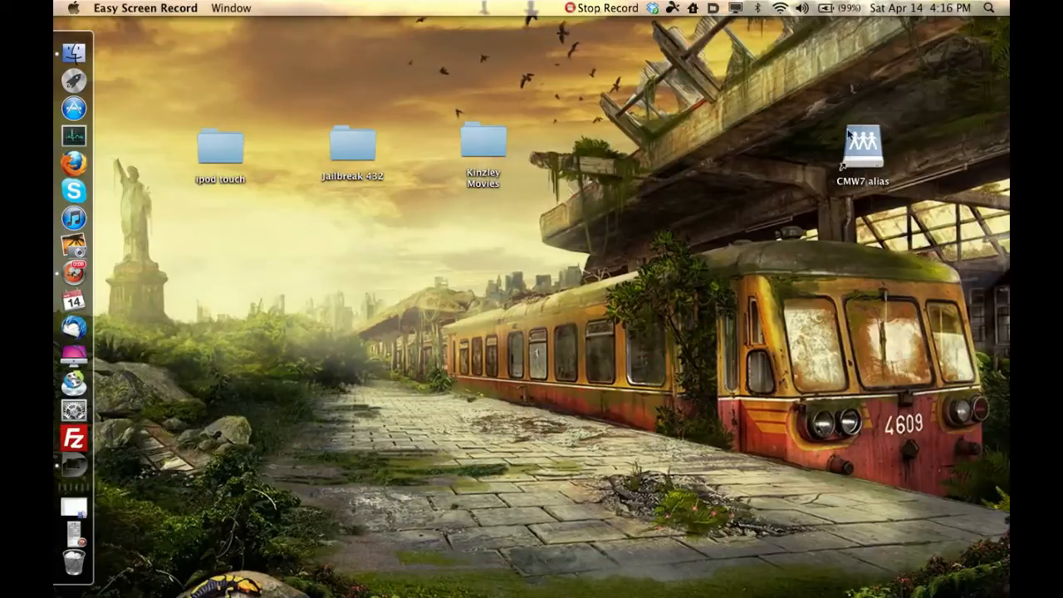
Open the CMW7 drive alias and select its iTunes folder
left_click(862, 149)
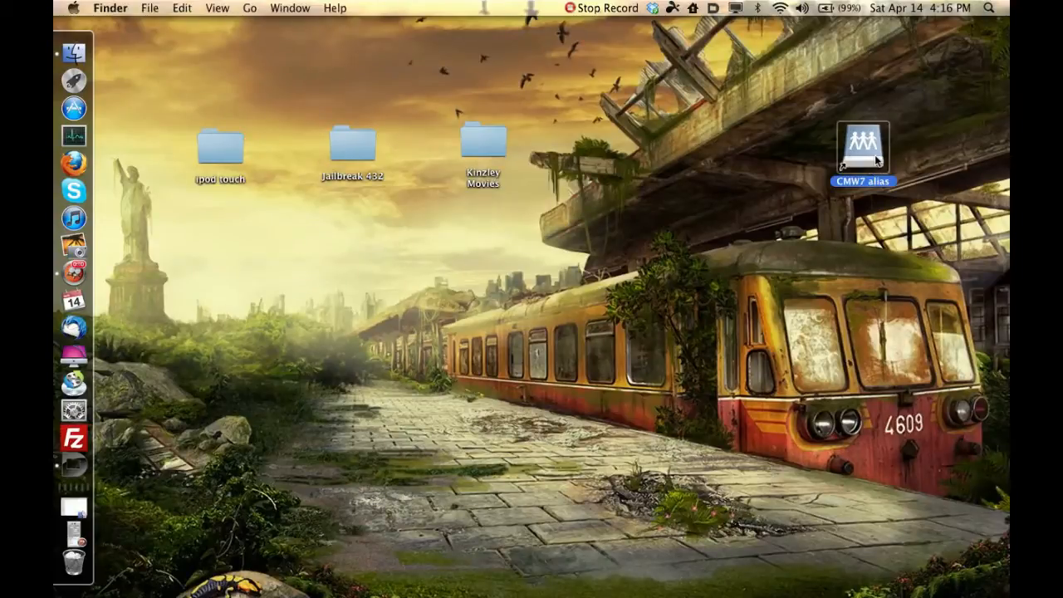
double_click(861, 146)
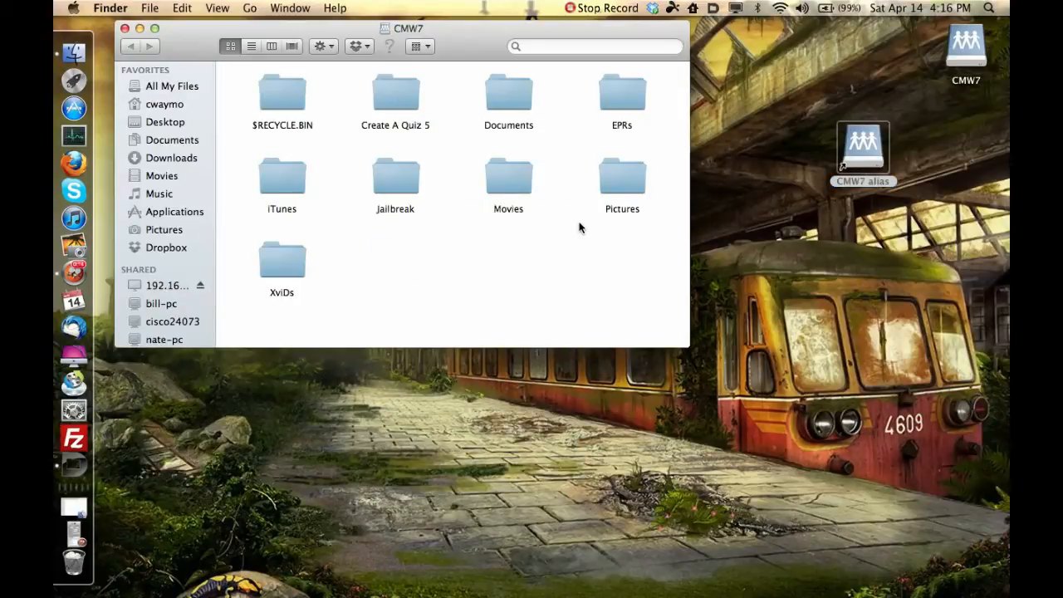
mouse_move(459, 263)
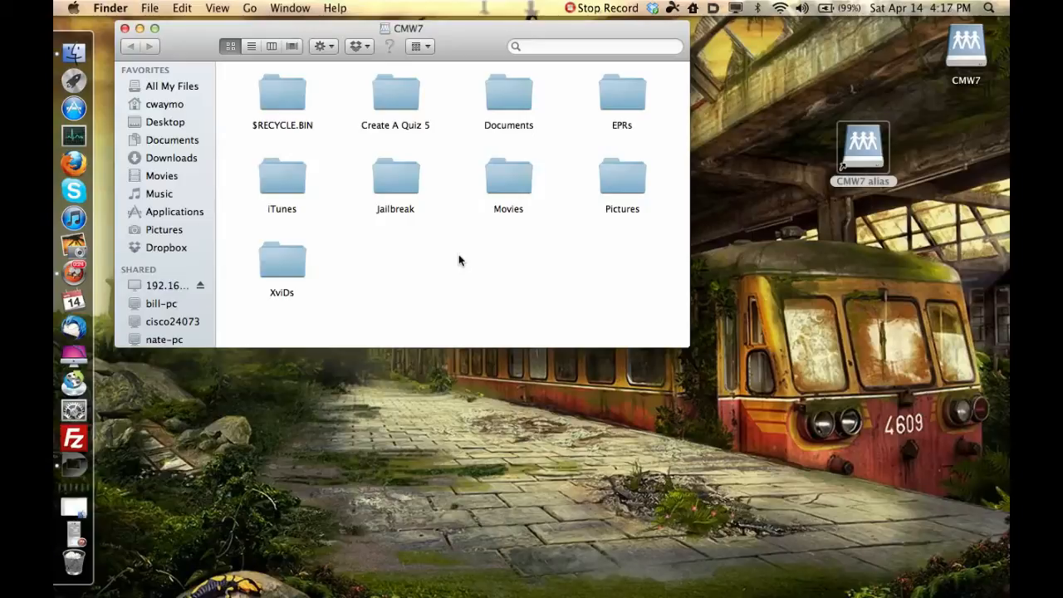
mouse_move(496, 311)
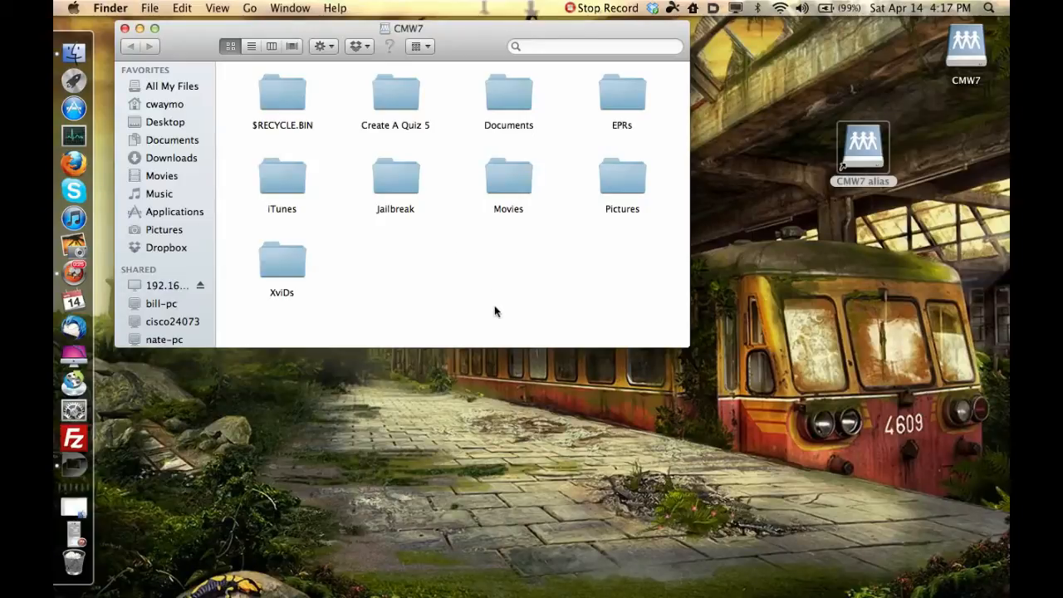
mouse_move(510, 283)
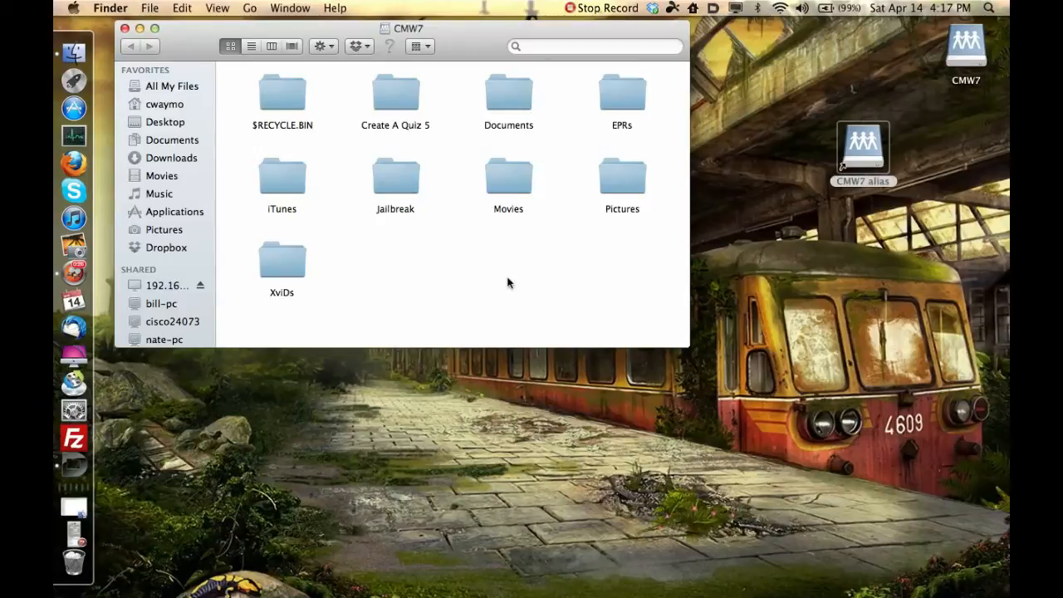
mouse_move(308, 190)
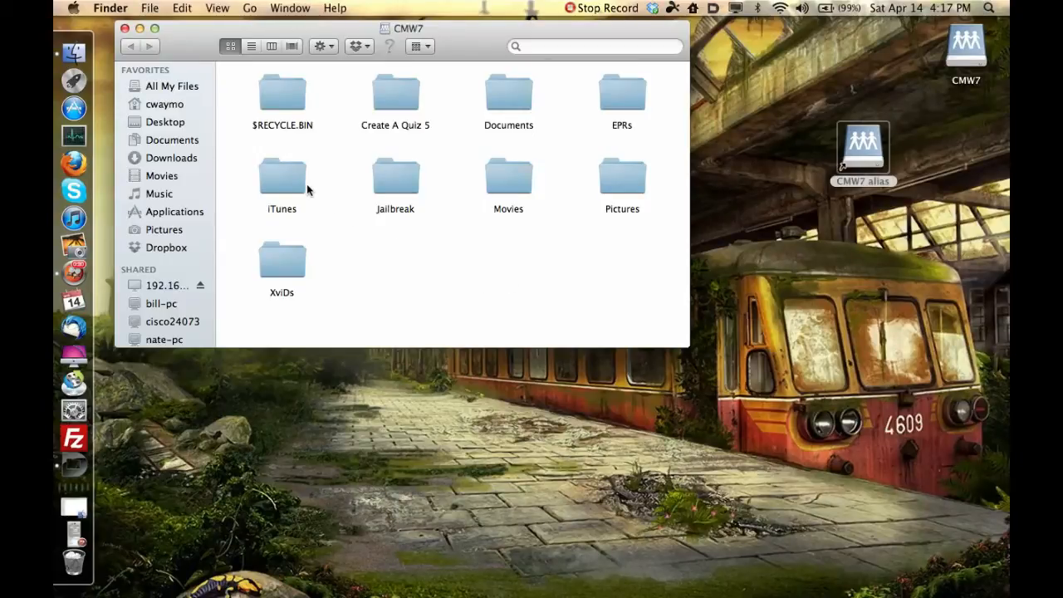
left_click(282, 176)
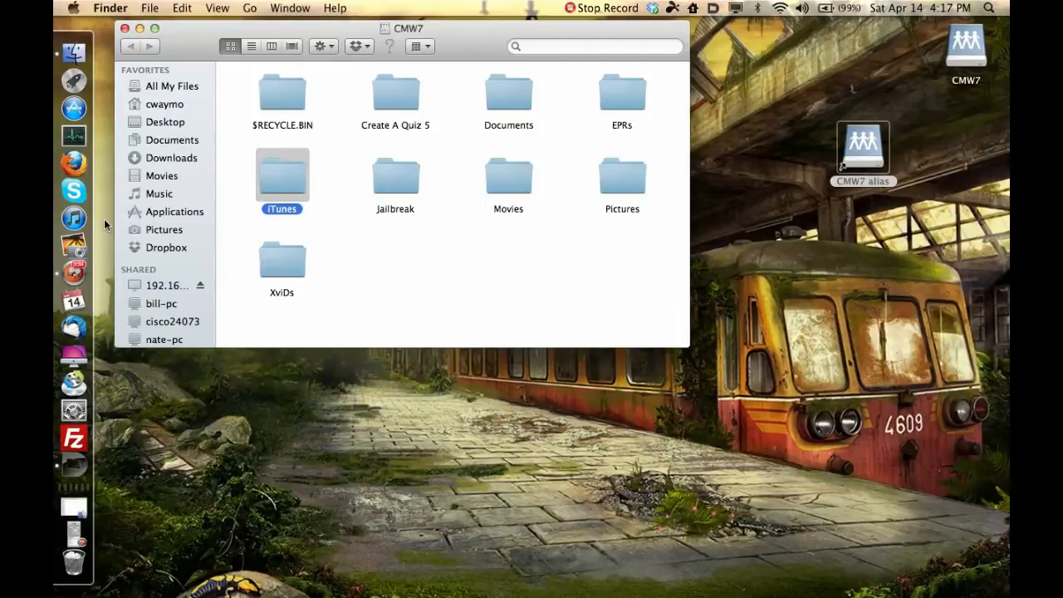
mouse_move(283, 181)
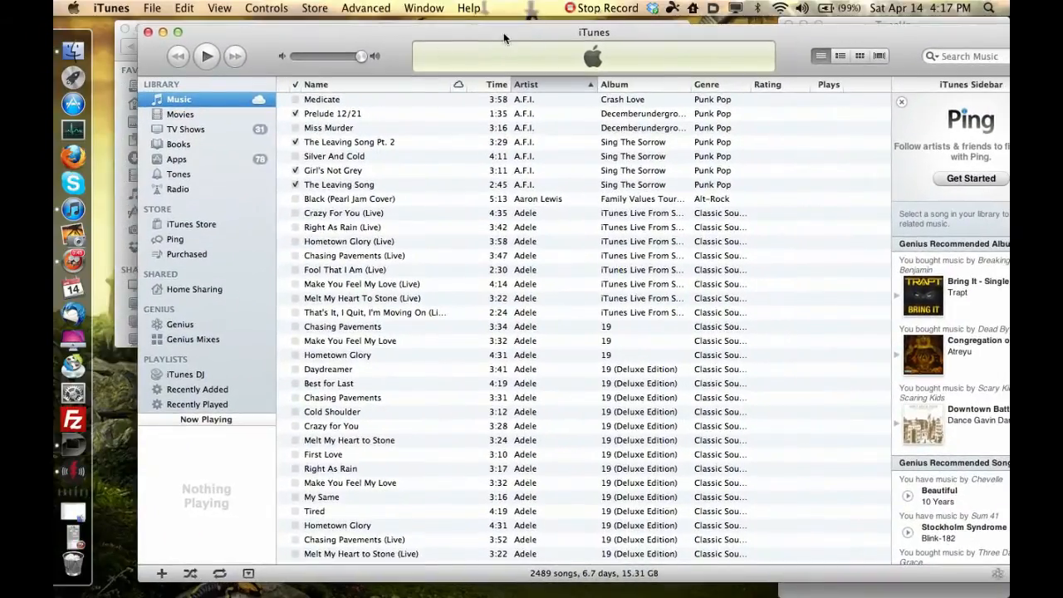
Open iTunes Advanced preferences to review the /Volumes/CMW7/iTunes media folder location
left_click(110, 9)
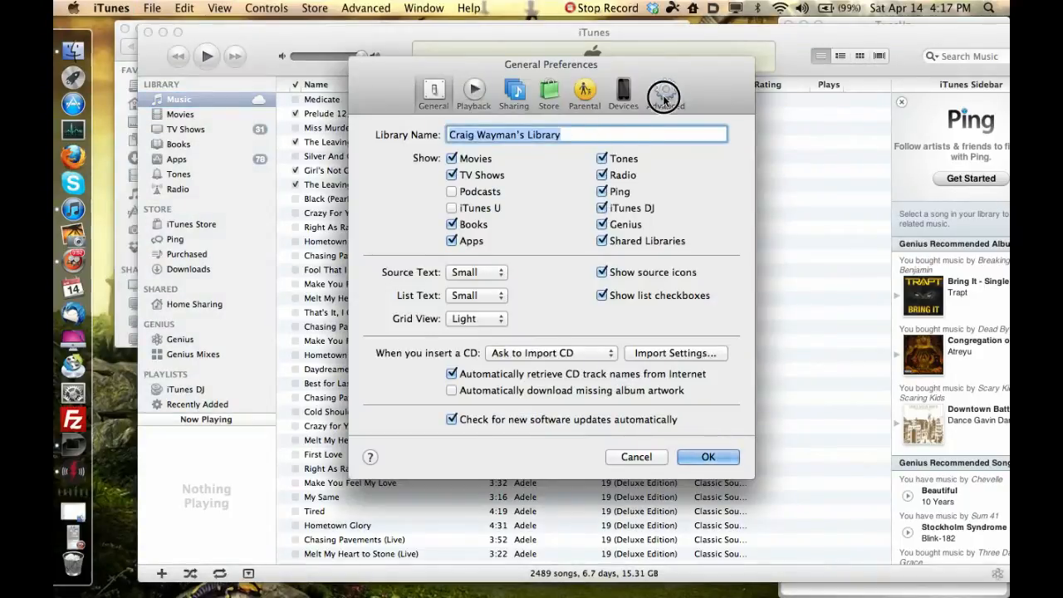
left_click(664, 91)
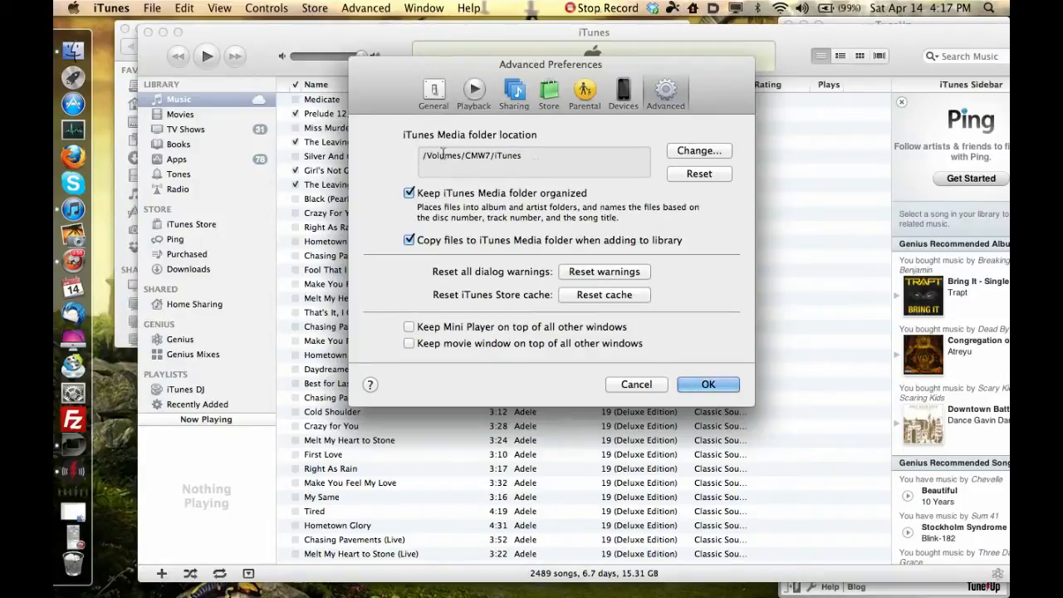
mouse_move(504, 156)
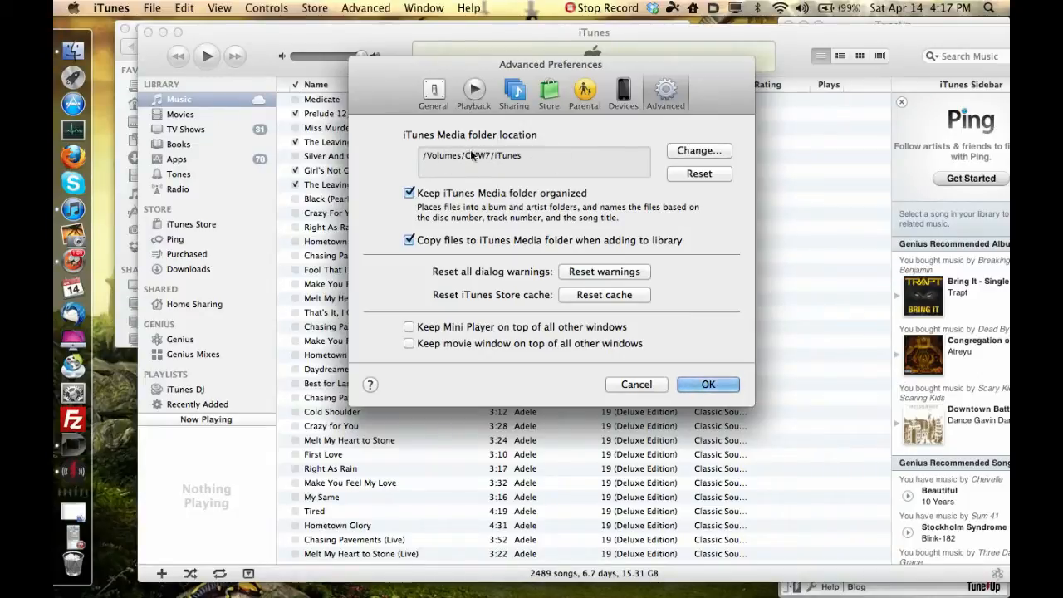
mouse_move(372, 101)
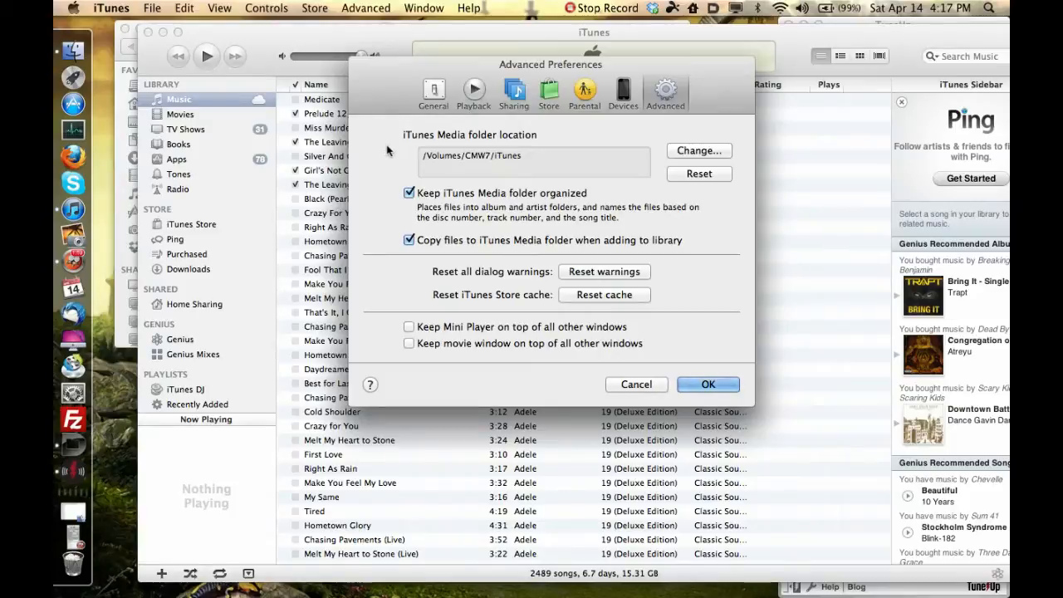
mouse_move(392, 127)
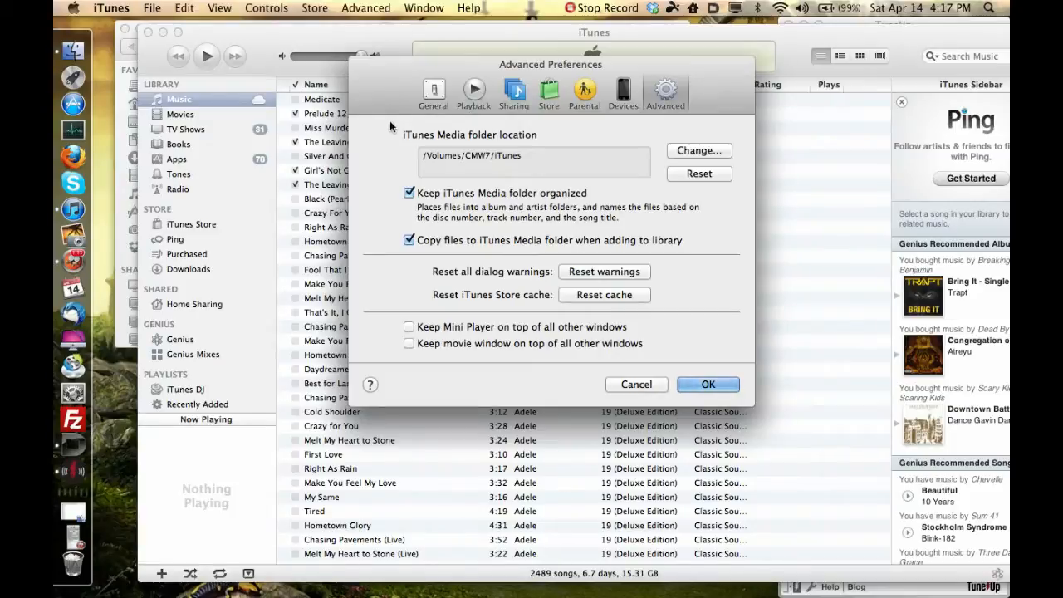
mouse_move(392, 146)
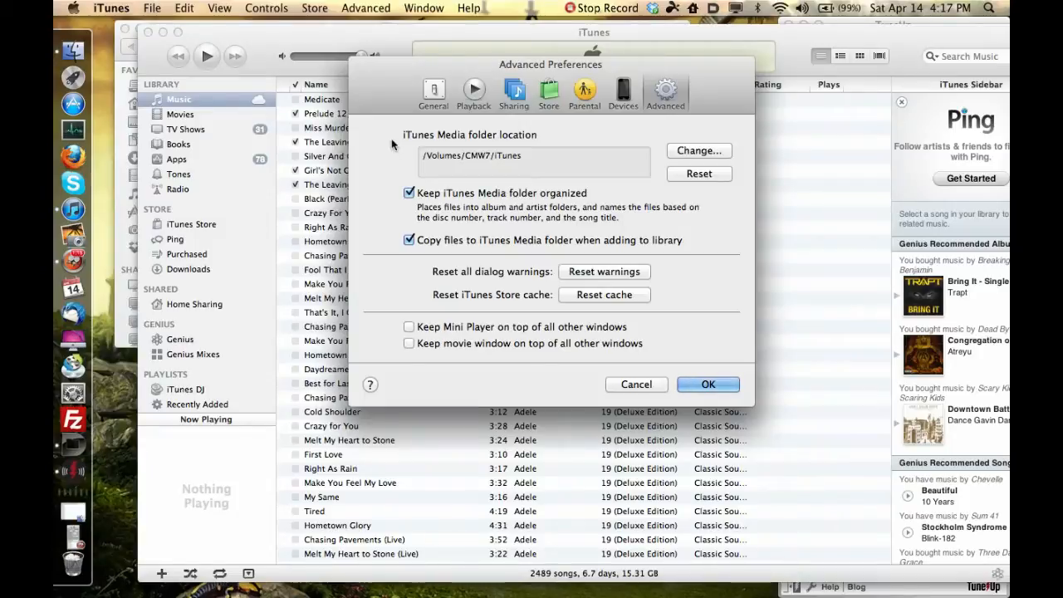
mouse_move(390, 125)
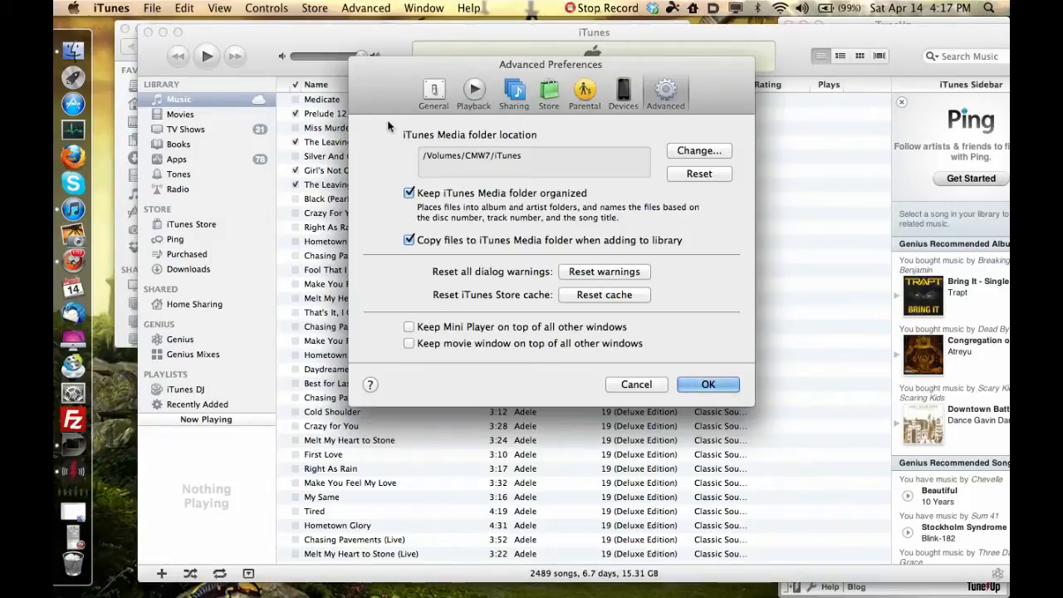
mouse_move(456, 155)
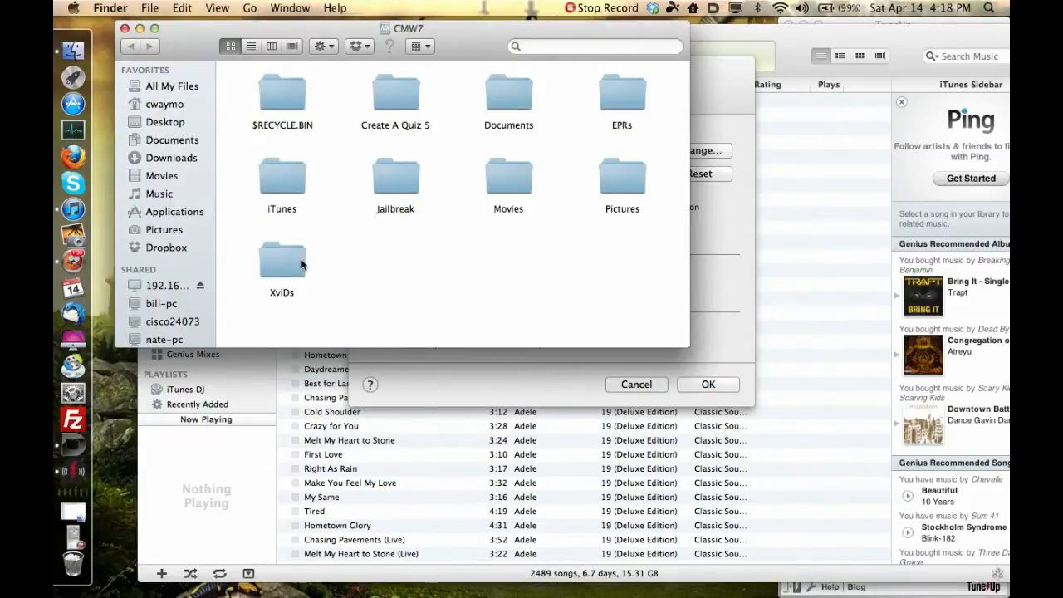
Open the XviDs folder and play Gladiator Extended.avi in VLC
double_click(282, 262)
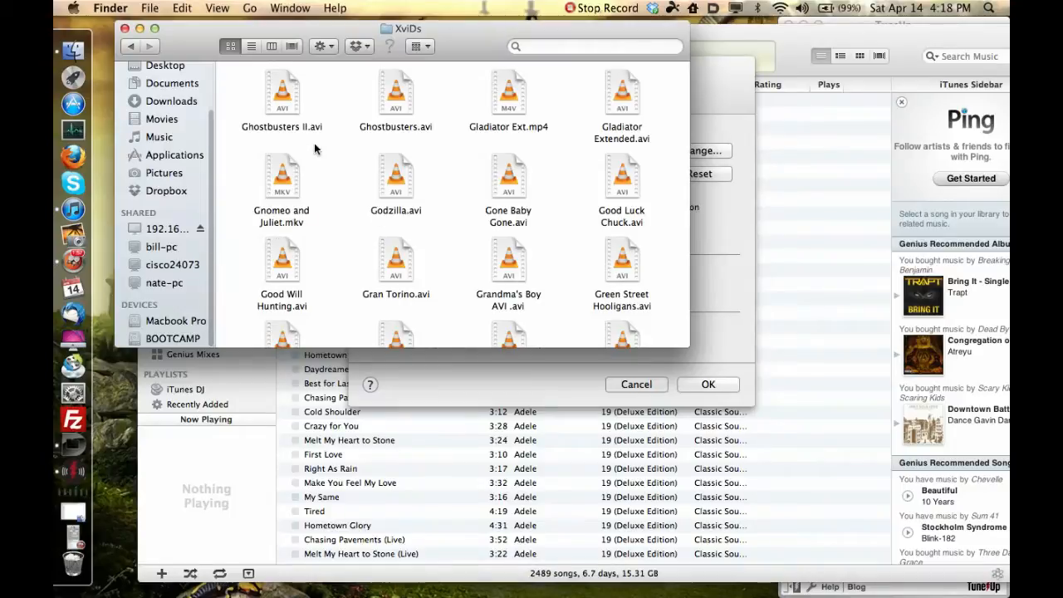
scroll("up", 3)
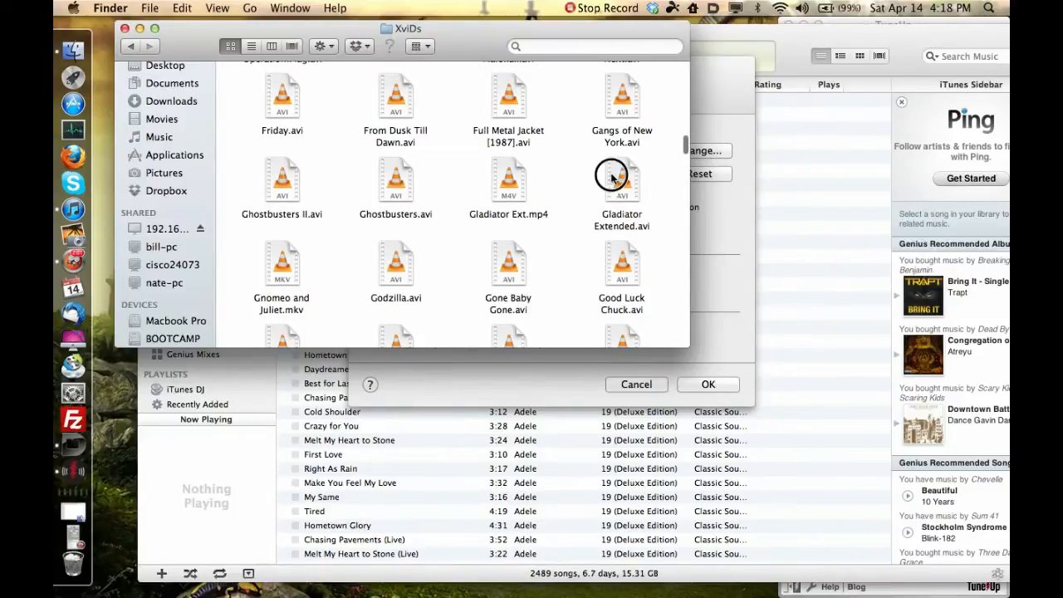
double_click(622, 178)
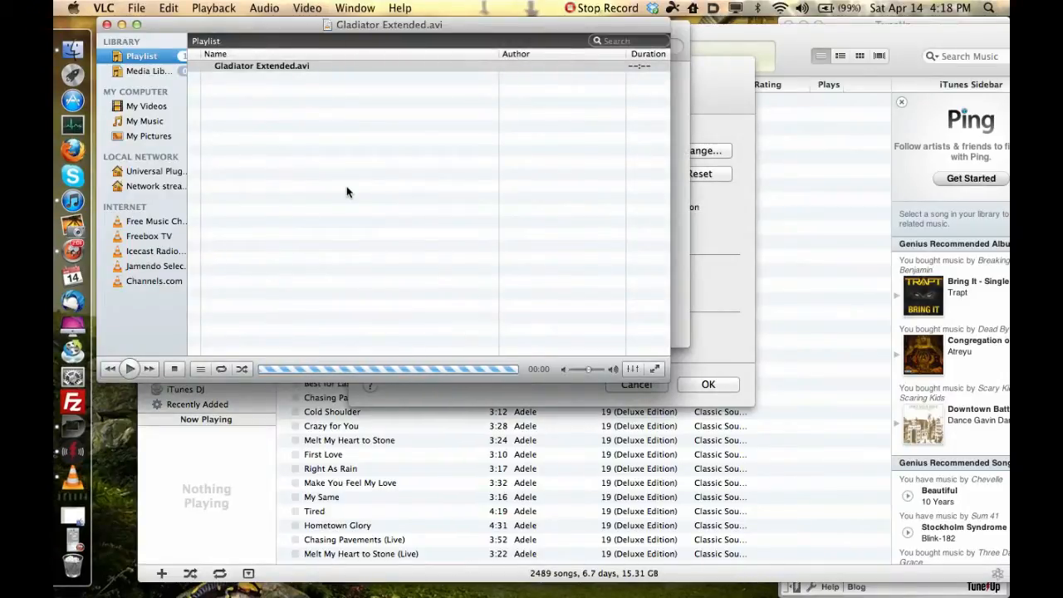
Bring the iTunes Advanced Preferences window back in front of VLC
left_click(129, 369)
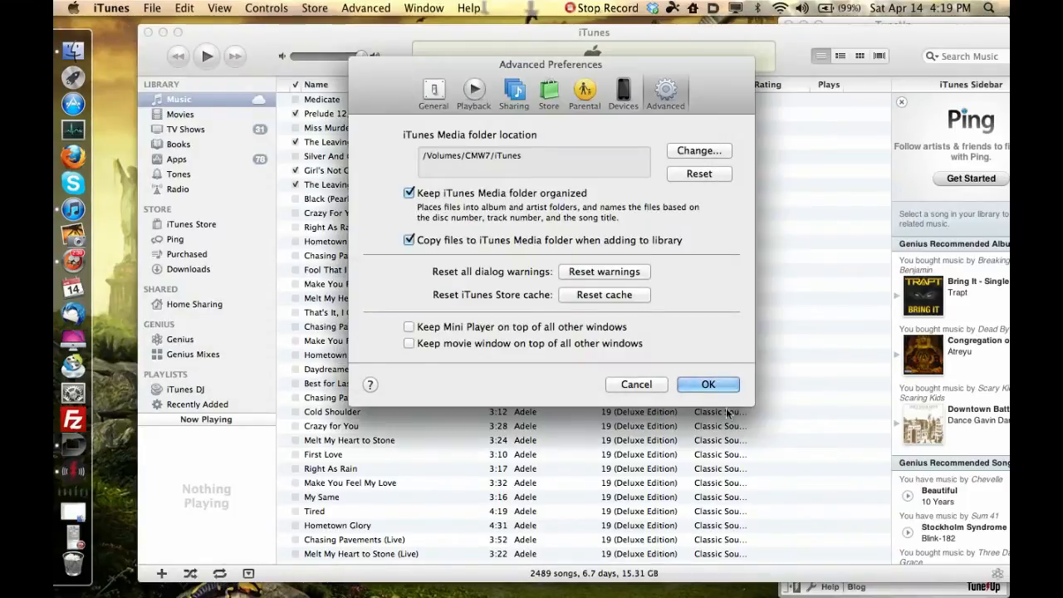
Confirm the Advanced Preferences with OK, keeping /Volumes/CMW7/iTunes as media folder
left_click(708, 384)
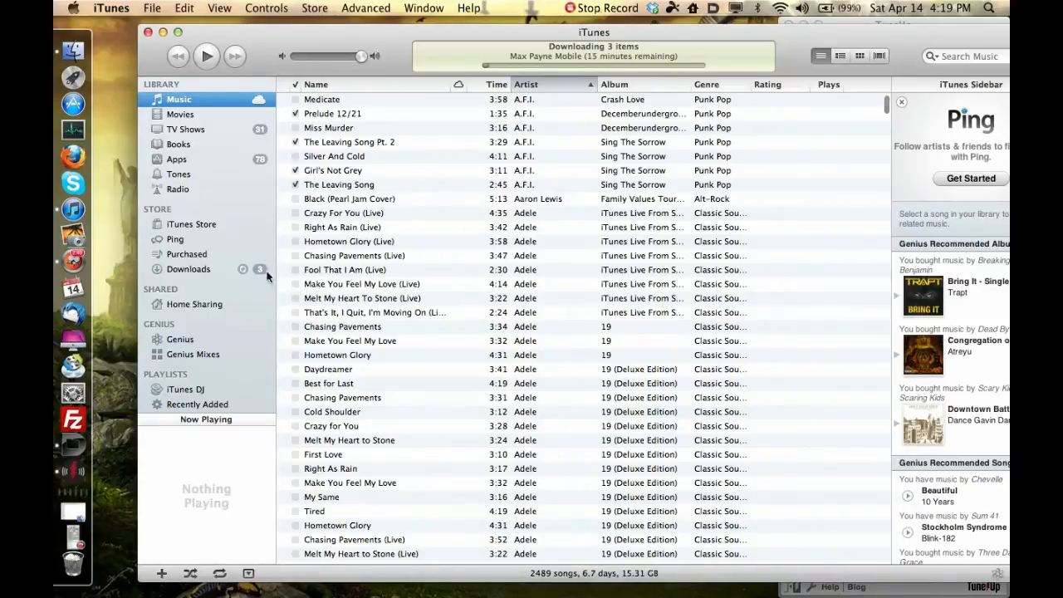
mouse_move(98, 72)
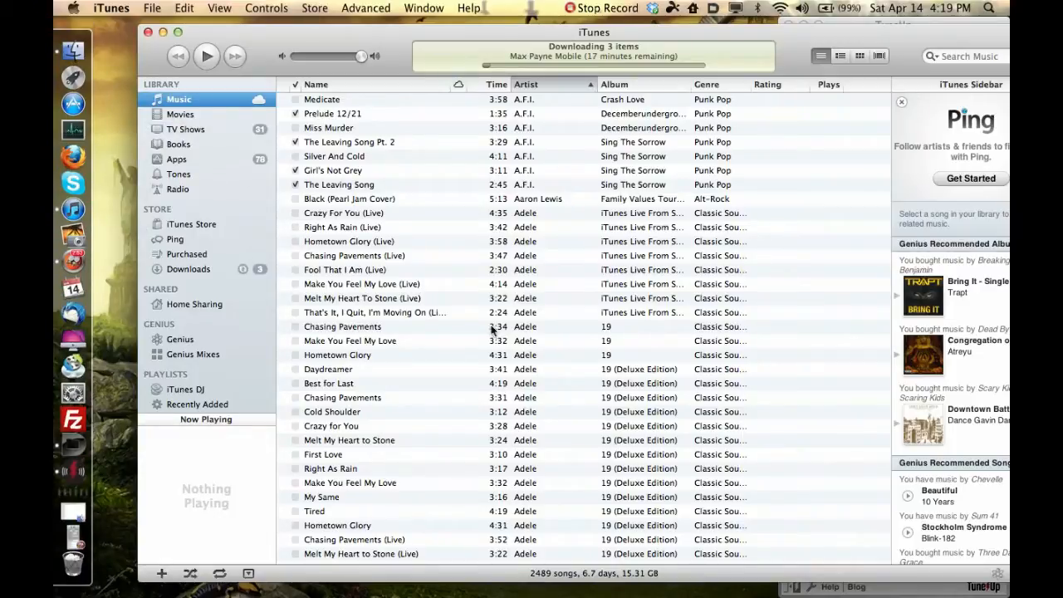
mouse_move(640, 279)
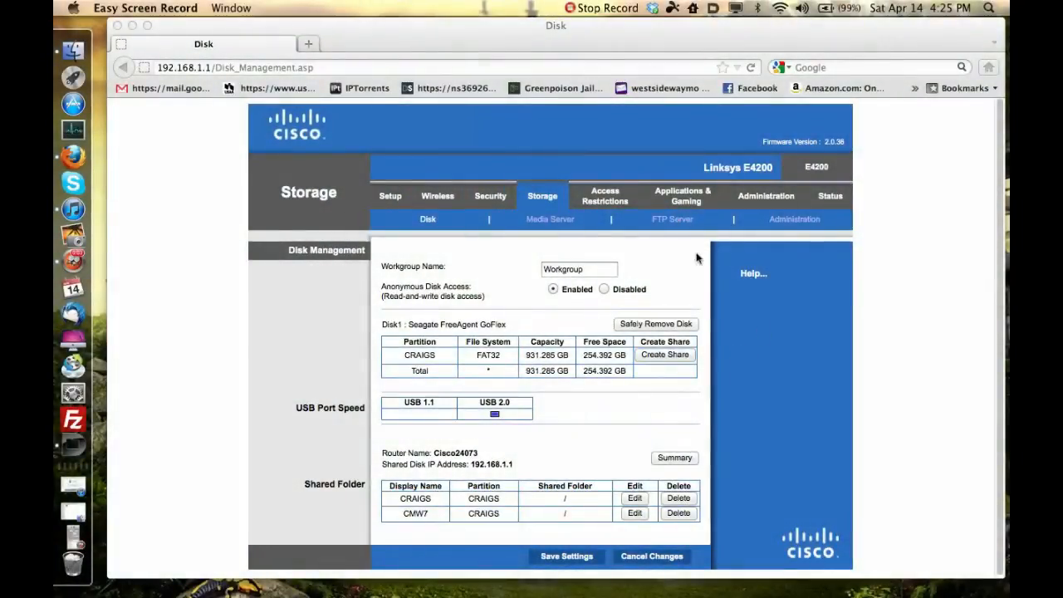
mouse_move(701, 400)
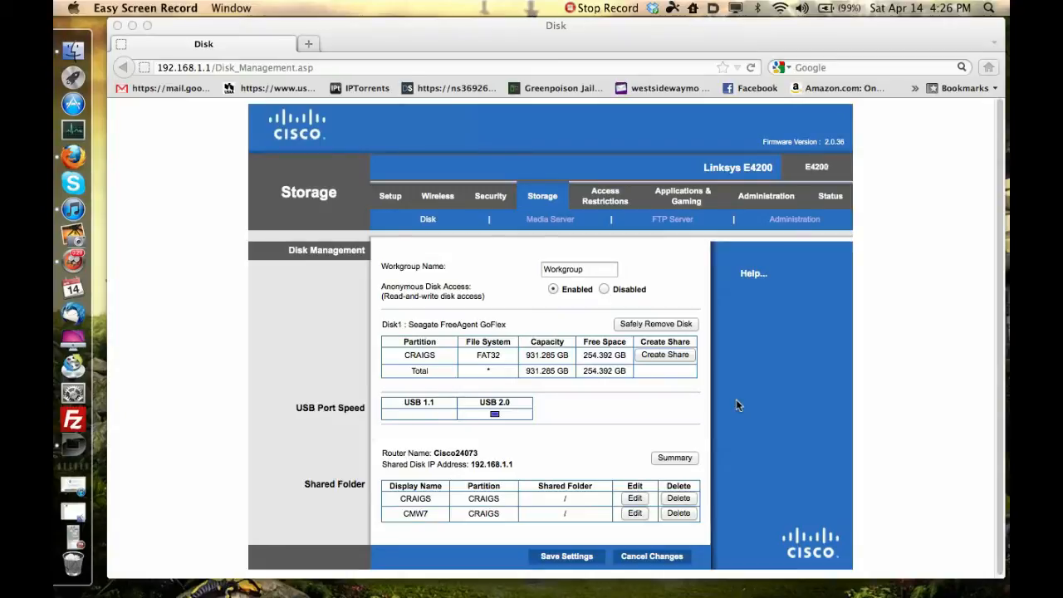
mouse_move(464, 368)
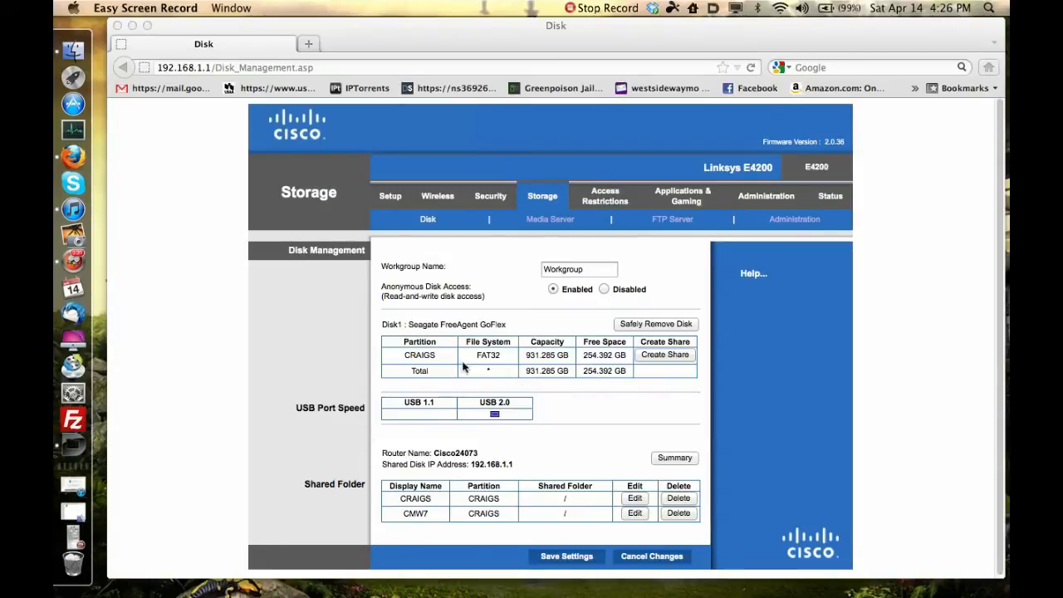
mouse_move(177, 330)
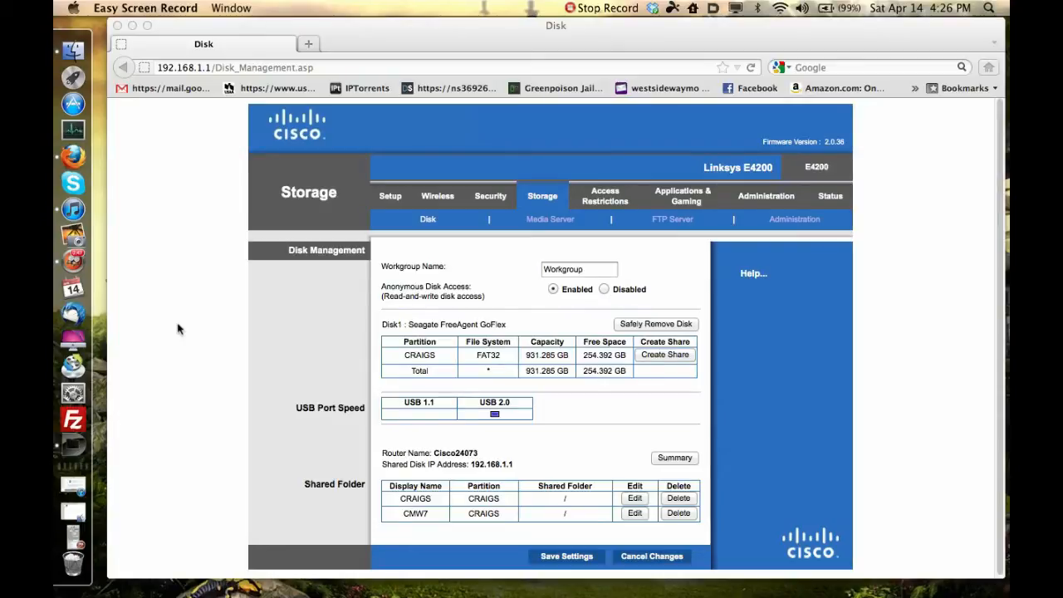
mouse_move(244, 354)
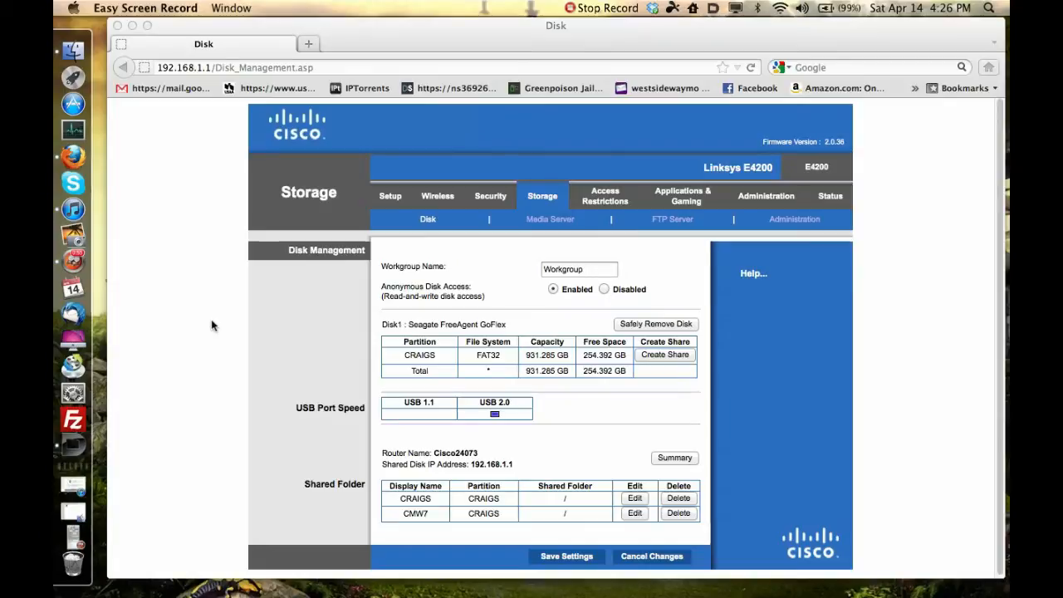
mouse_move(220, 323)
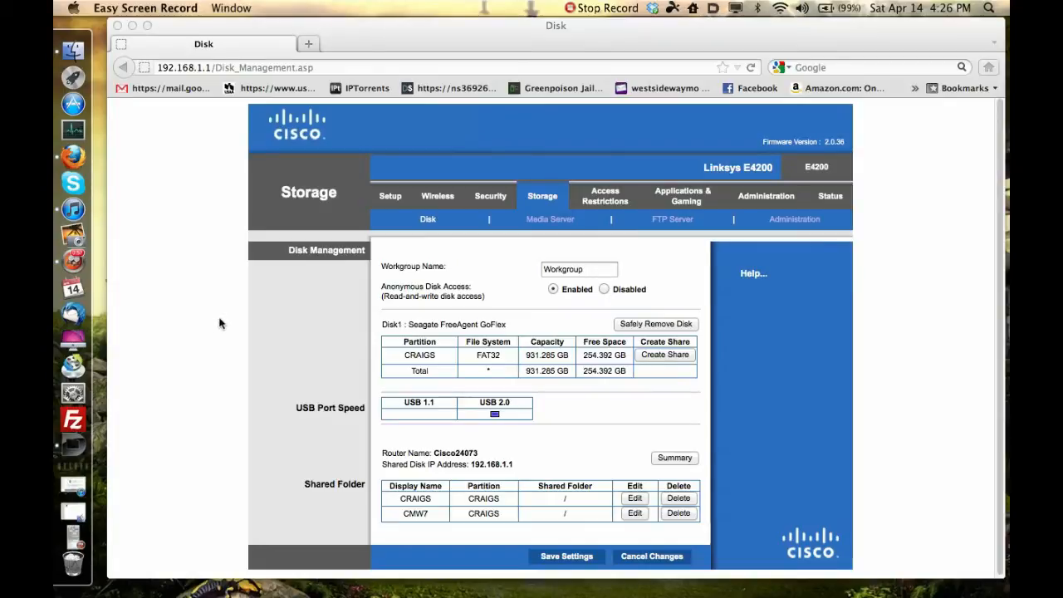
mouse_move(280, 349)
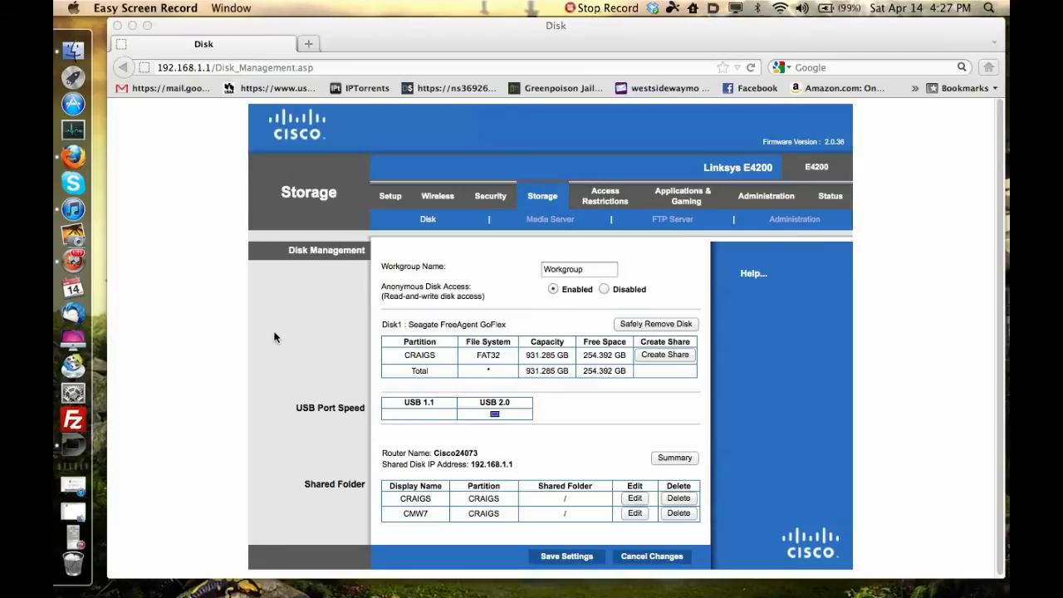
mouse_move(216, 310)
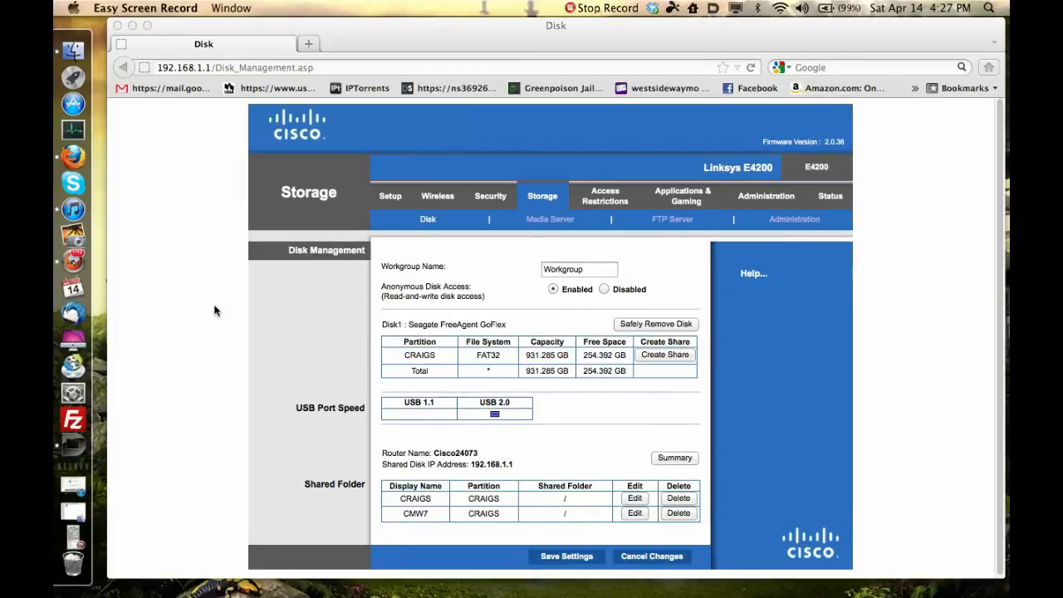
mouse_move(186, 265)
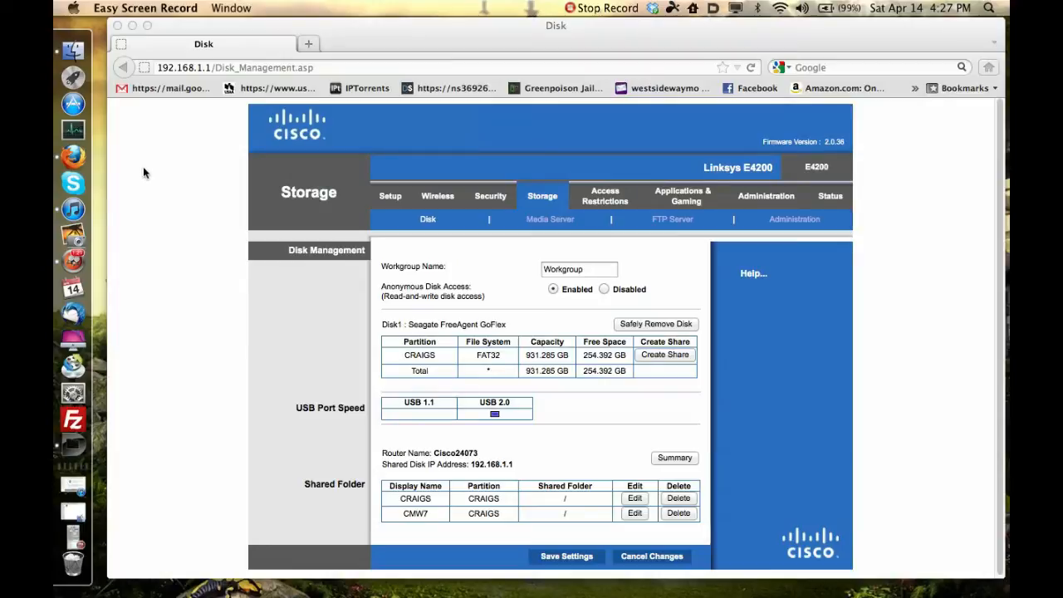
mouse_move(182, 190)
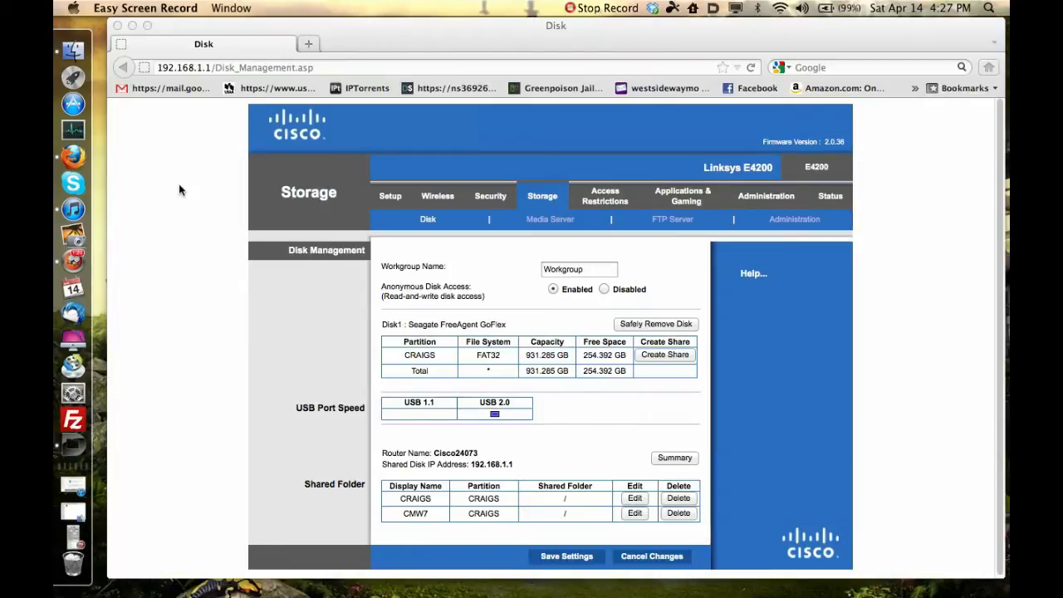
mouse_move(139, 149)
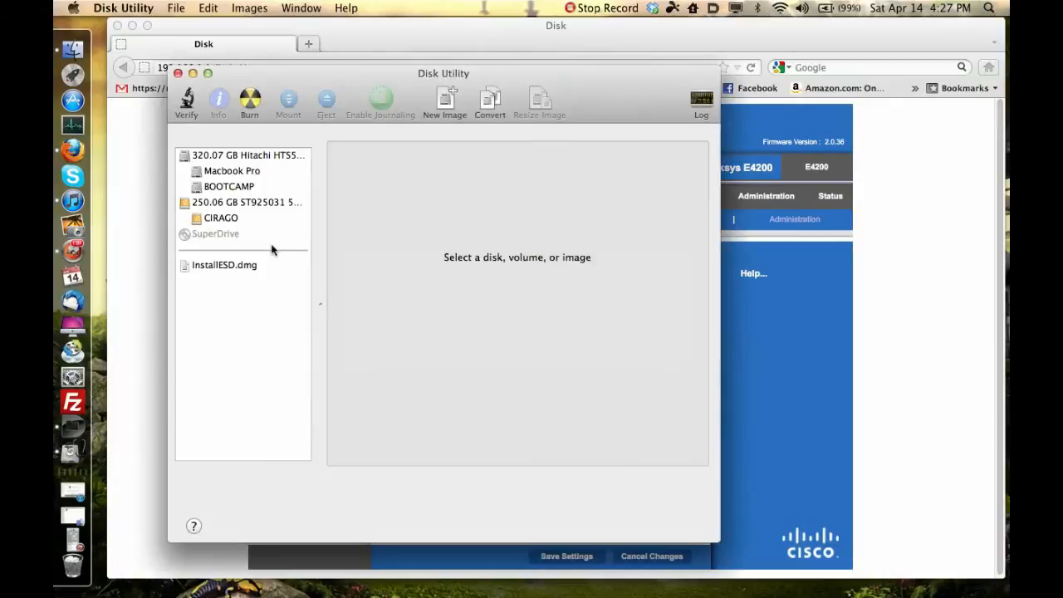
mouse_move(225, 215)
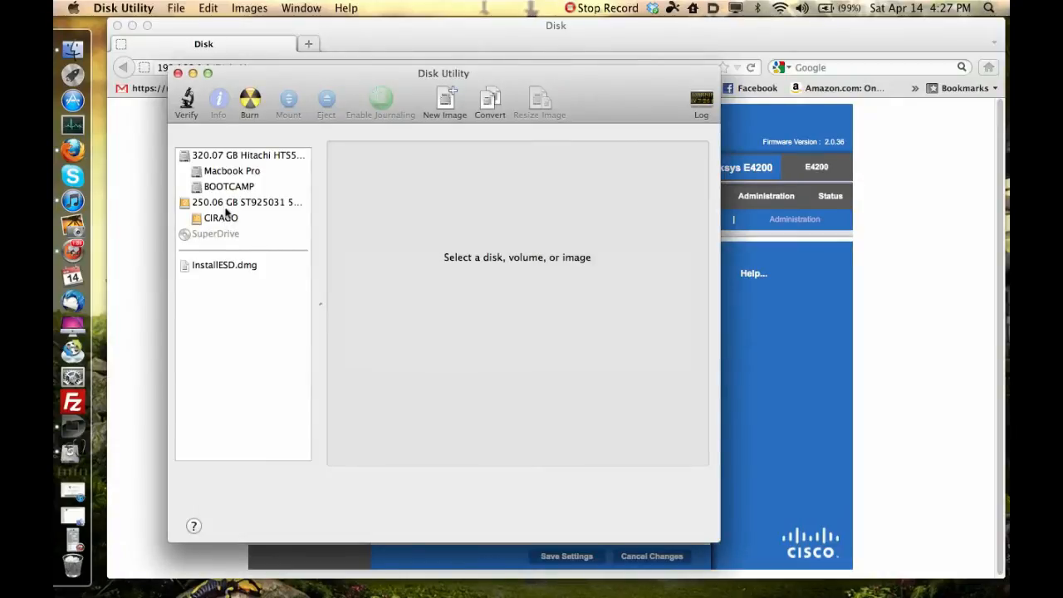
Show erase options for the 250.06 GB ST925031 drive with MS-DOS (FAT) format
left_click(245, 201)
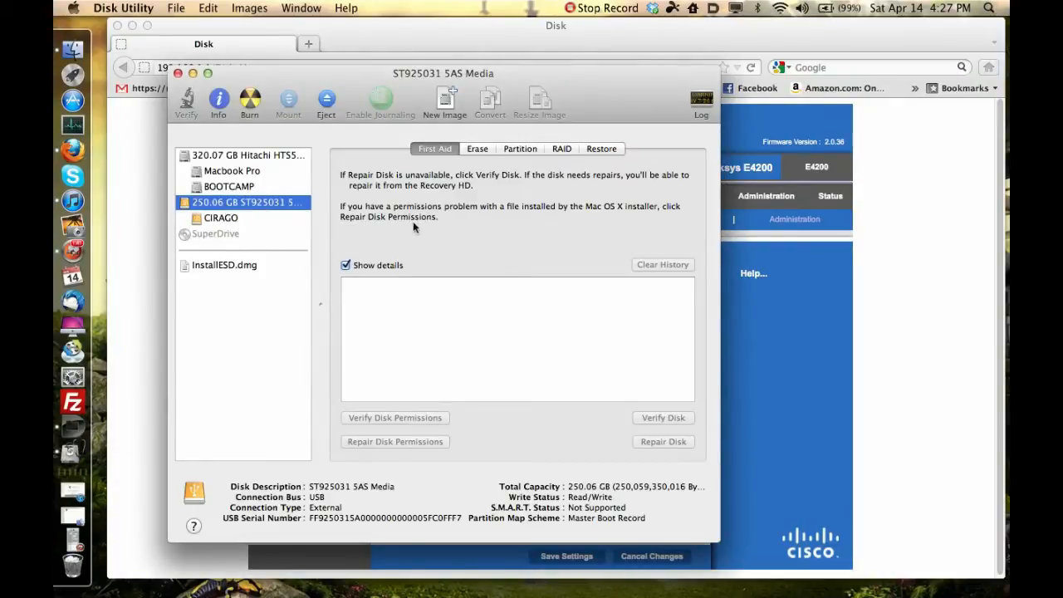
left_click(477, 148)
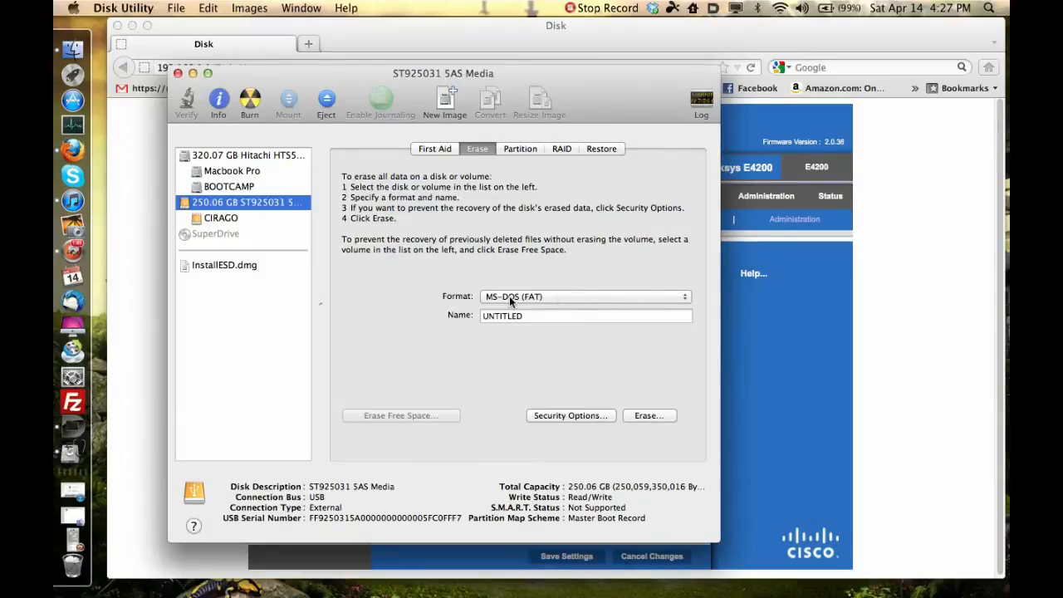
mouse_move(564, 298)
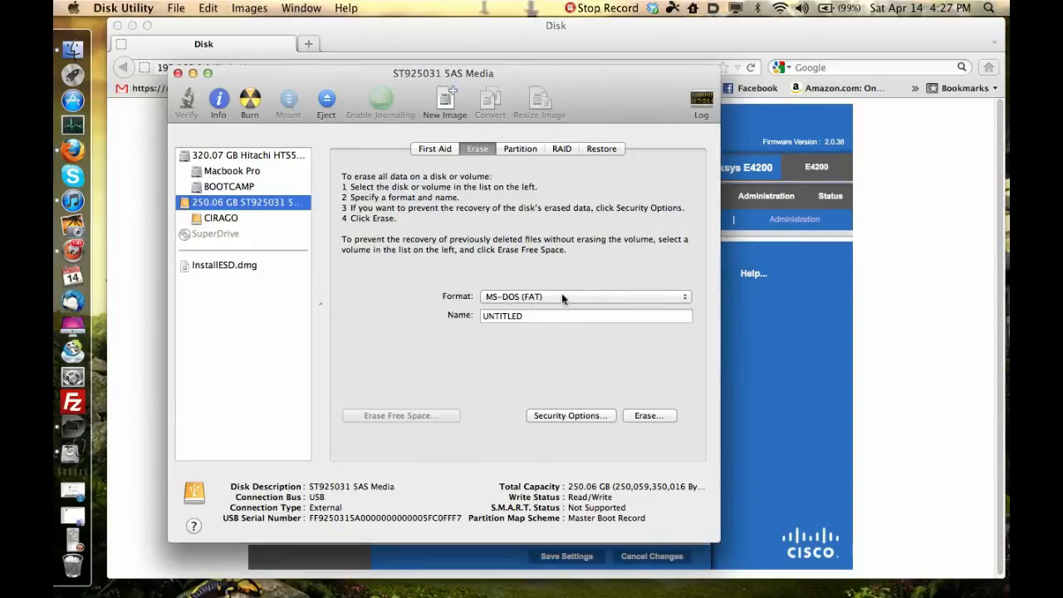
mouse_move(620, 308)
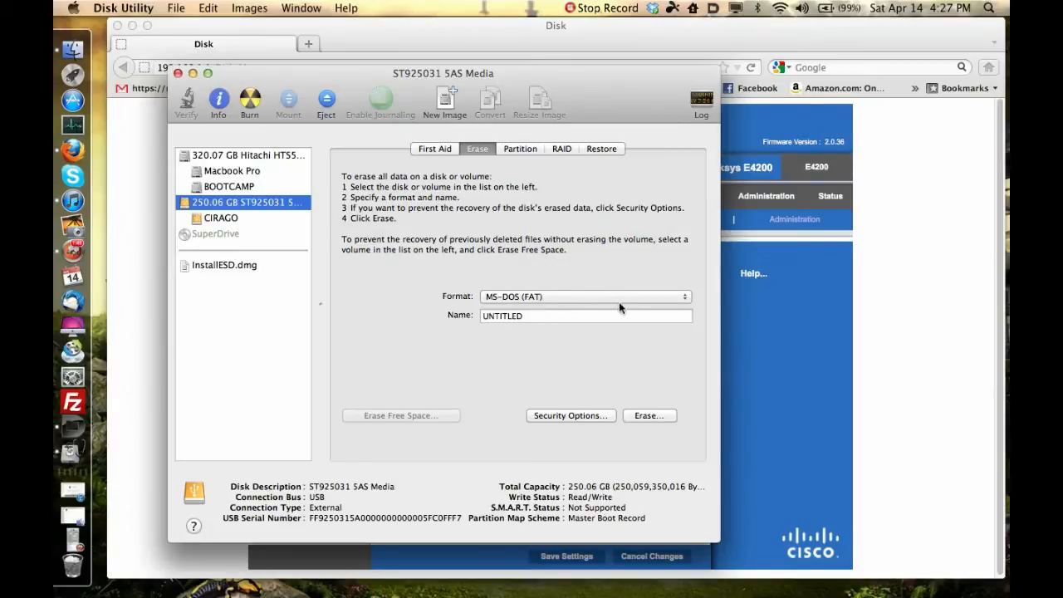
mouse_move(626, 306)
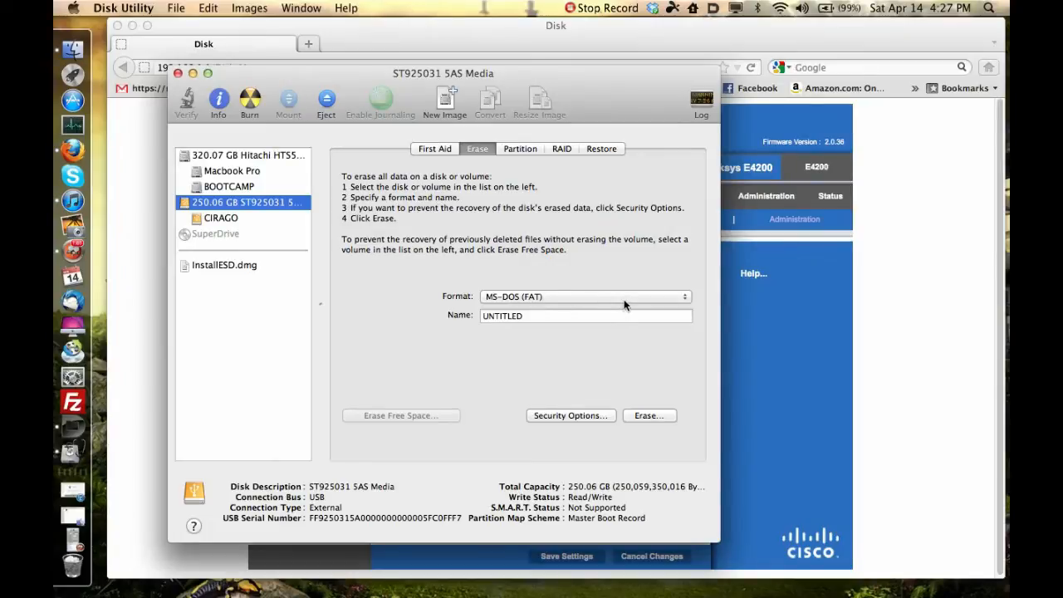
left_click(585, 297)
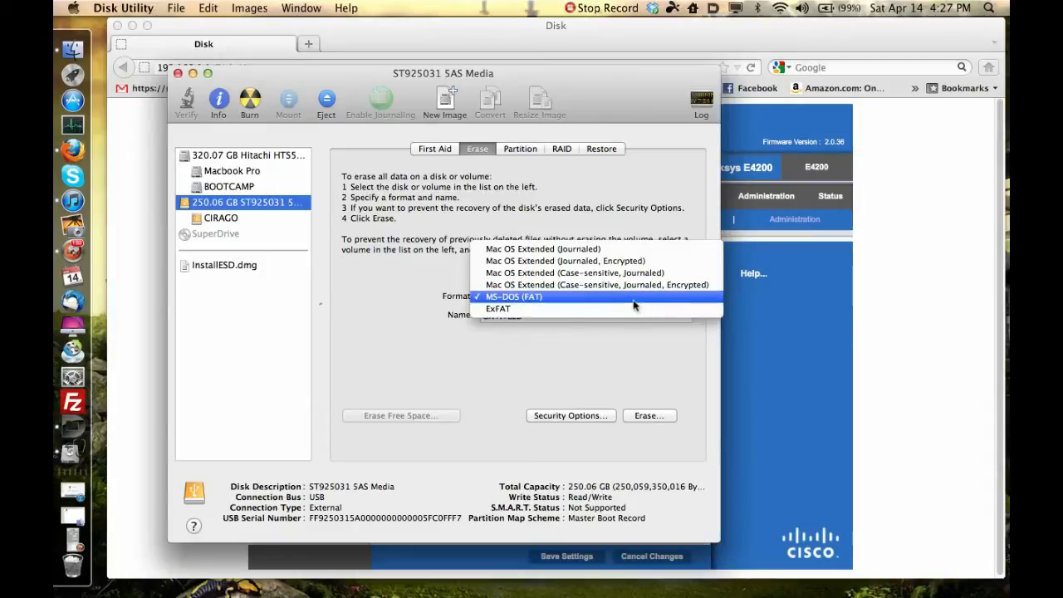
mouse_move(590, 285)
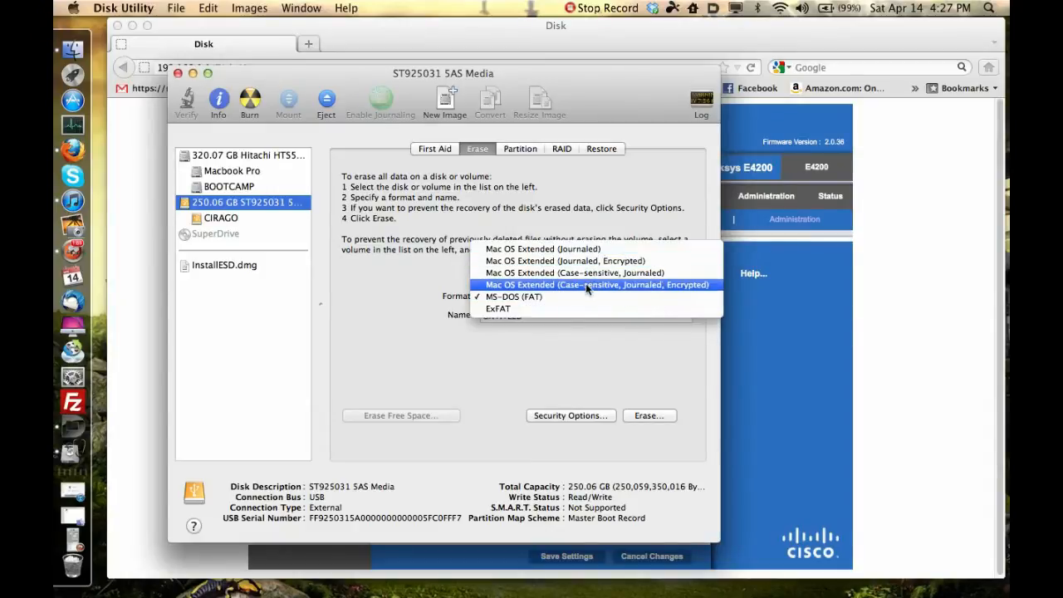
mouse_move(581, 261)
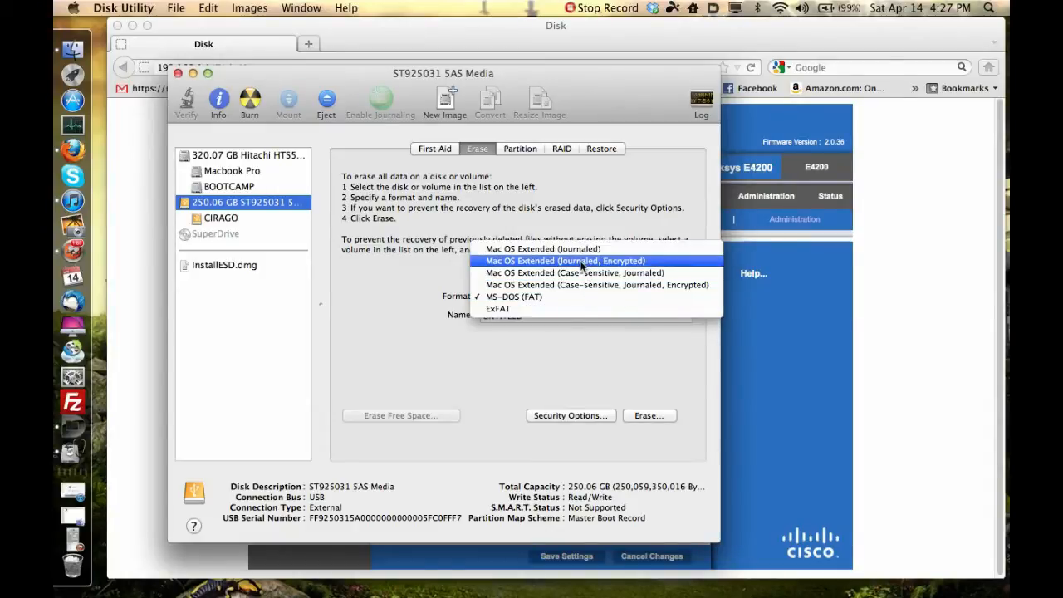
mouse_move(575, 272)
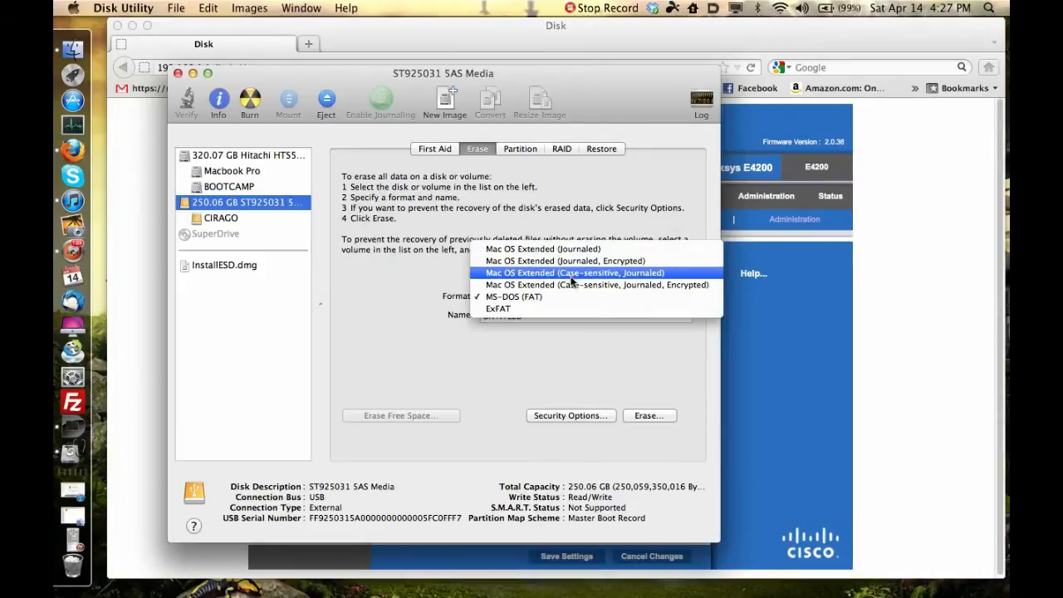
mouse_move(565, 308)
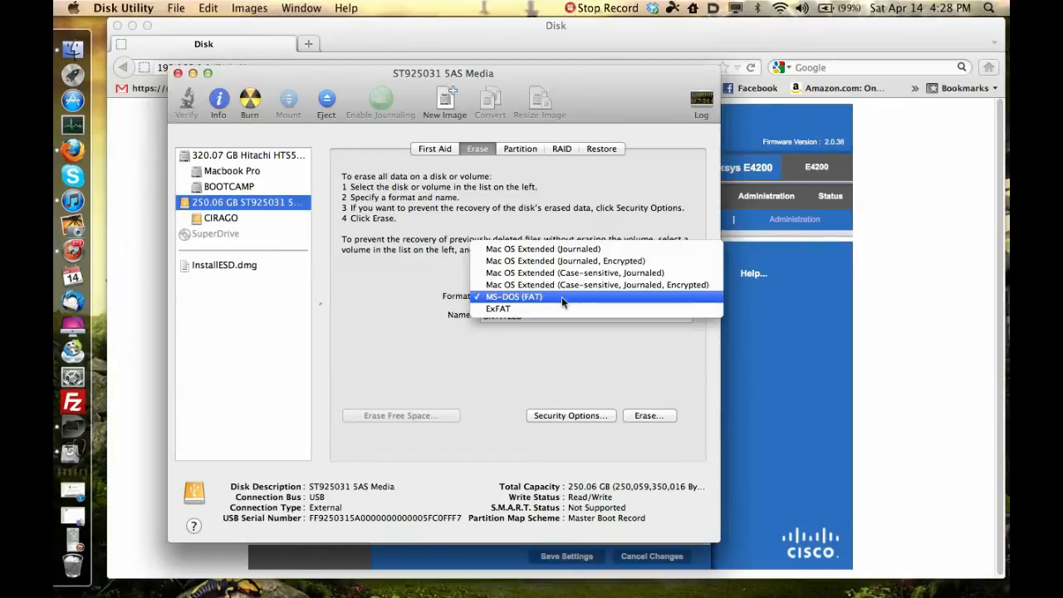
left_click(513, 297)
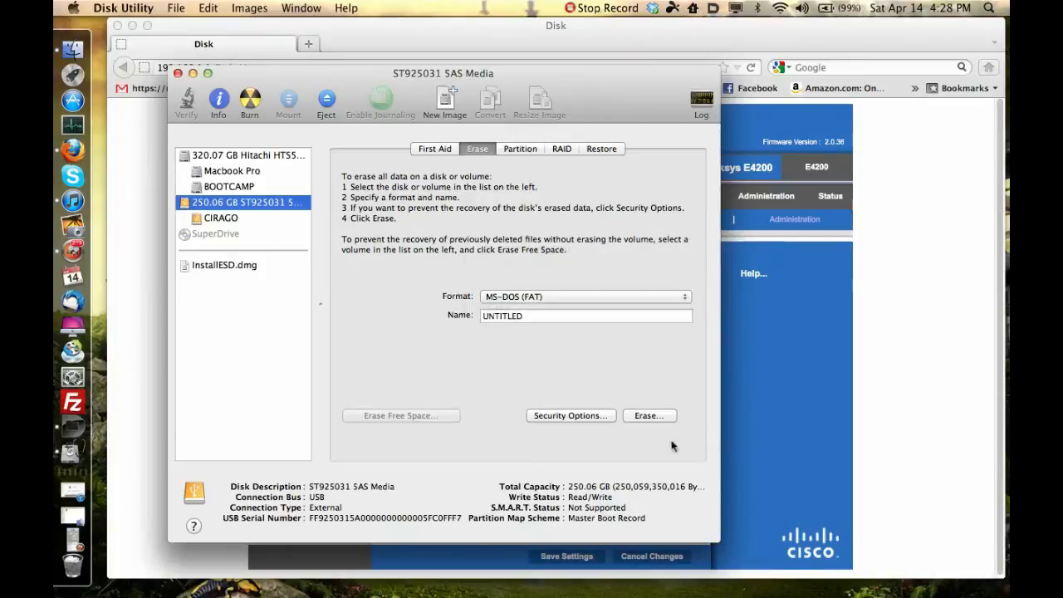
mouse_move(420, 304)
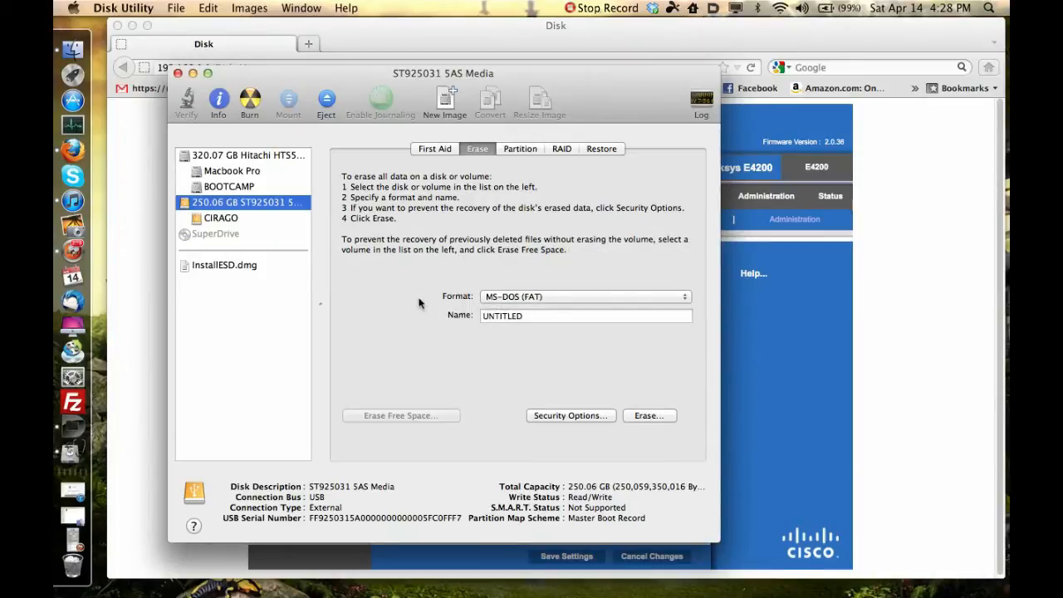
mouse_move(474, 311)
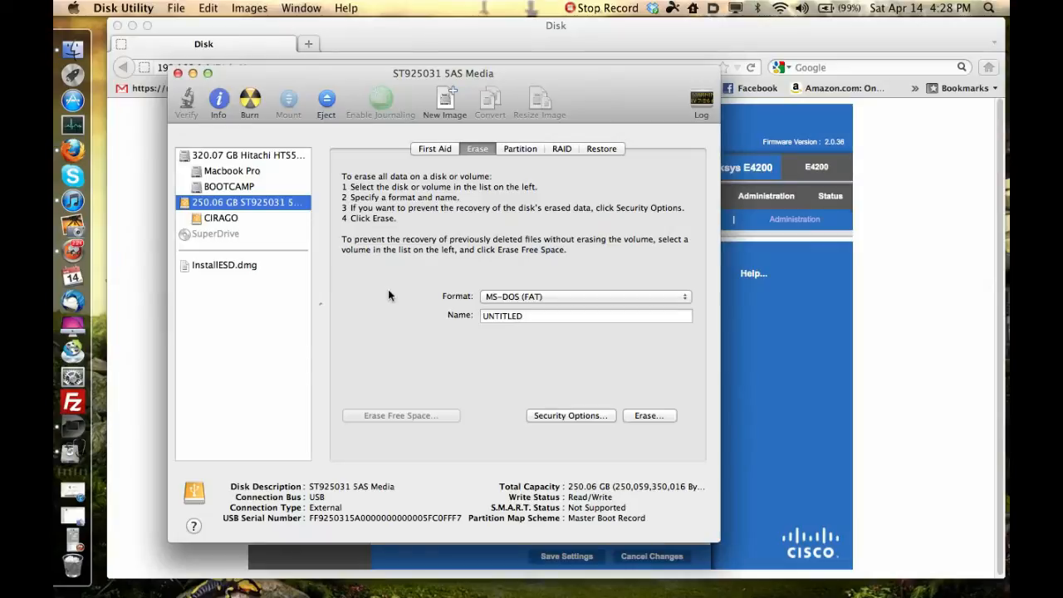
mouse_move(374, 296)
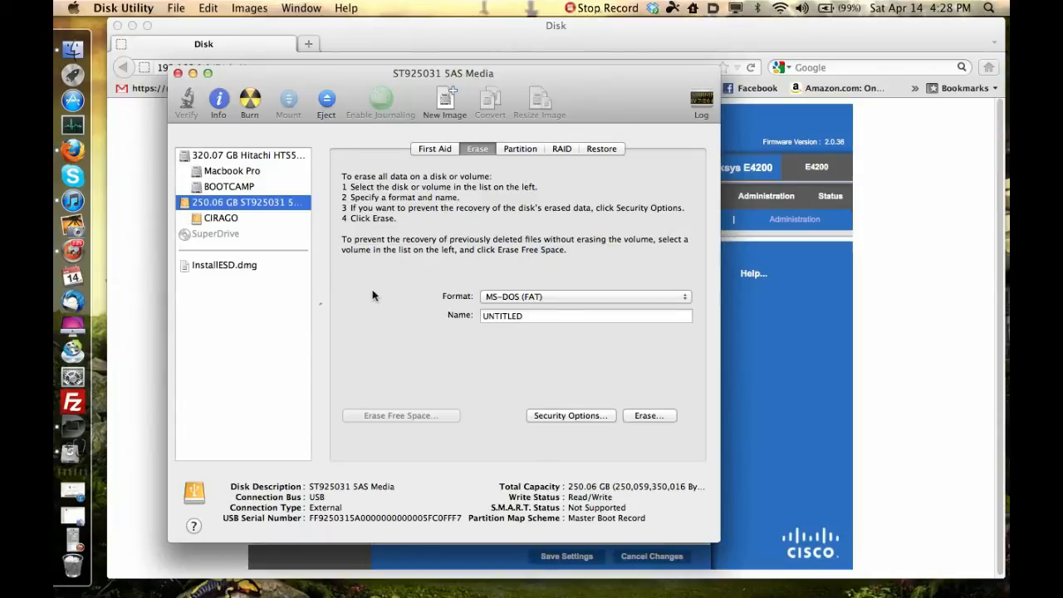
mouse_move(245, 85)
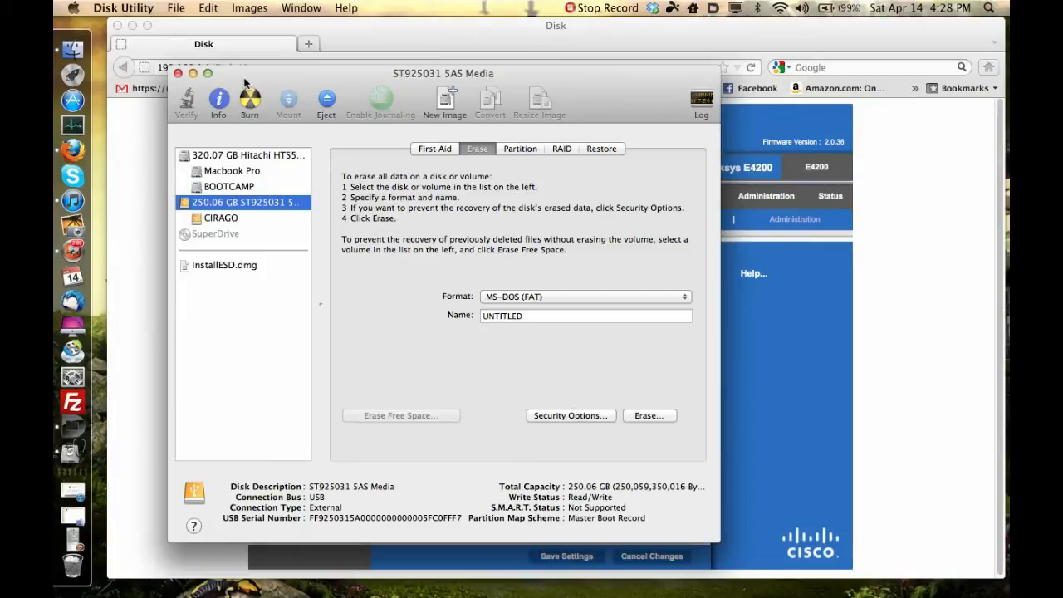
mouse_move(297, 80)
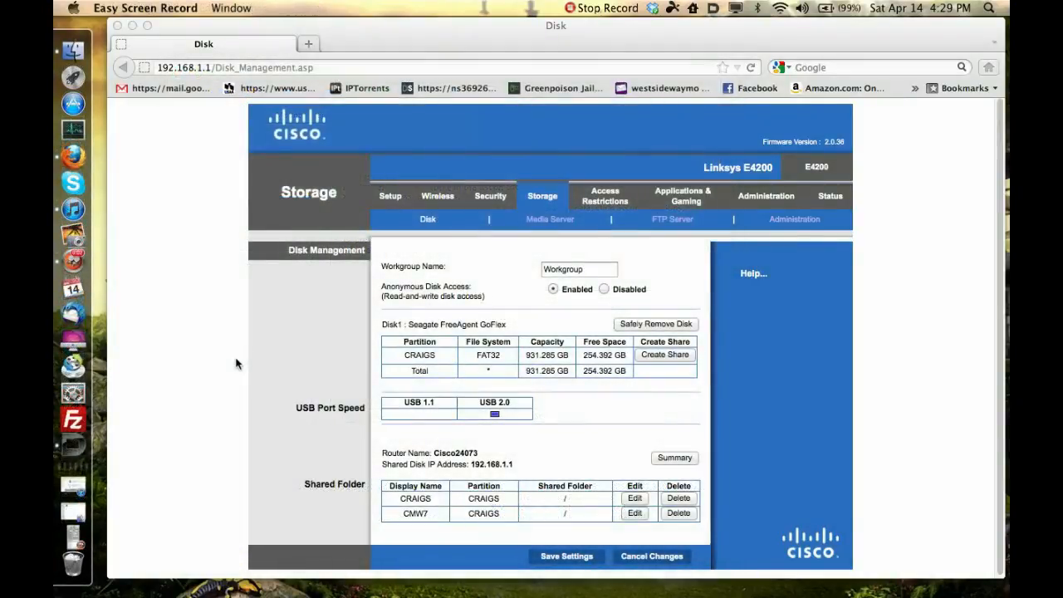
mouse_move(224, 358)
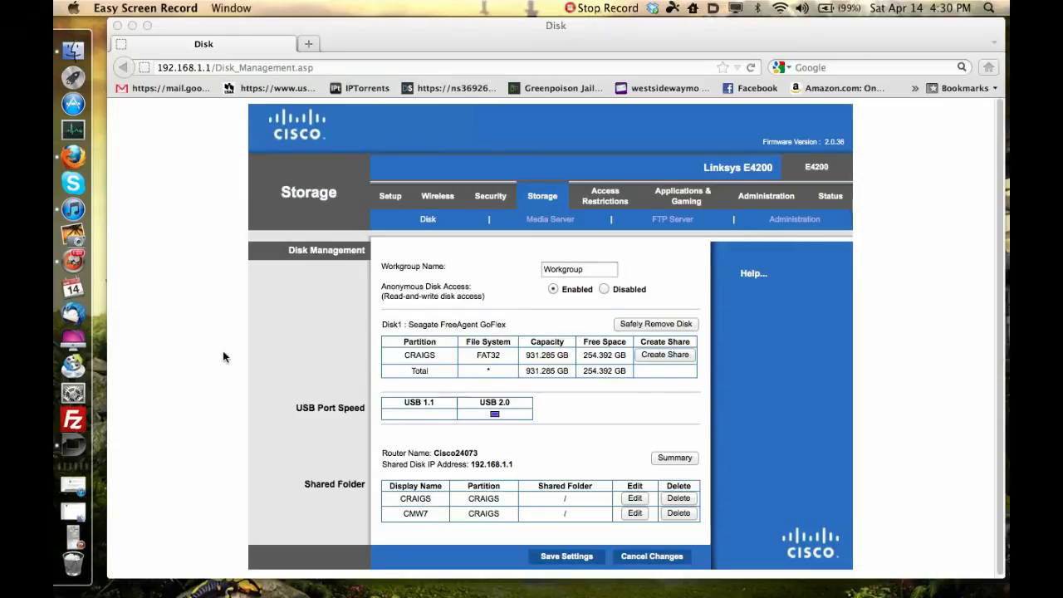
mouse_move(424, 314)
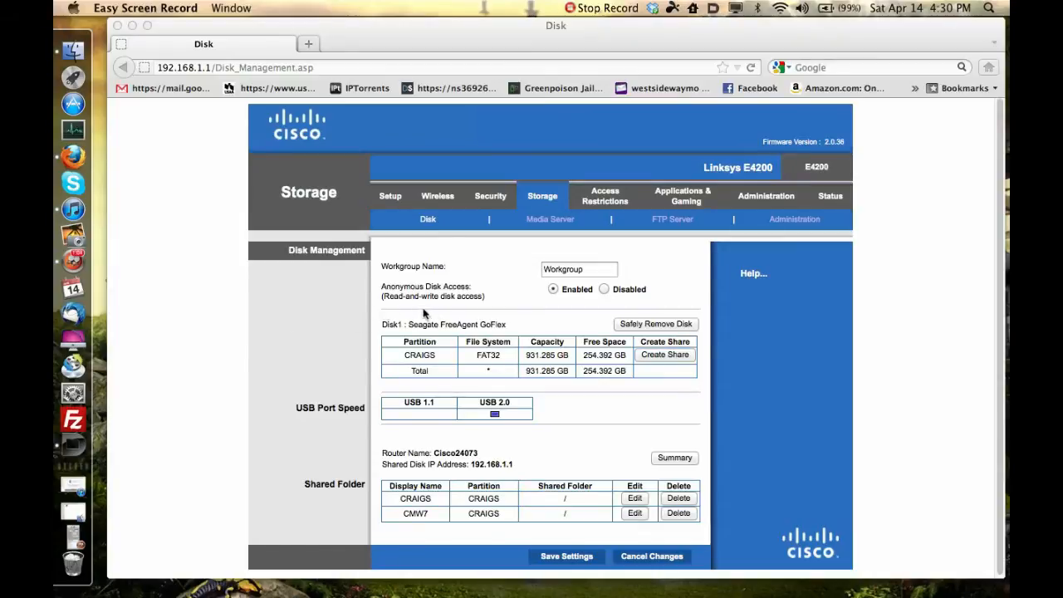
mouse_move(256, 173)
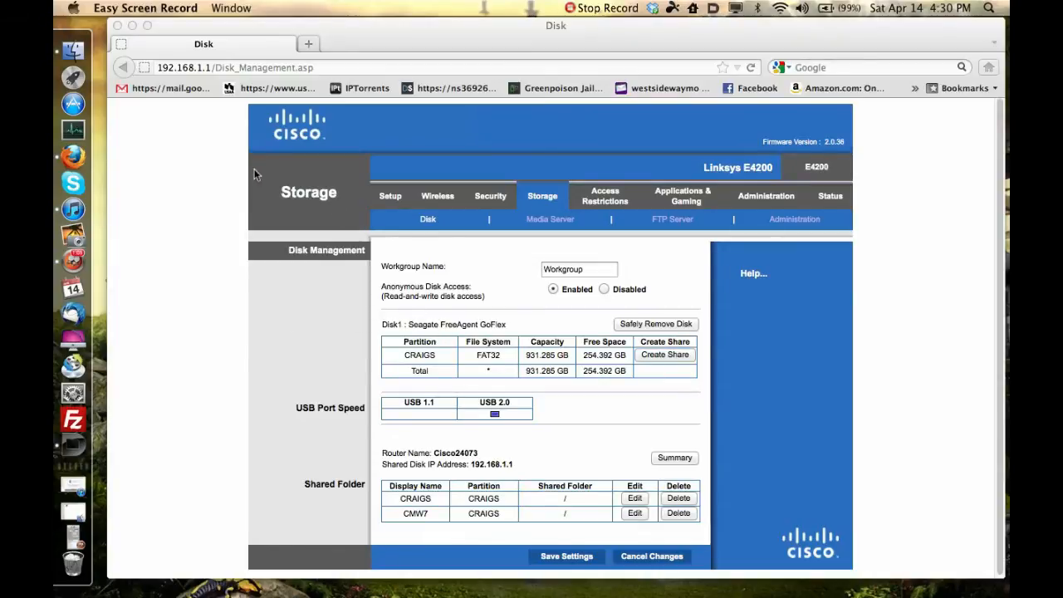
mouse_move(186, 189)
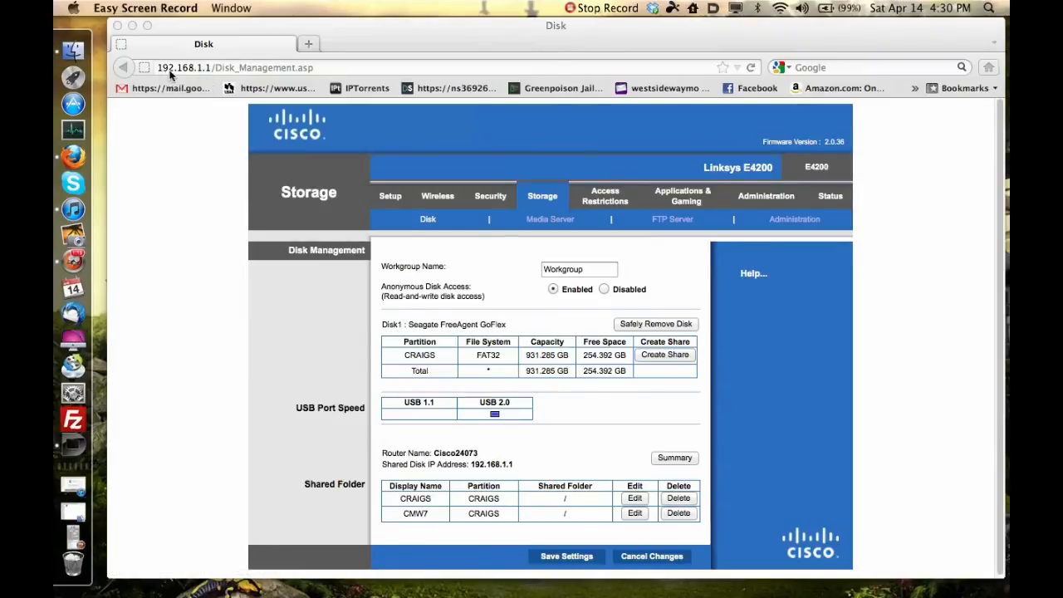
mouse_move(230, 178)
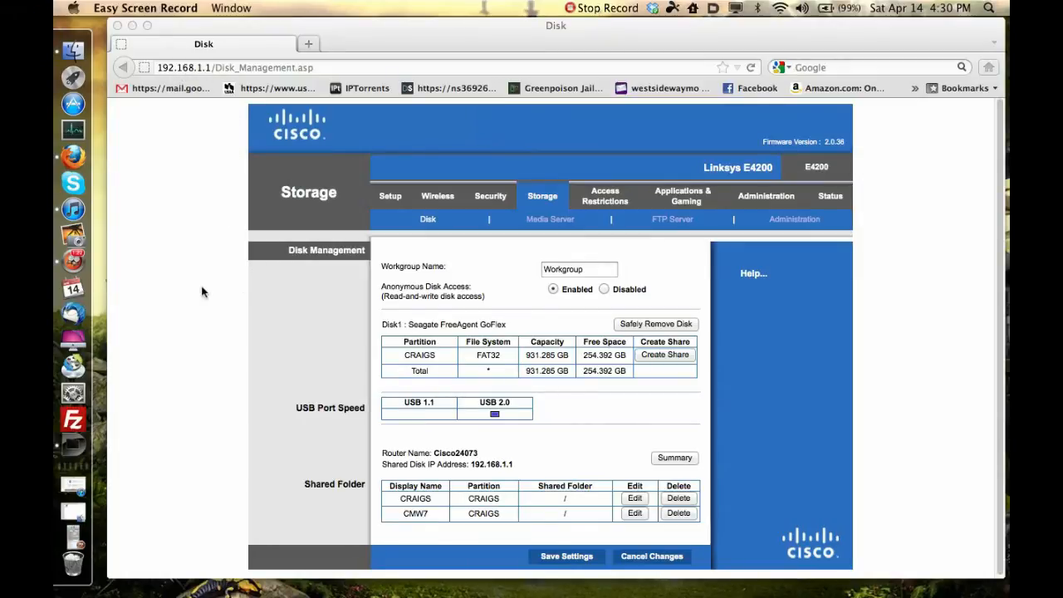
mouse_move(230, 317)
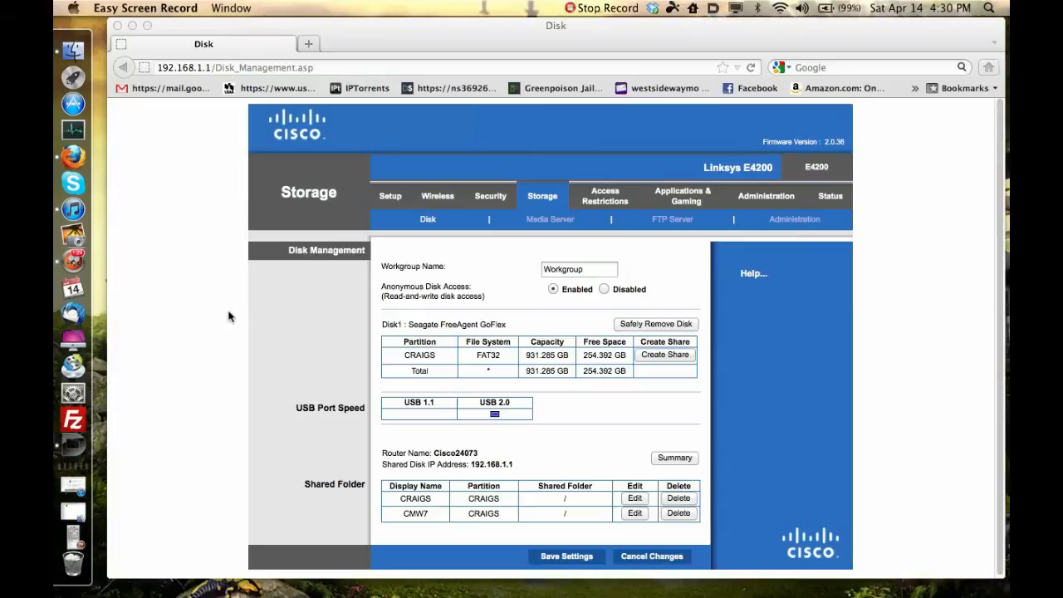
mouse_move(386, 166)
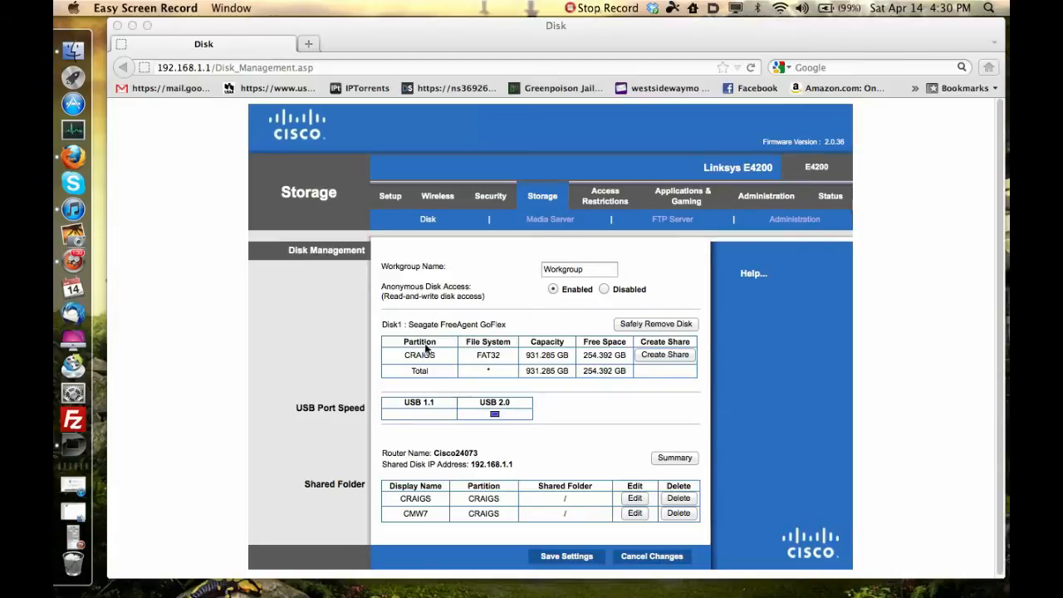
mouse_move(393, 473)
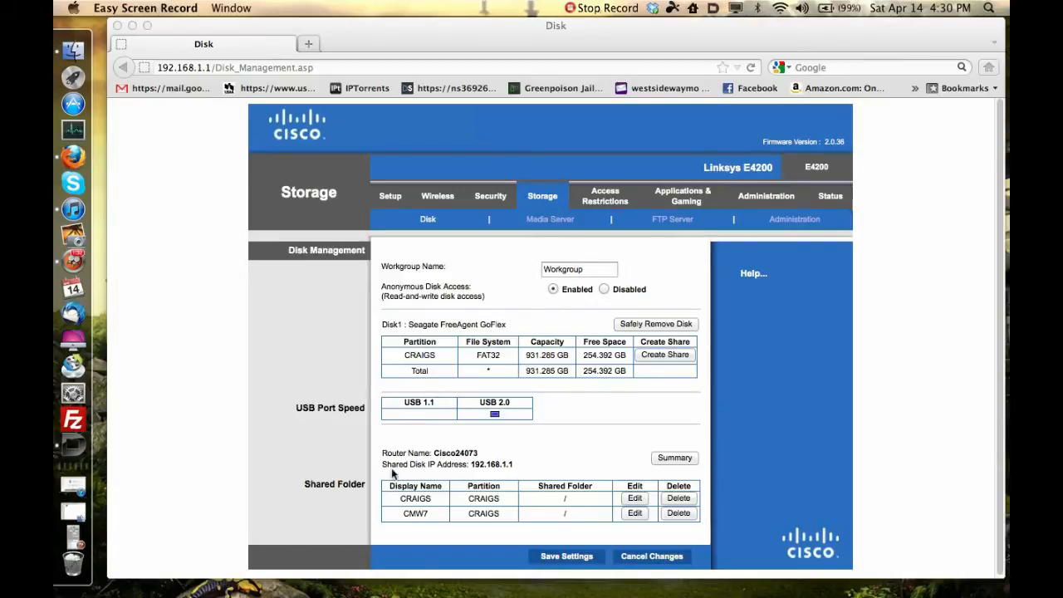
mouse_move(597, 507)
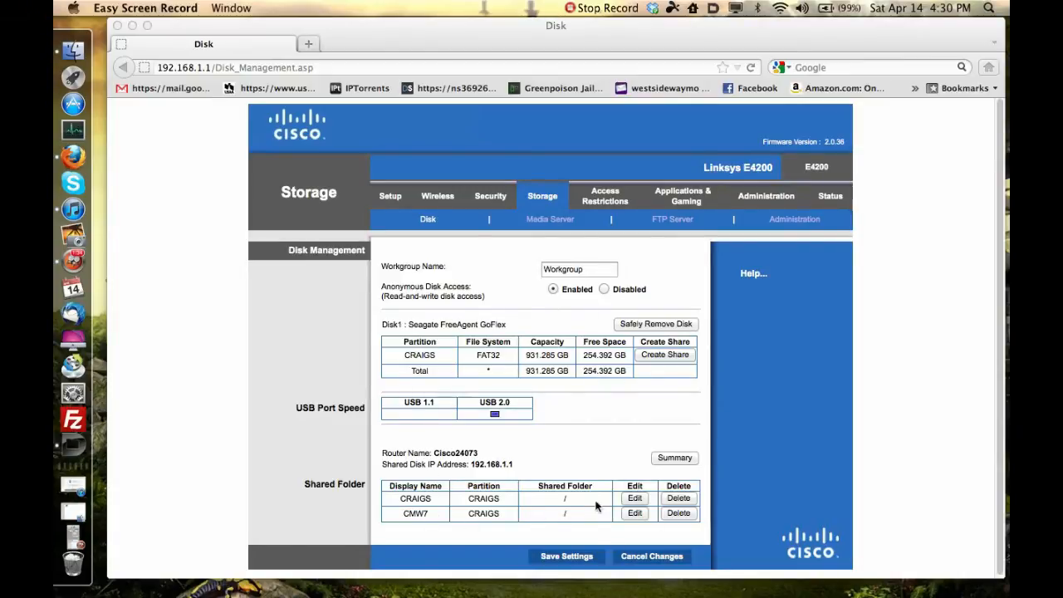
mouse_move(399, 355)
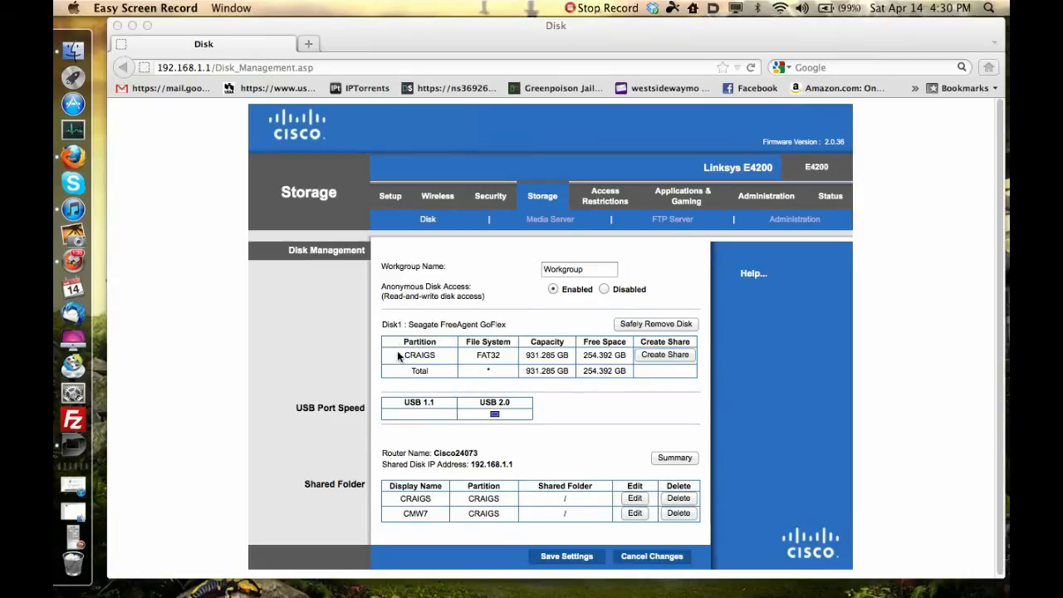
mouse_move(574, 344)
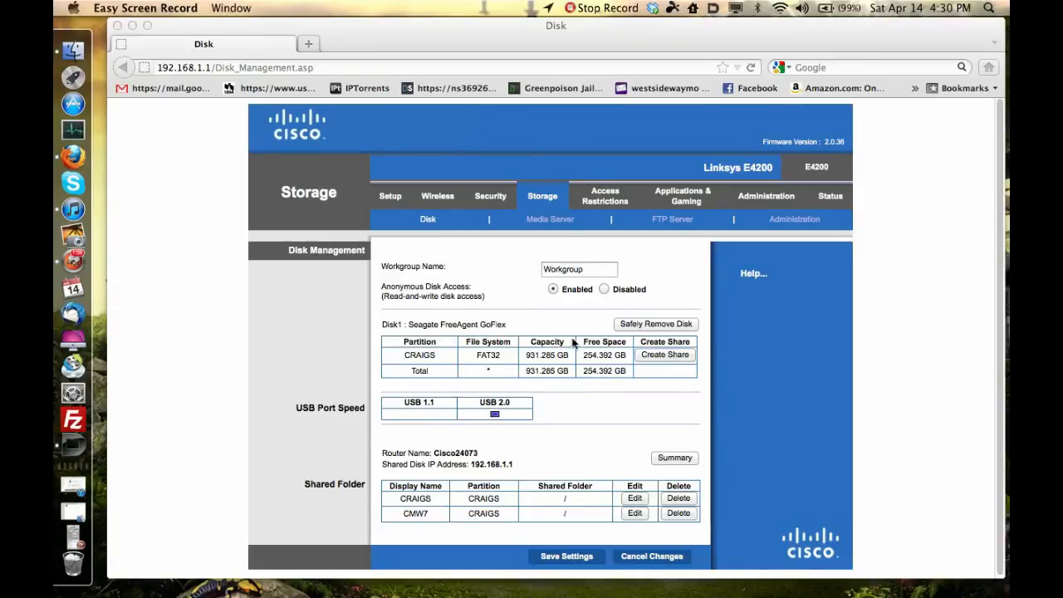
mouse_move(455, 360)
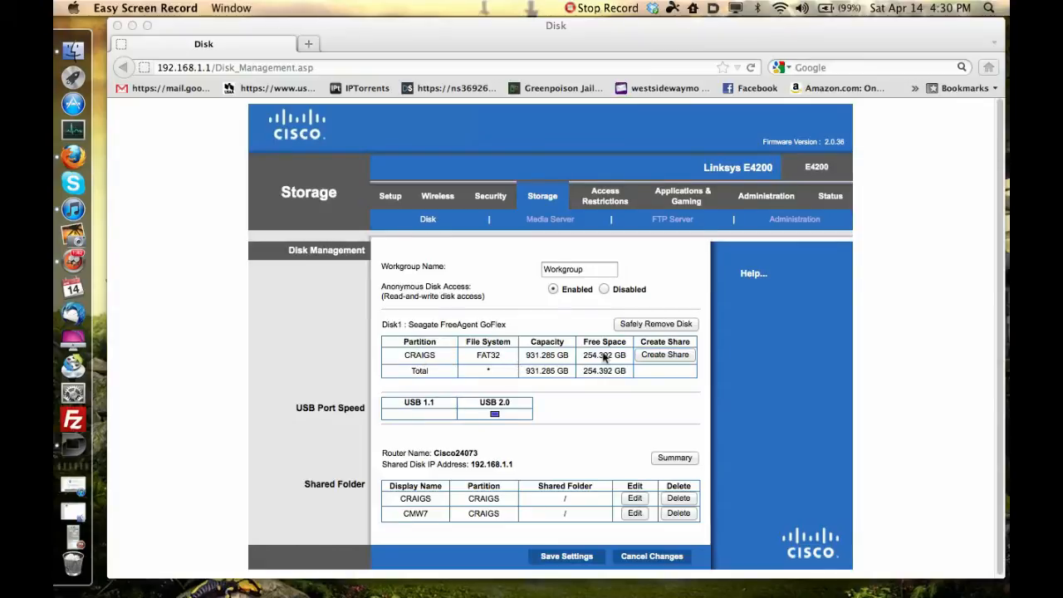
mouse_move(580, 336)
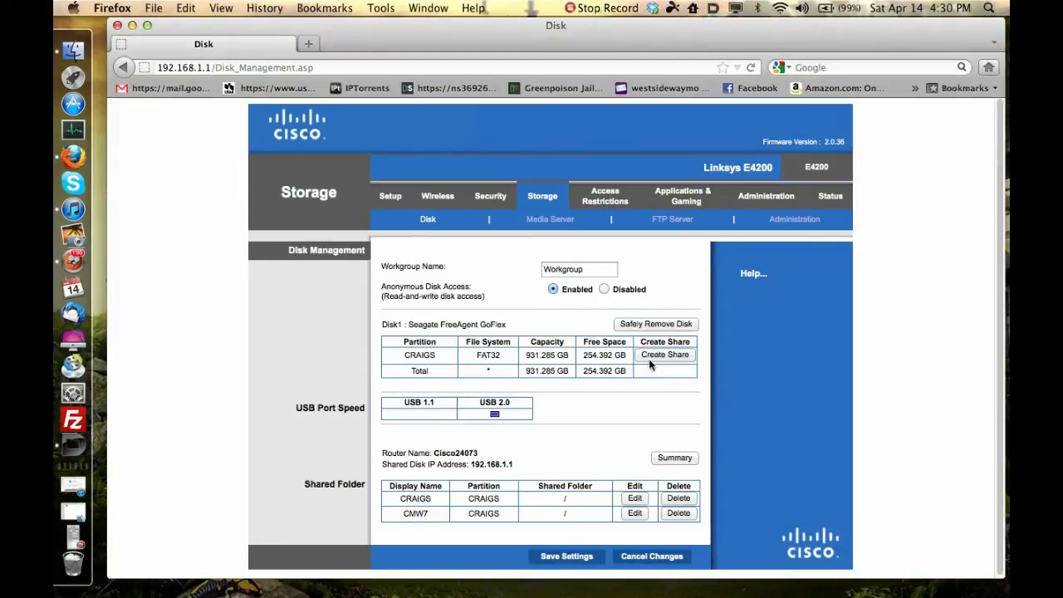
left_click(664, 355)
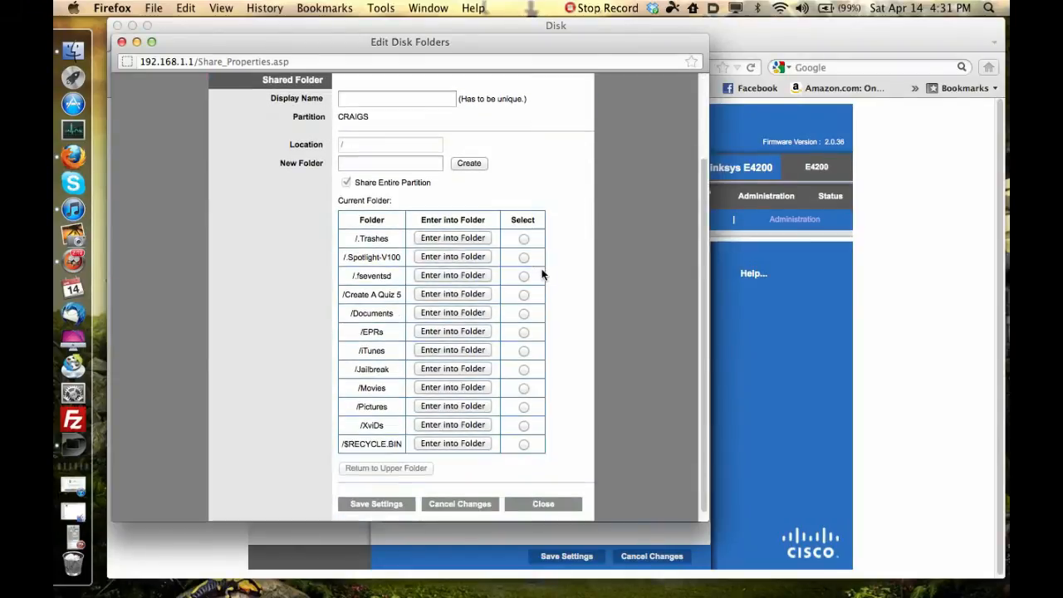
mouse_move(615, 307)
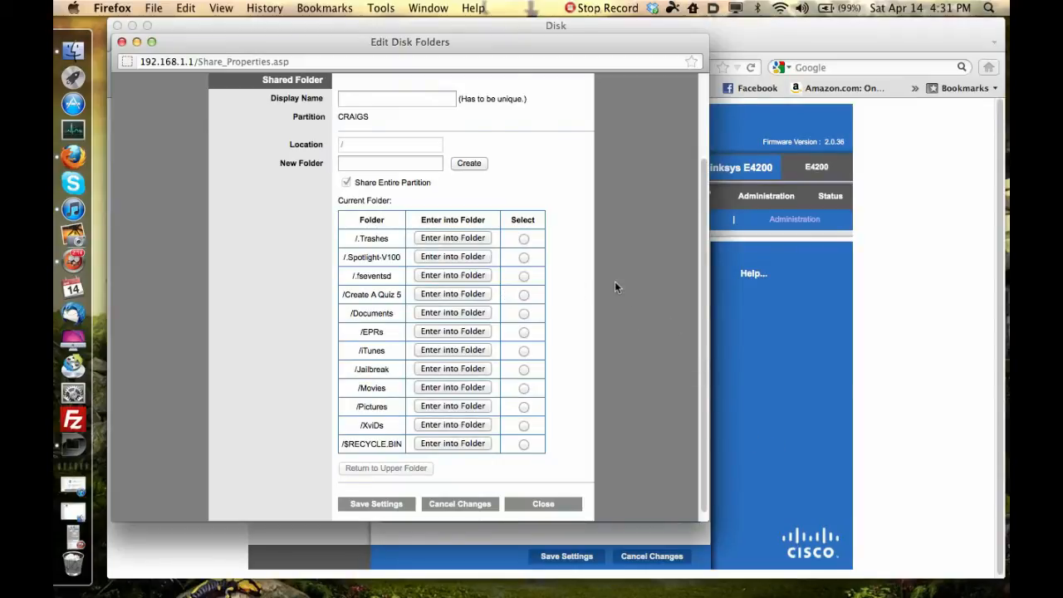
scroll("down", 3)
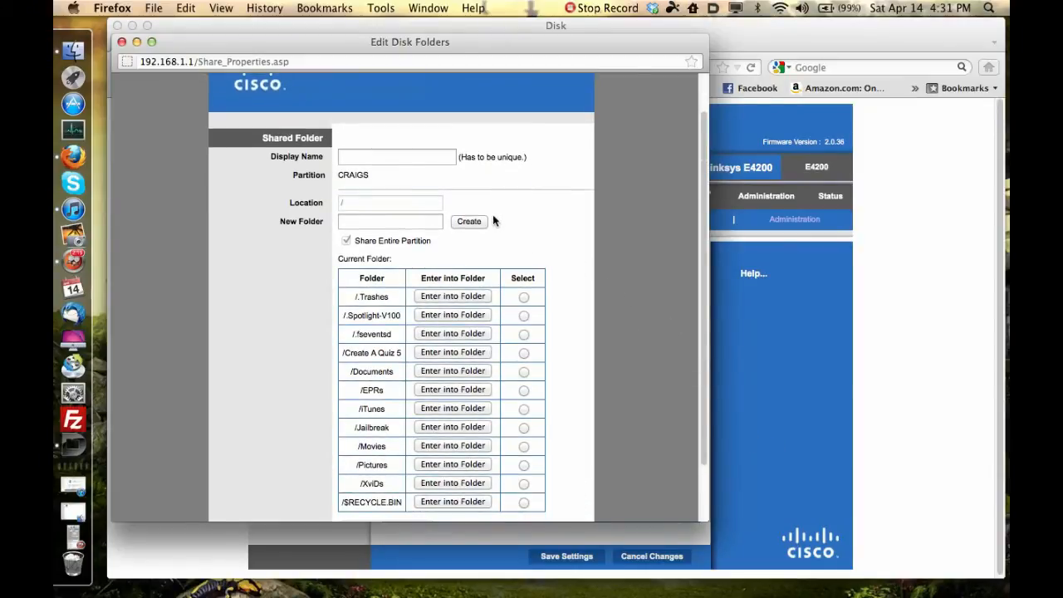
left_click(396, 157)
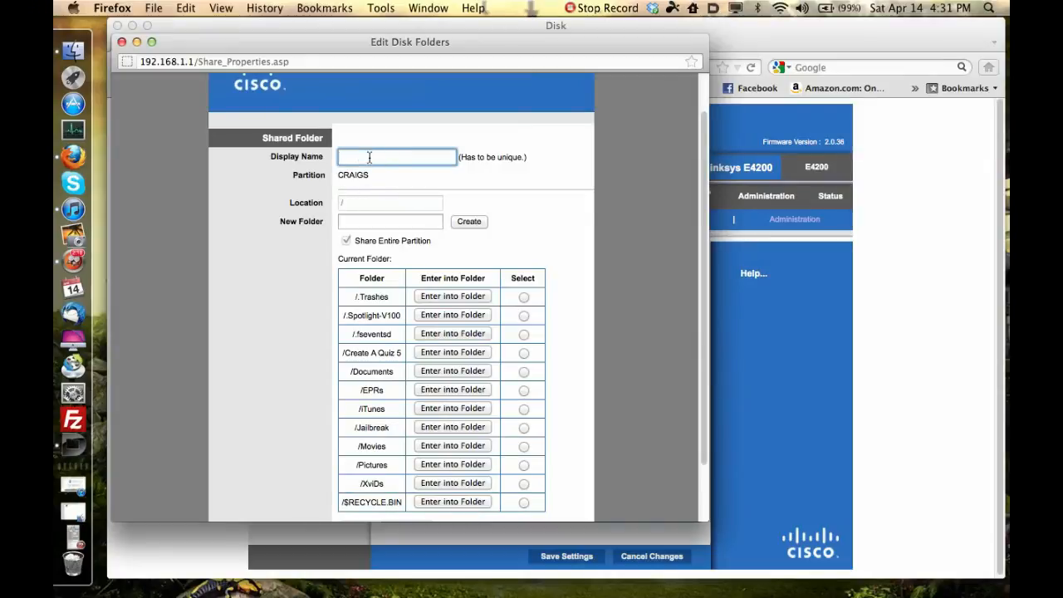
left_click(391, 221)
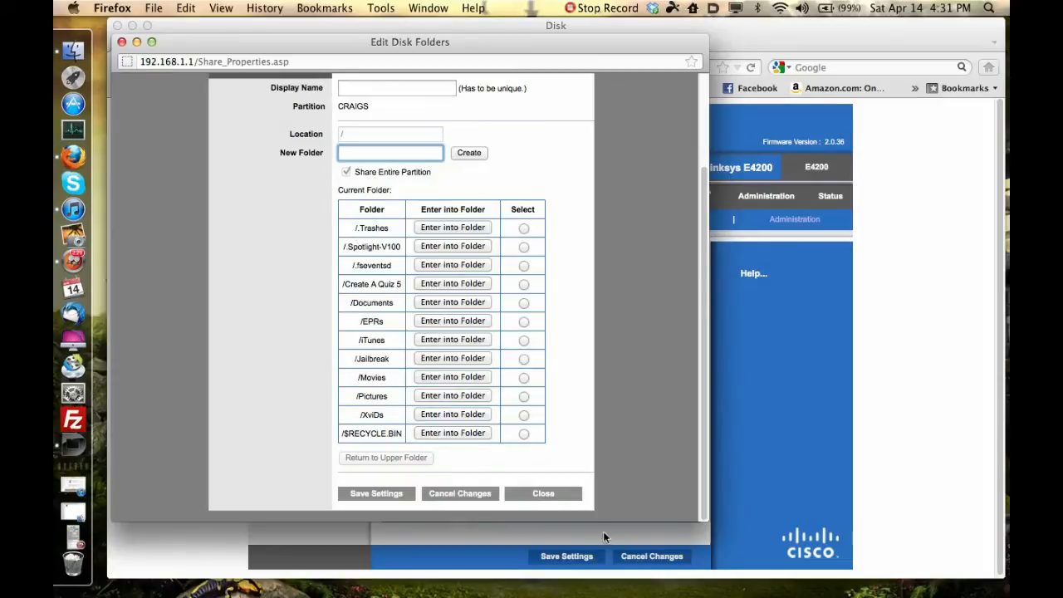
mouse_move(502, 442)
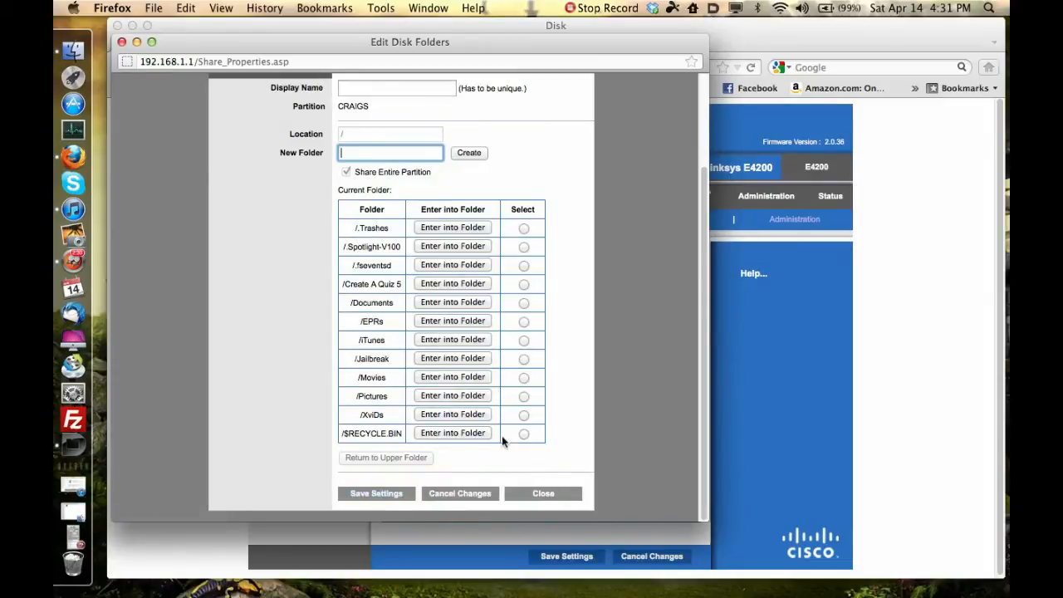
left_click(544, 493)
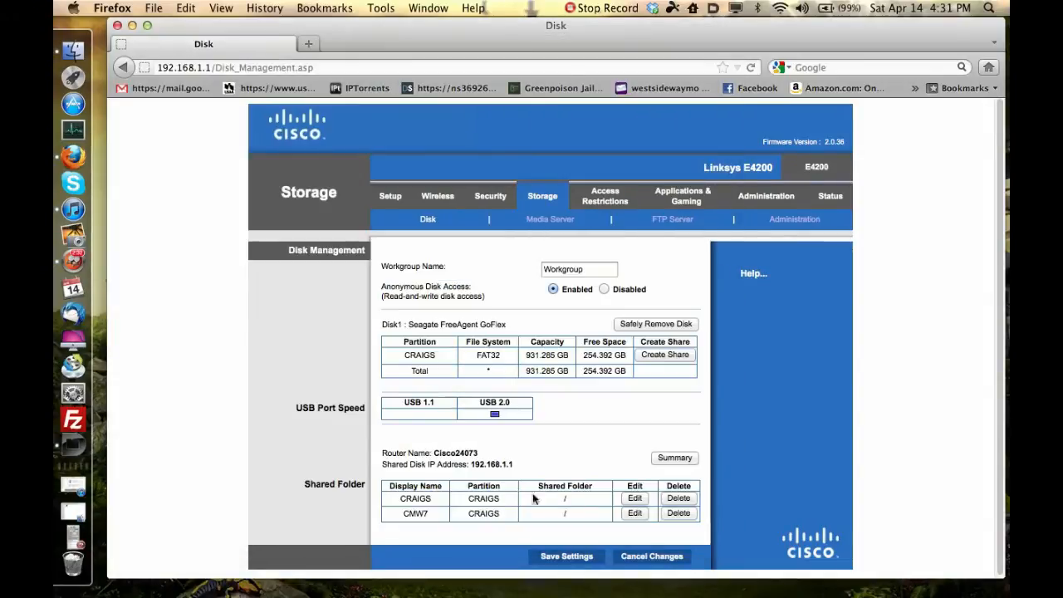
mouse_move(527, 465)
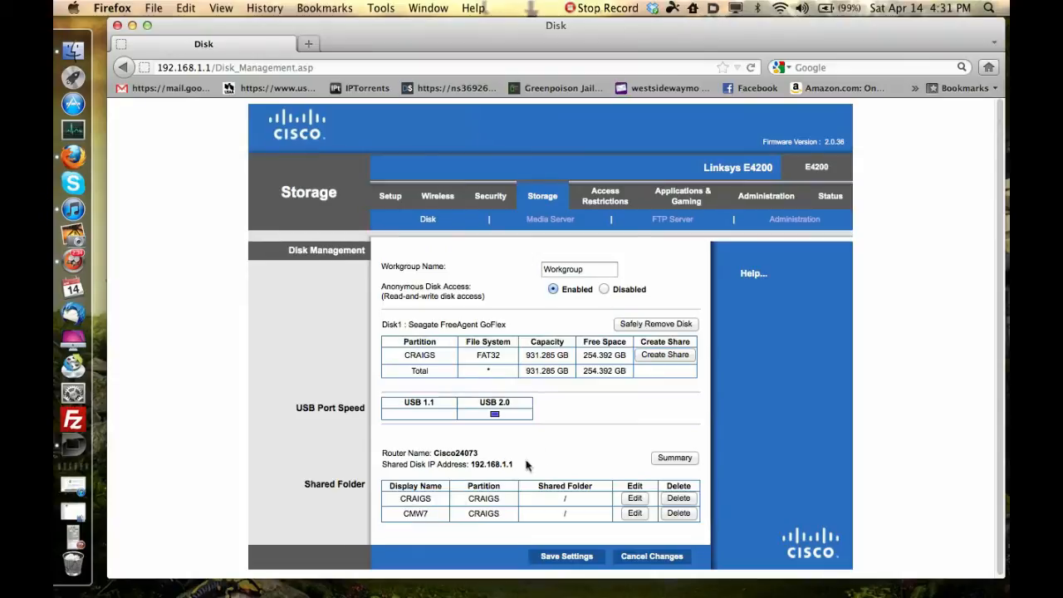
mouse_move(512, 507)
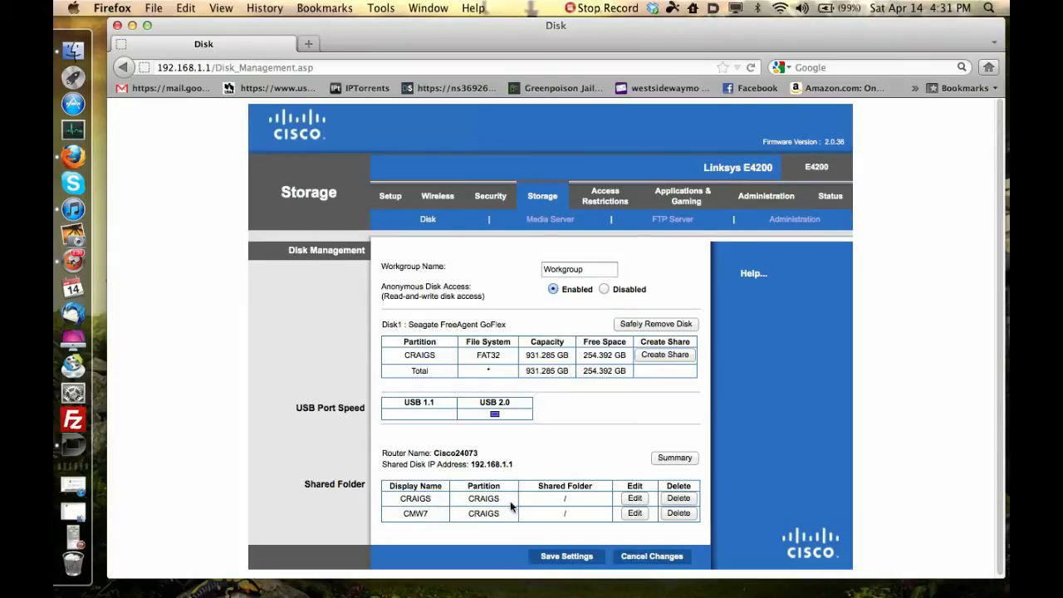
mouse_move(274, 399)
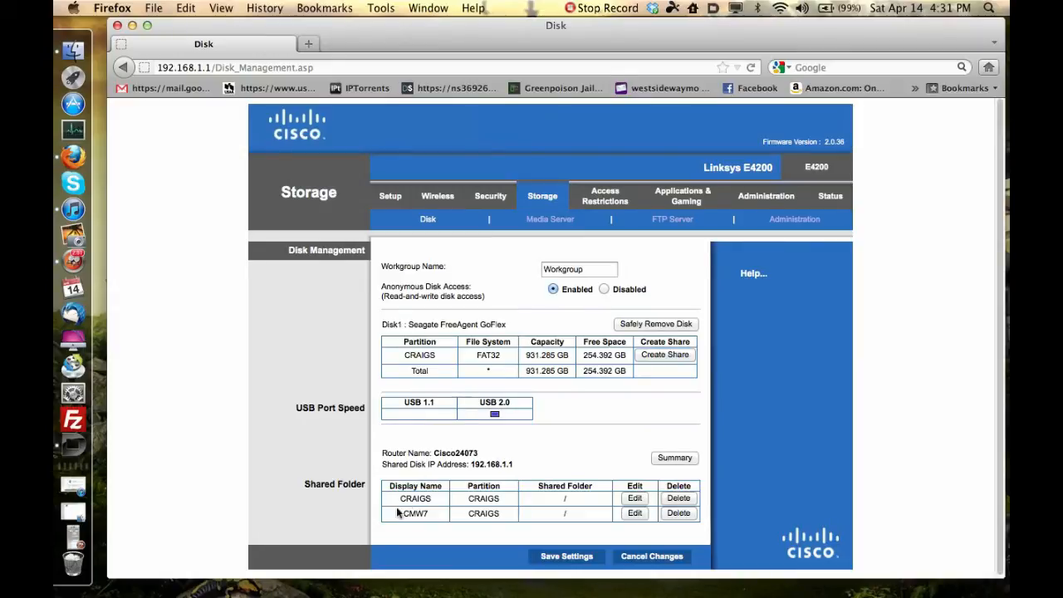
mouse_move(475, 527)
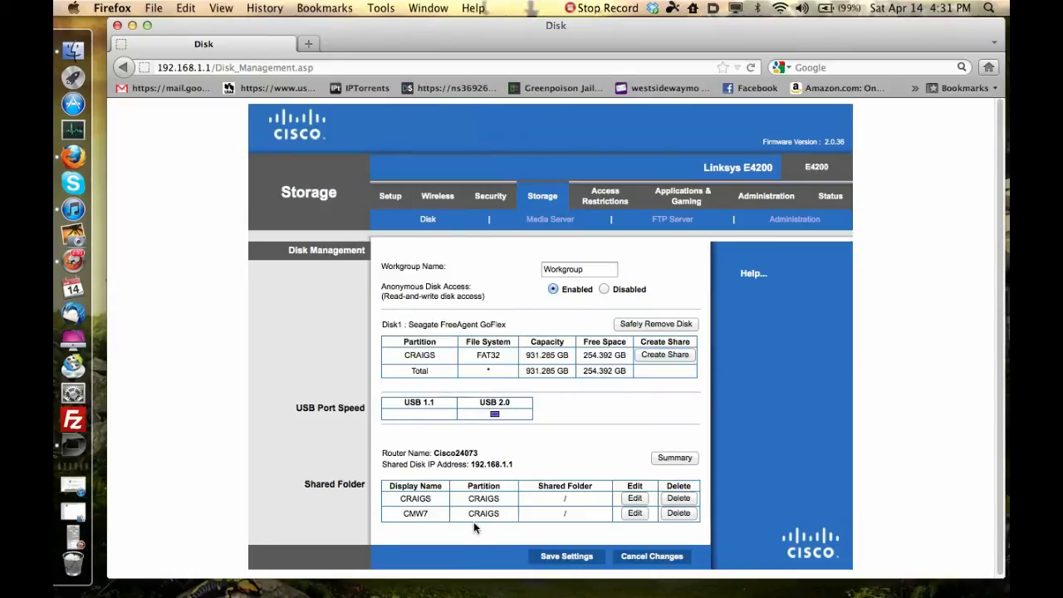
mouse_move(455, 527)
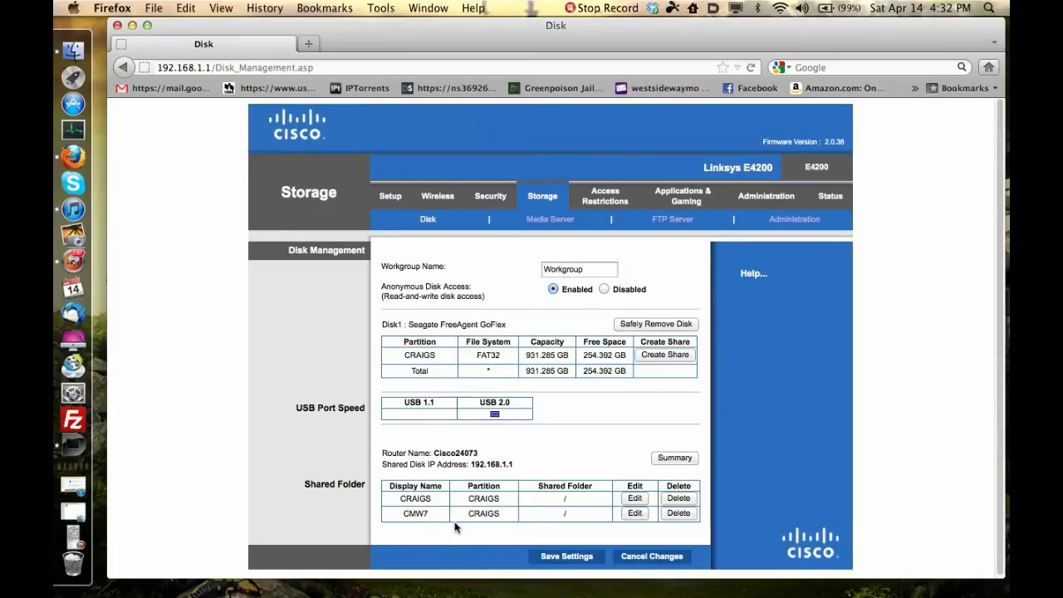
mouse_move(181, 478)
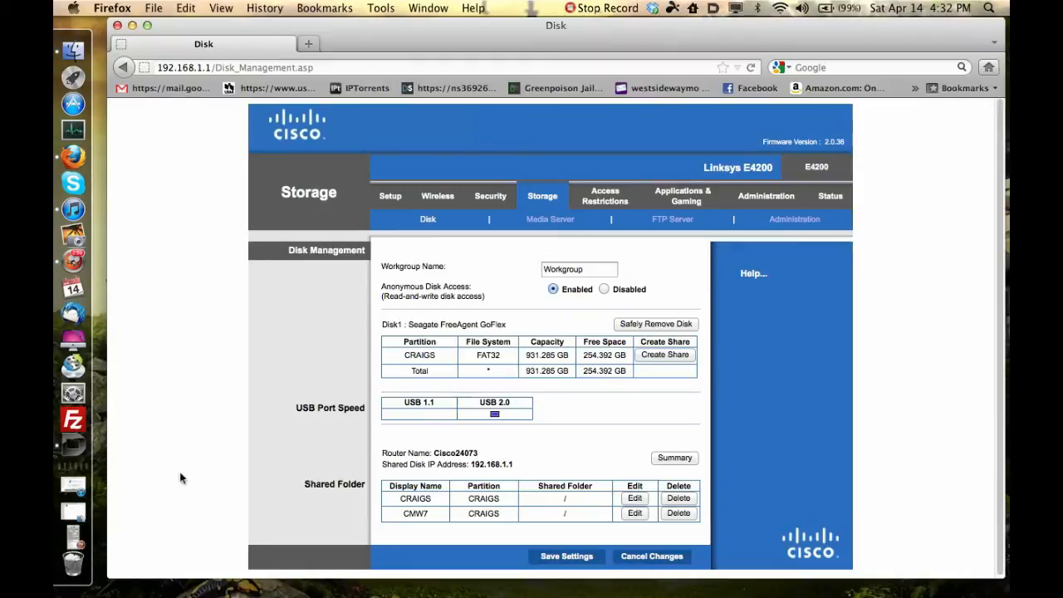
mouse_move(403, 527)
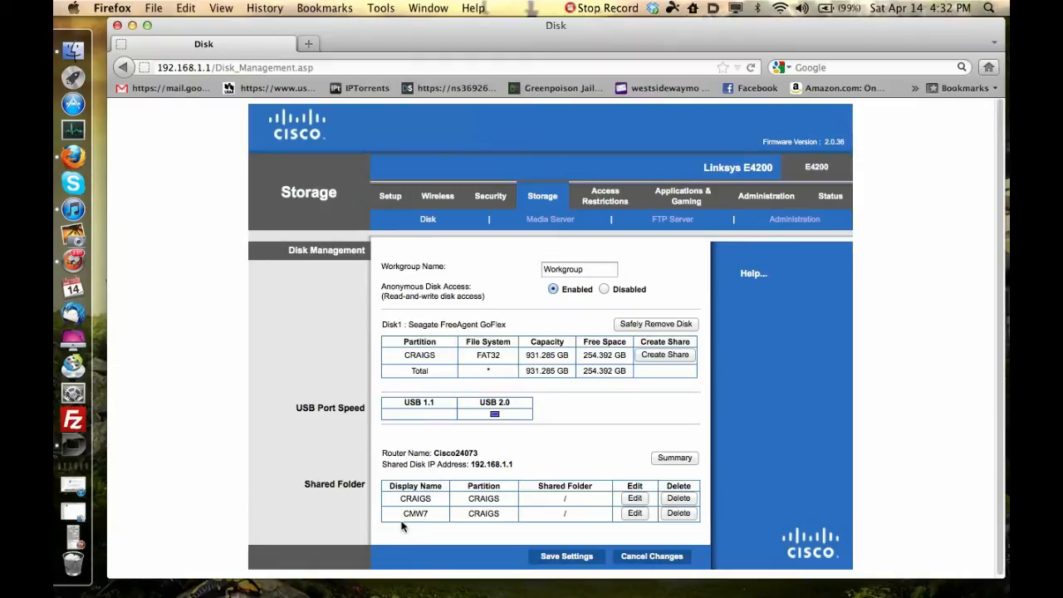
mouse_move(696, 391)
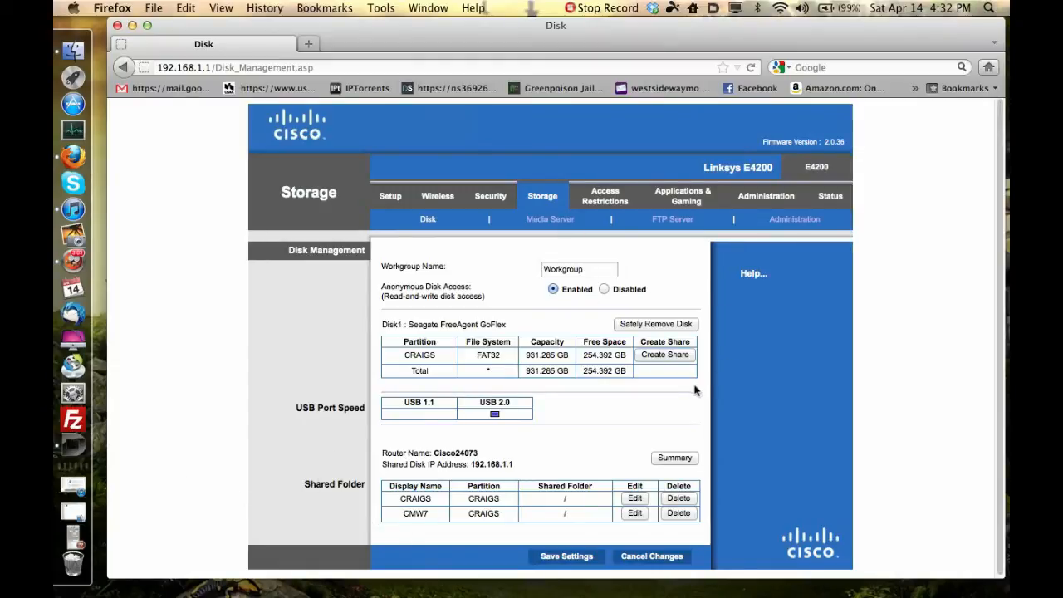
mouse_move(619, 416)
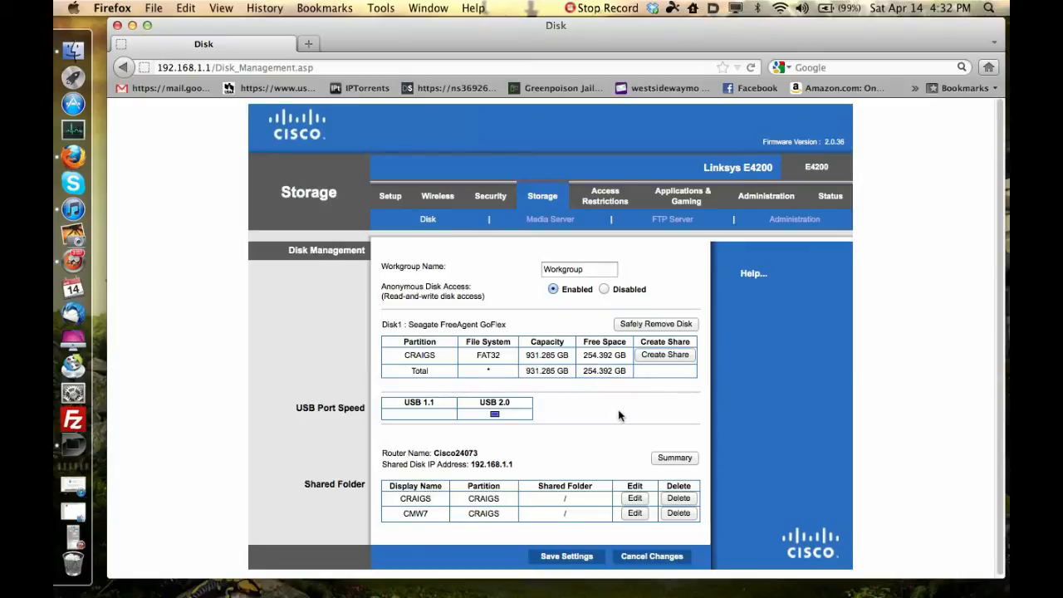
mouse_move(512, 397)
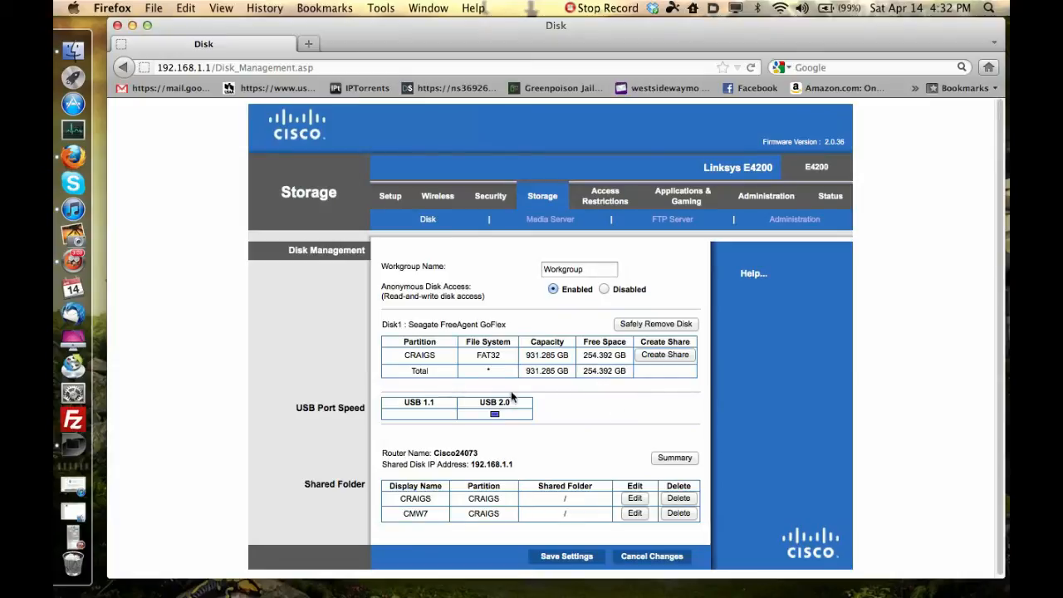
mouse_move(456, 374)
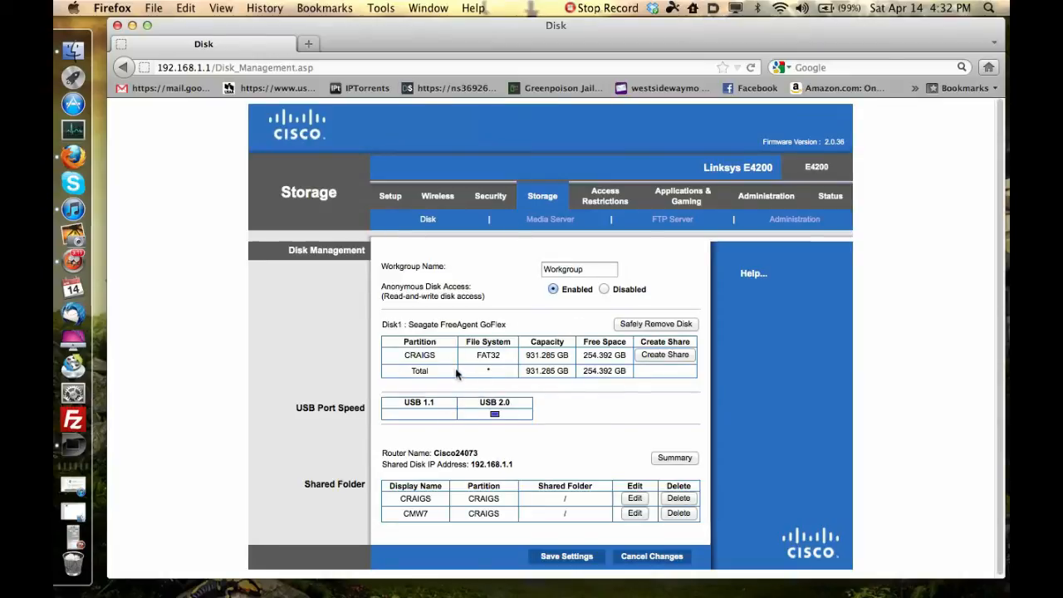
mouse_move(446, 378)
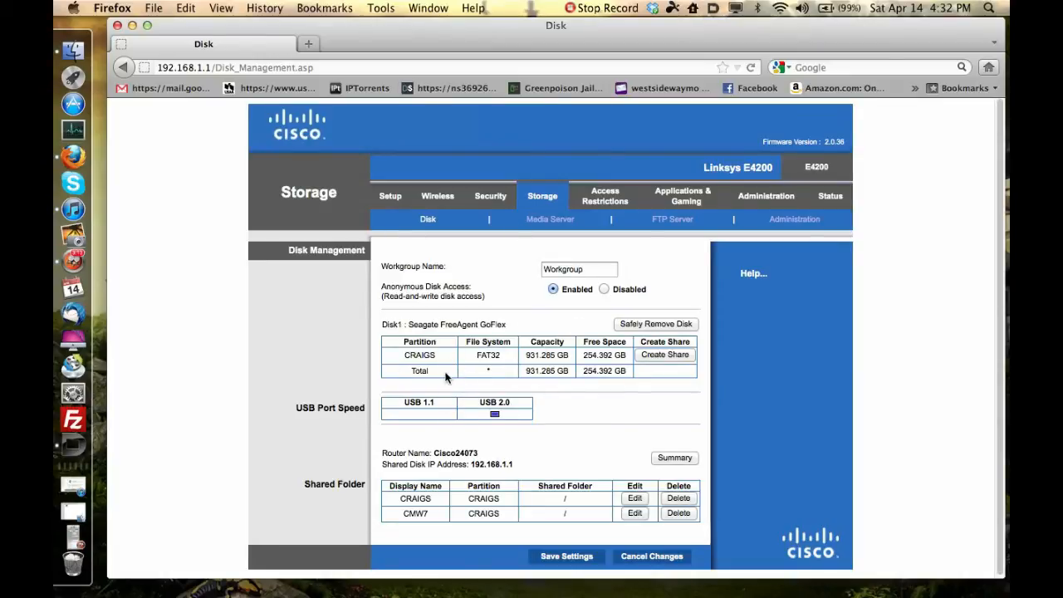
mouse_move(315, 383)
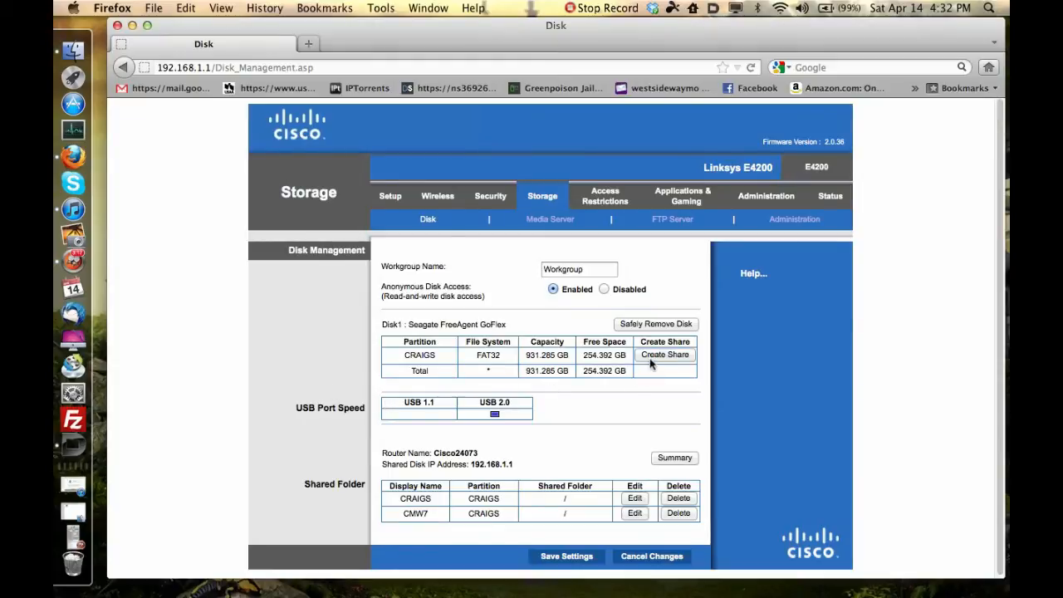
mouse_move(583, 524)
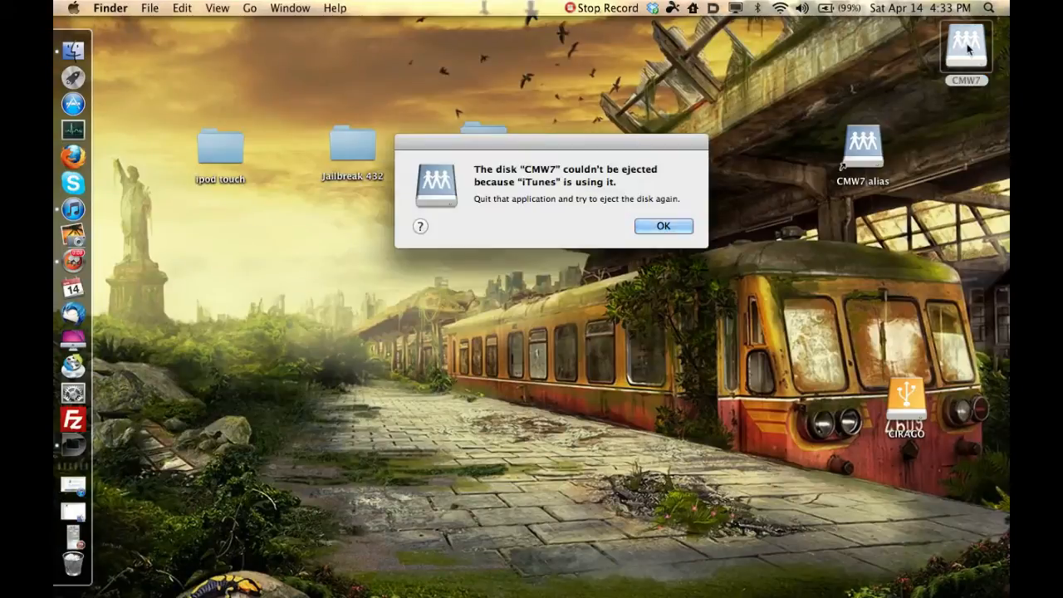
Dismiss the alert that CMW7 can't be ejected while iTunes uses it
left_click(663, 225)
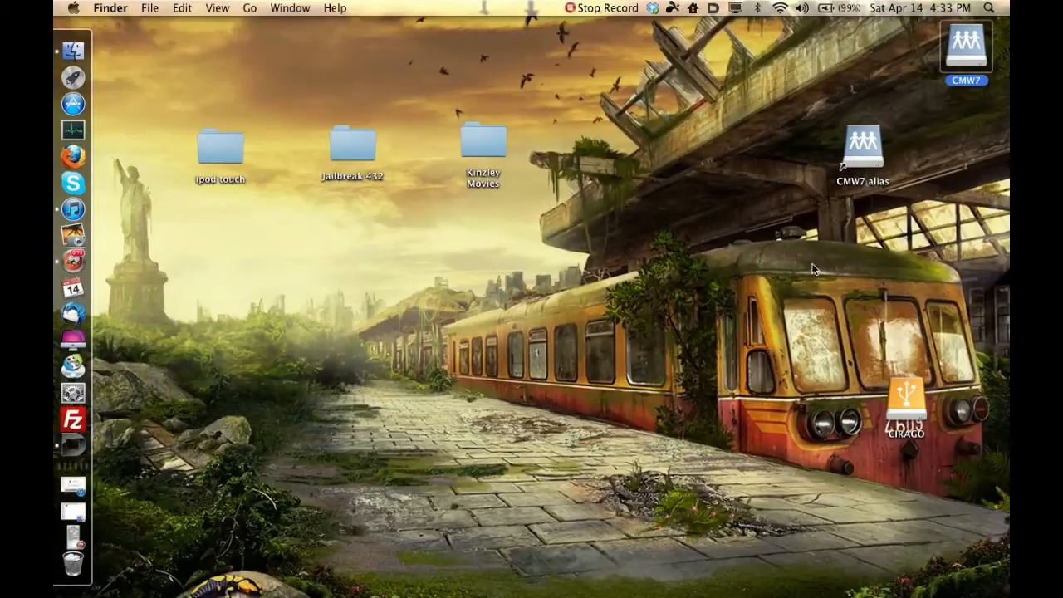
mouse_move(420, 314)
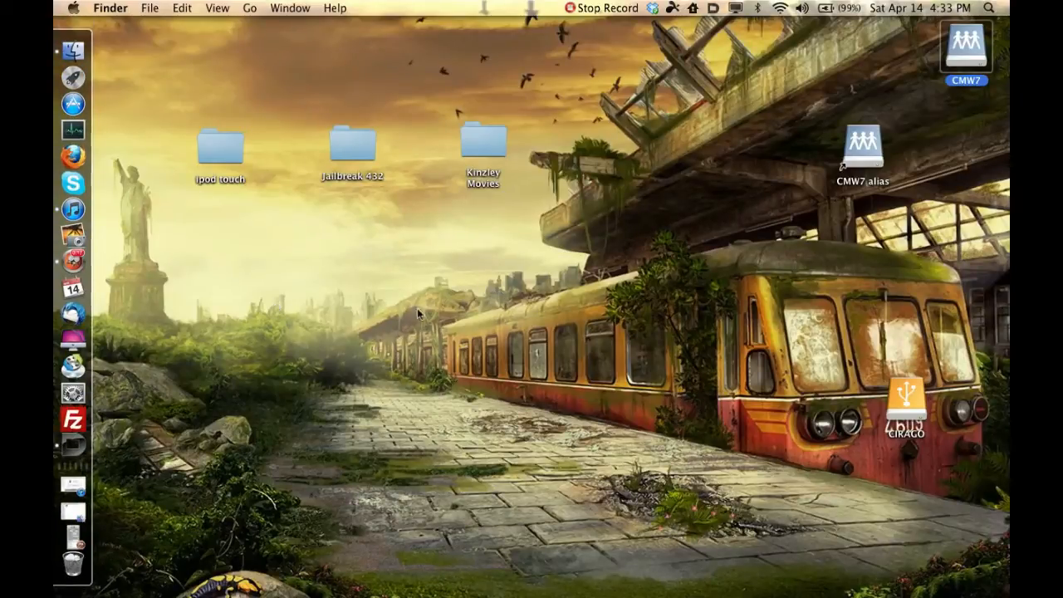
mouse_move(362, 405)
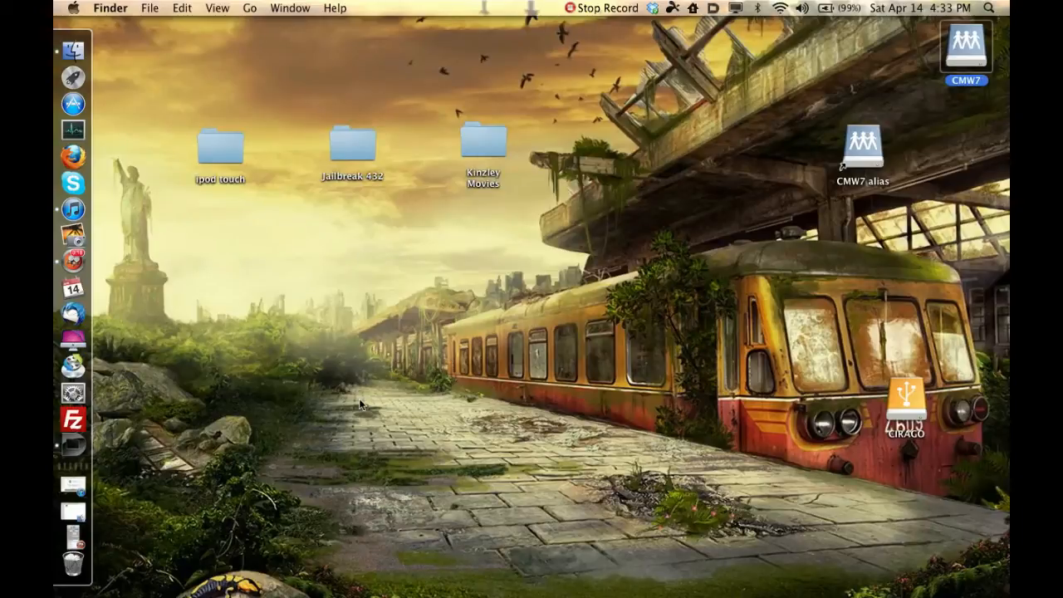
mouse_move(191, 473)
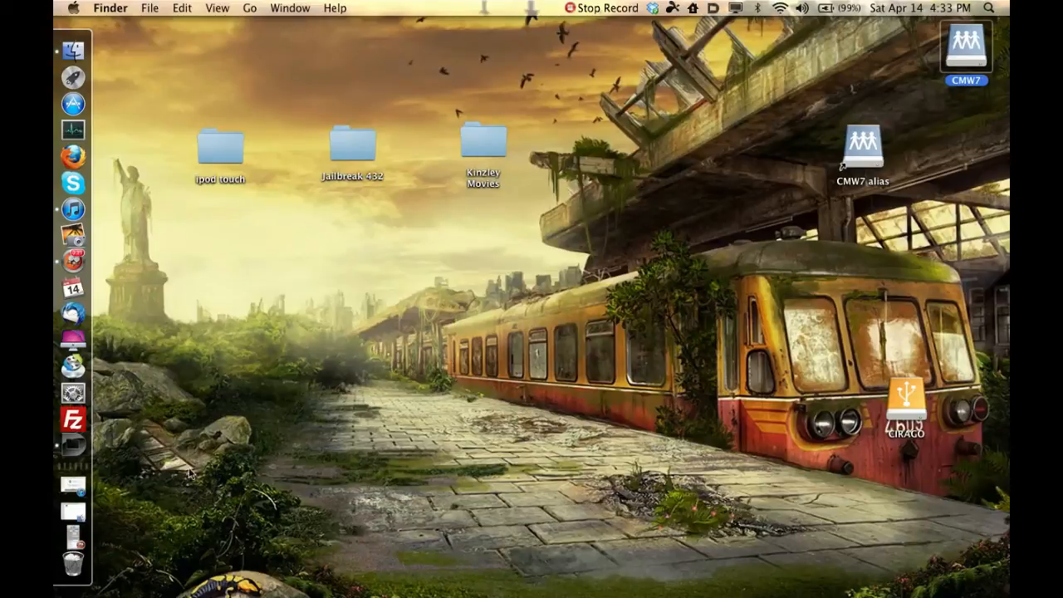
mouse_move(155, 548)
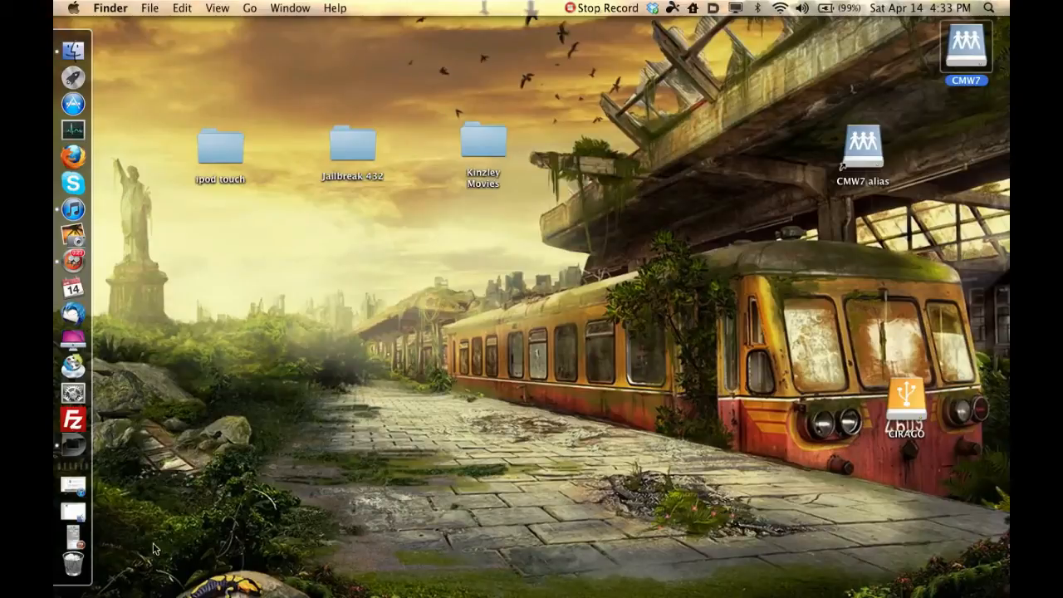
mouse_move(609, 323)
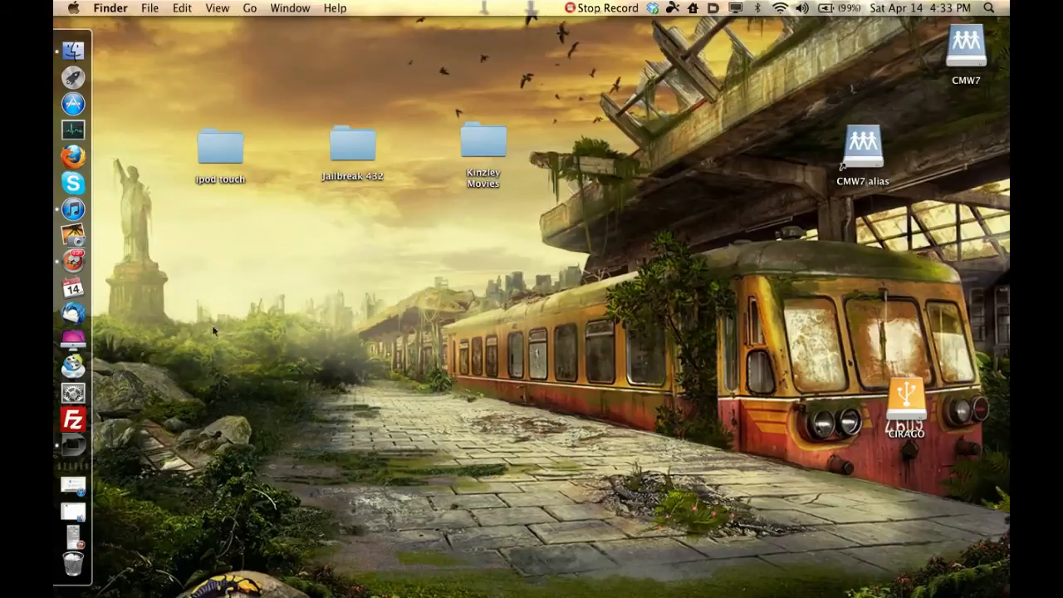
mouse_move(196, 527)
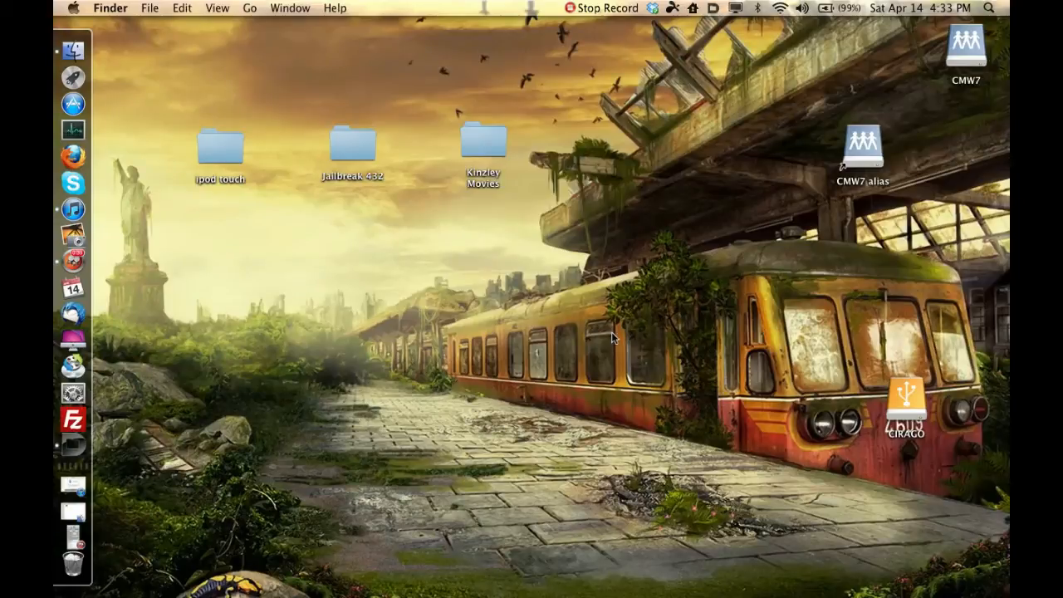
mouse_move(538, 319)
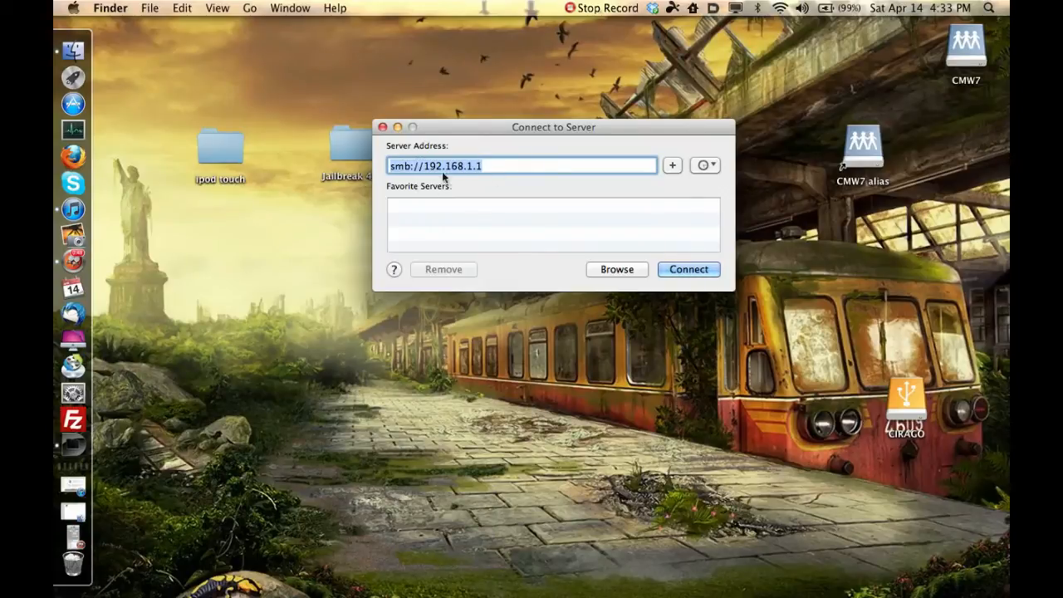
mouse_move(644, 252)
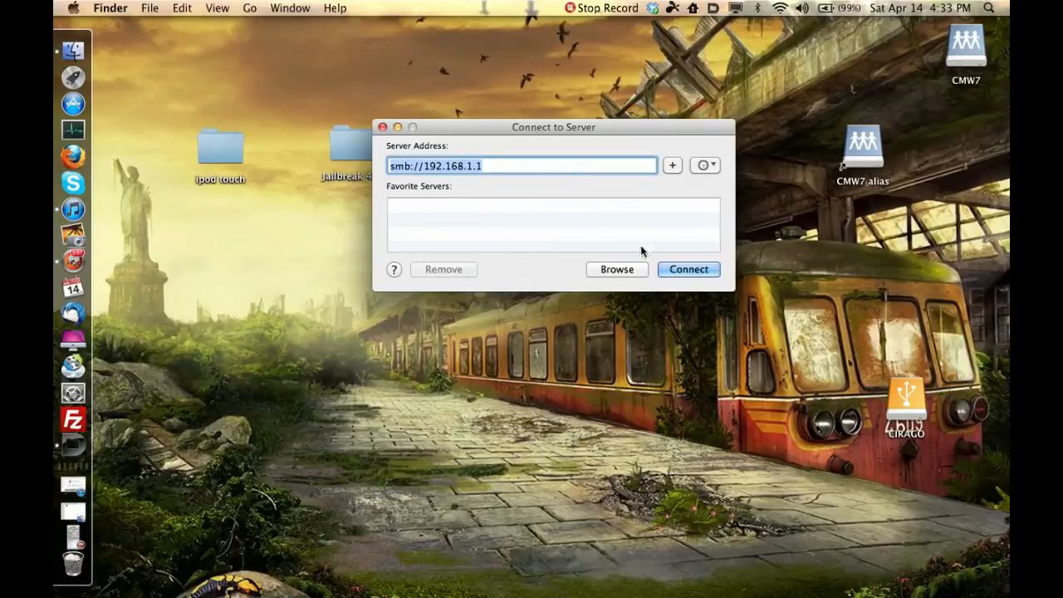
Connect to smb://192.168.1.1 and mount the CRAIGS volume
left_click(689, 270)
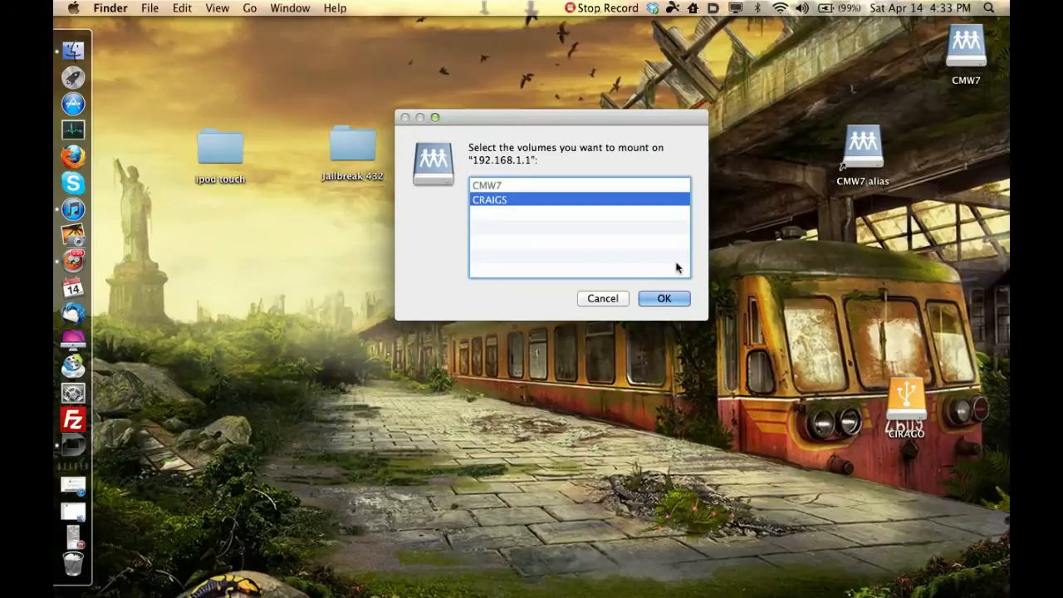
mouse_move(510, 192)
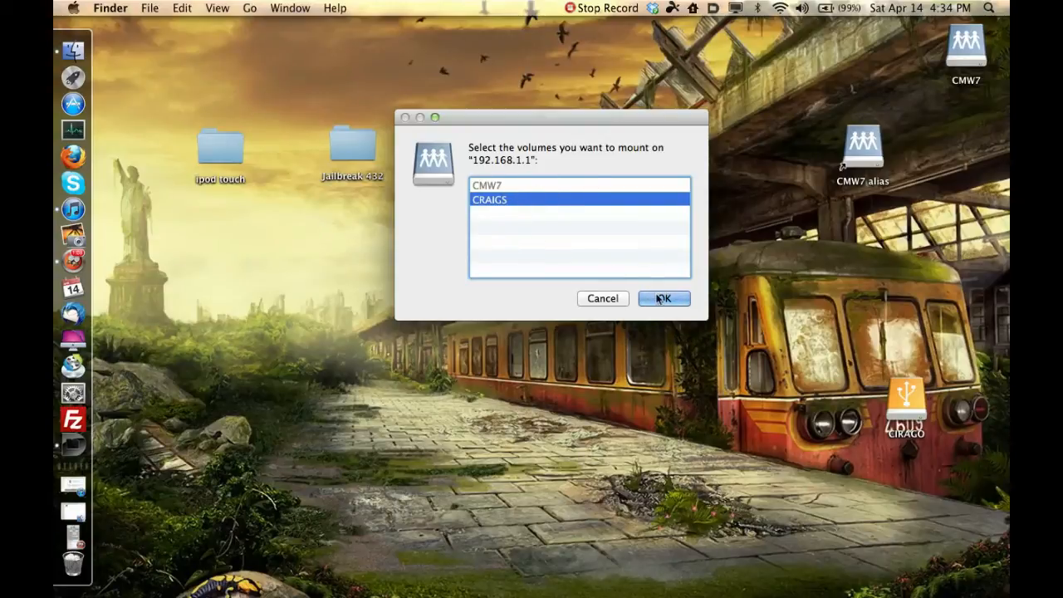
mouse_move(661, 169)
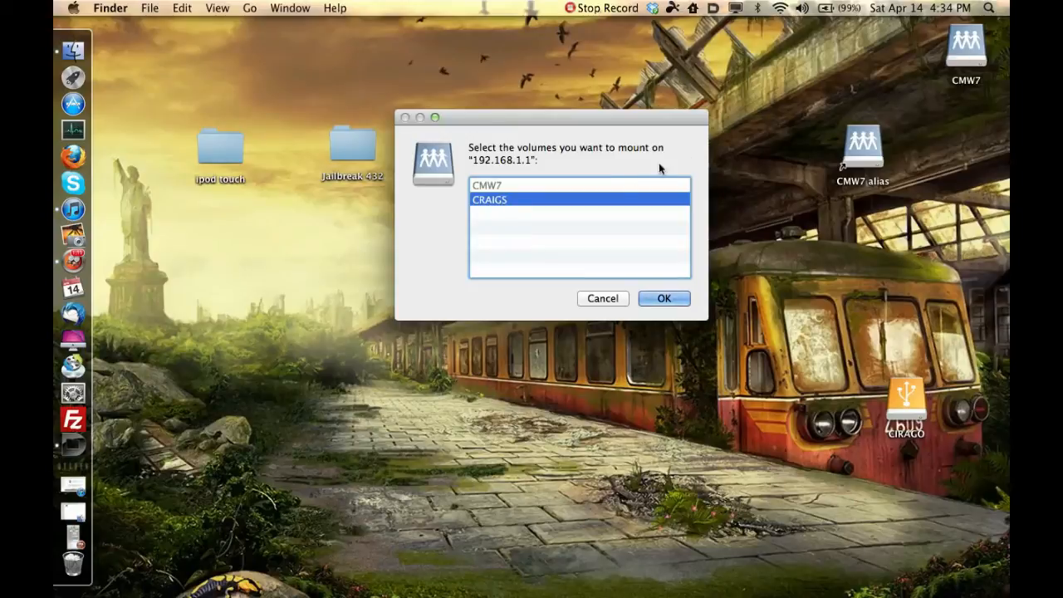
left_click(664, 298)
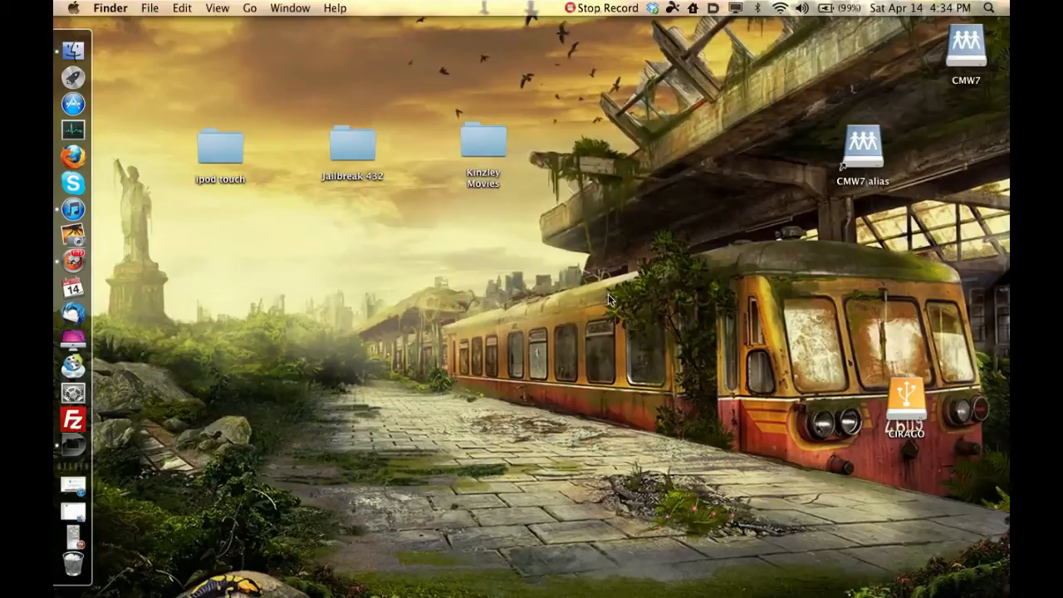
mouse_move(966, 52)
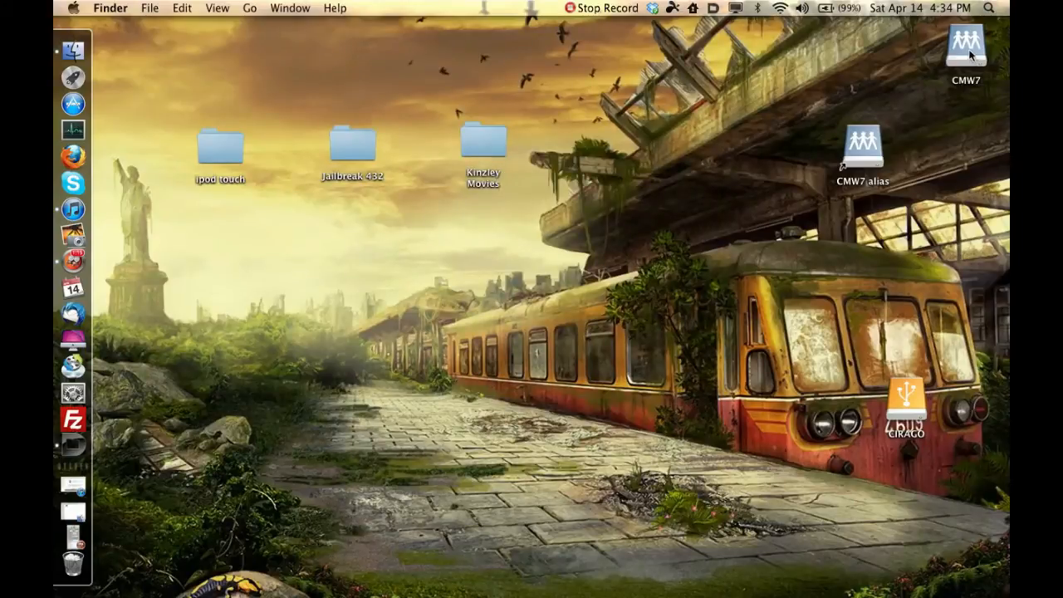
Use Make Alias on the CMW7 desktop volume icon
left_click(966, 55)
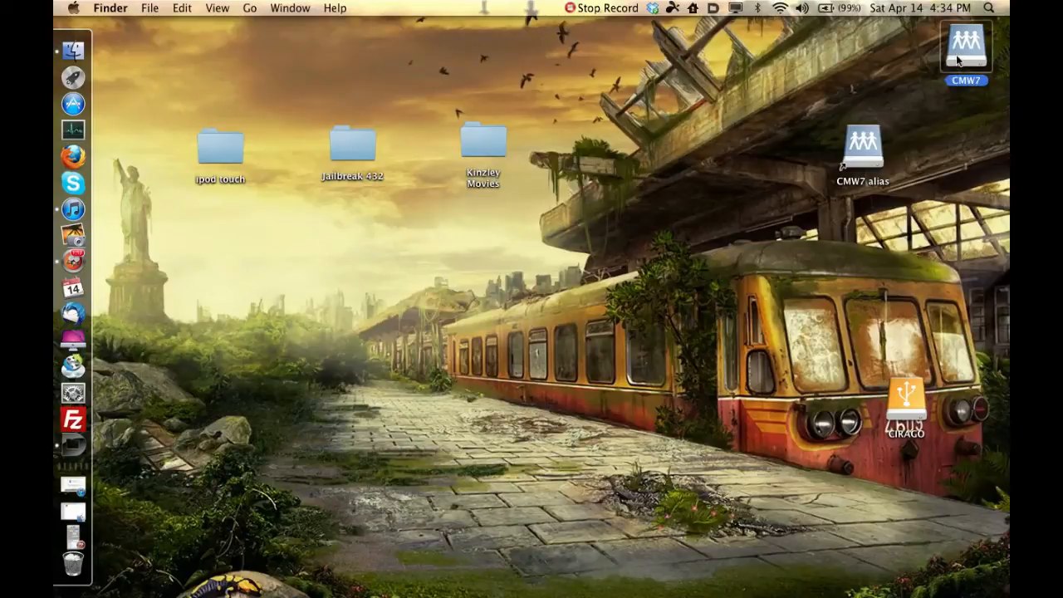
right_click(966, 49)
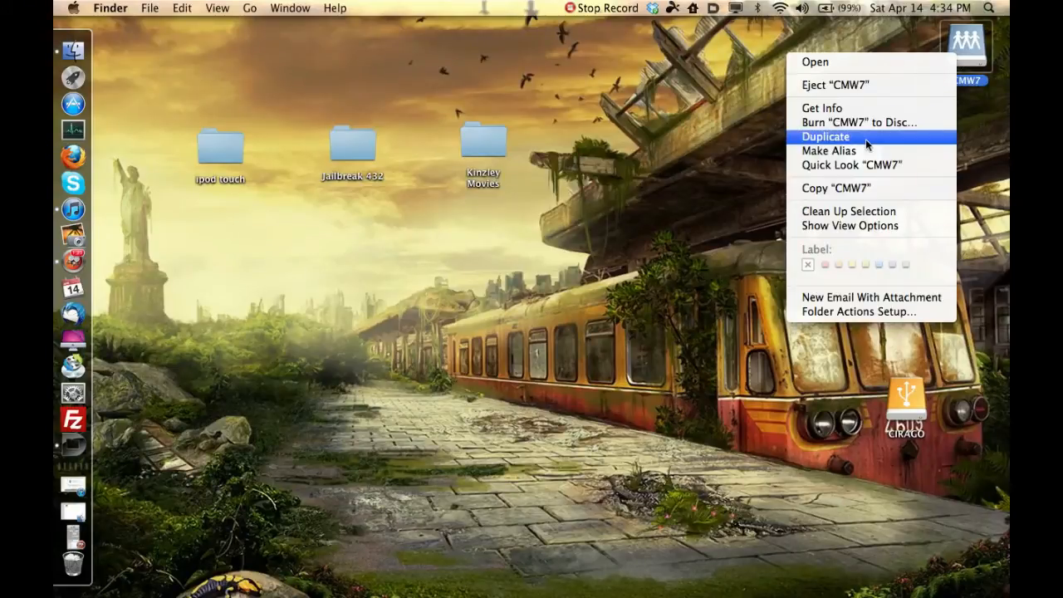
mouse_move(835, 188)
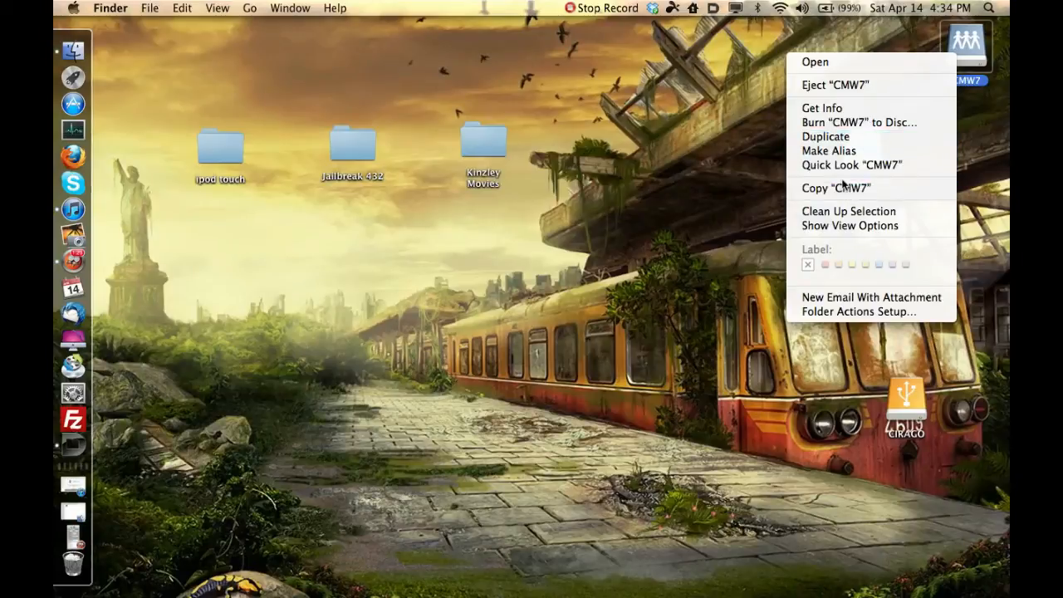
mouse_move(828, 150)
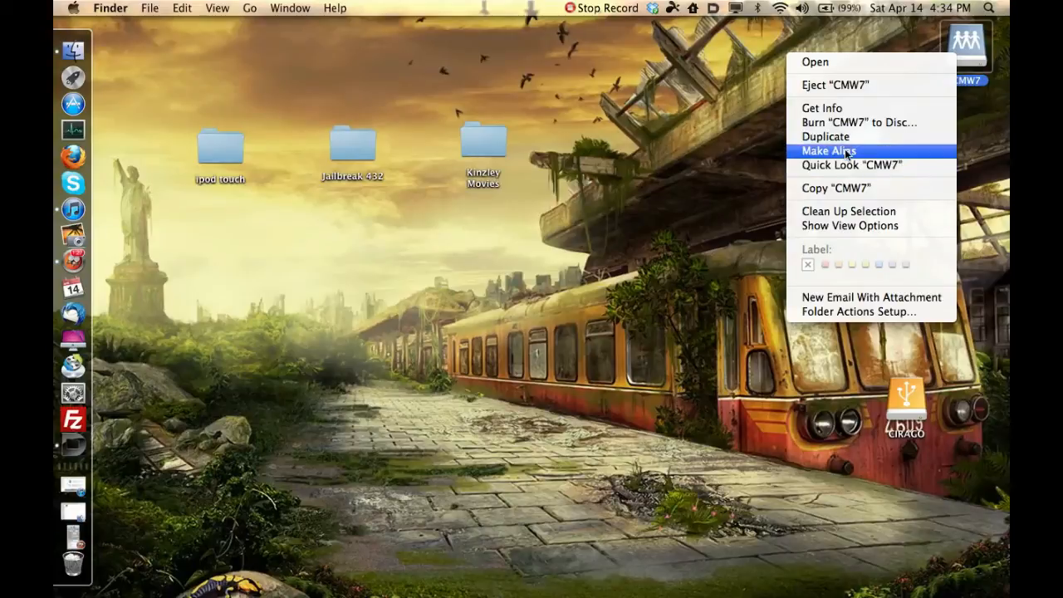
left_click(827, 151)
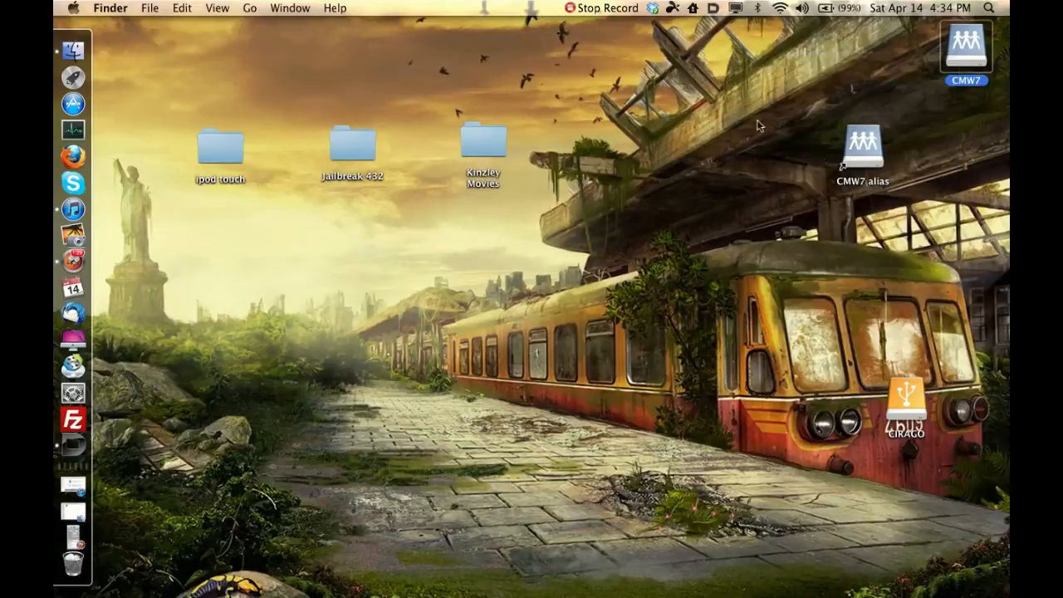
mouse_move(926, 136)
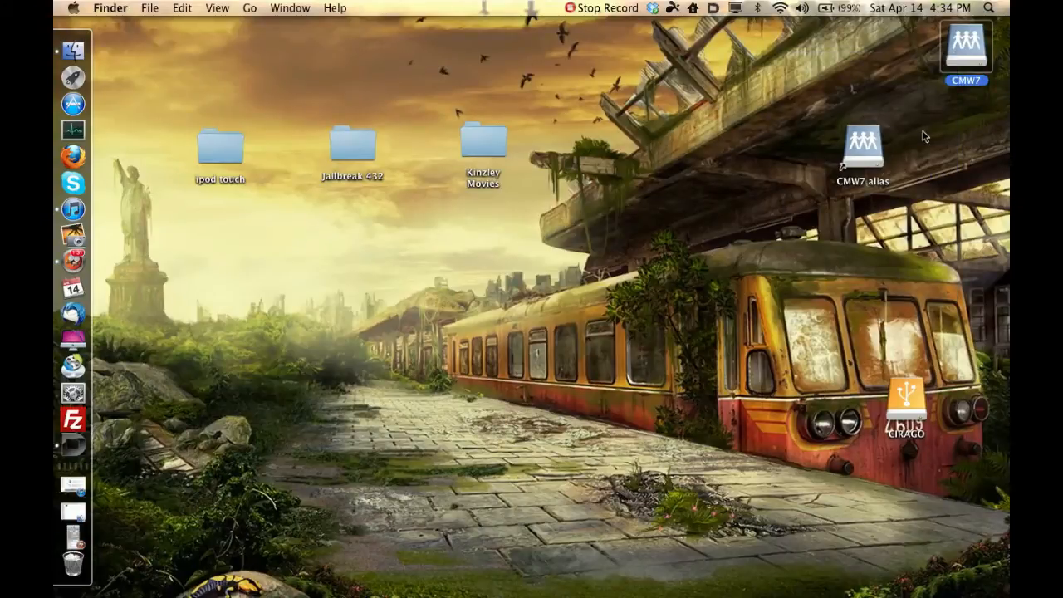
mouse_move(521, 283)
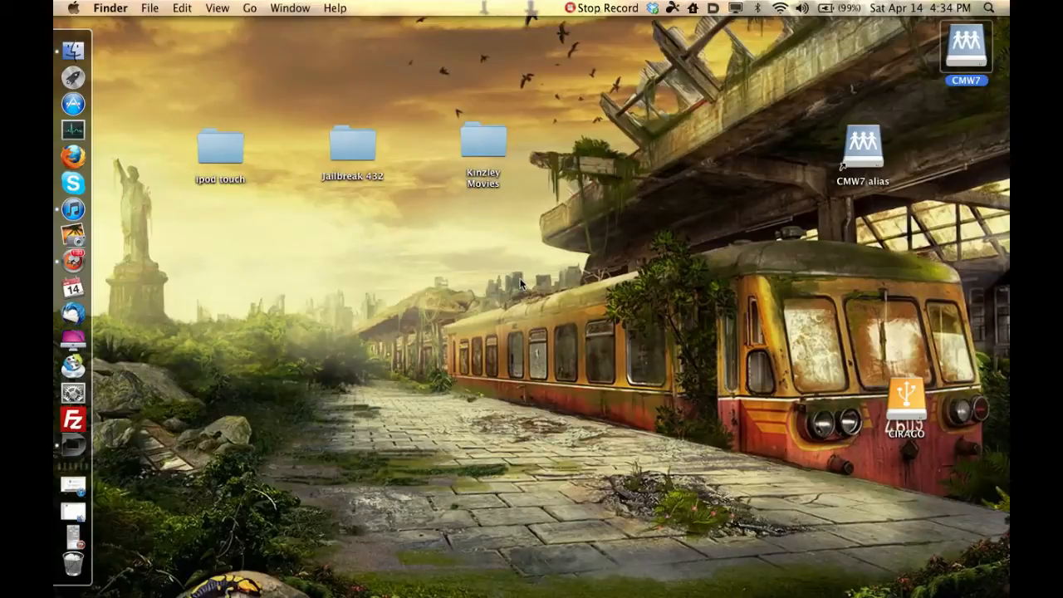
mouse_move(862, 197)
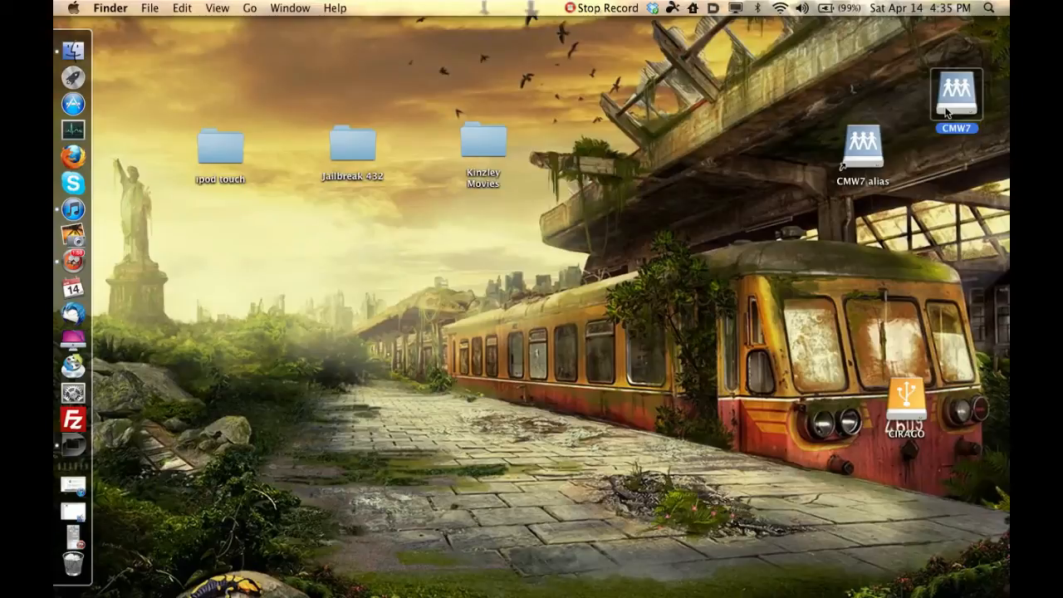
mouse_move(738, 159)
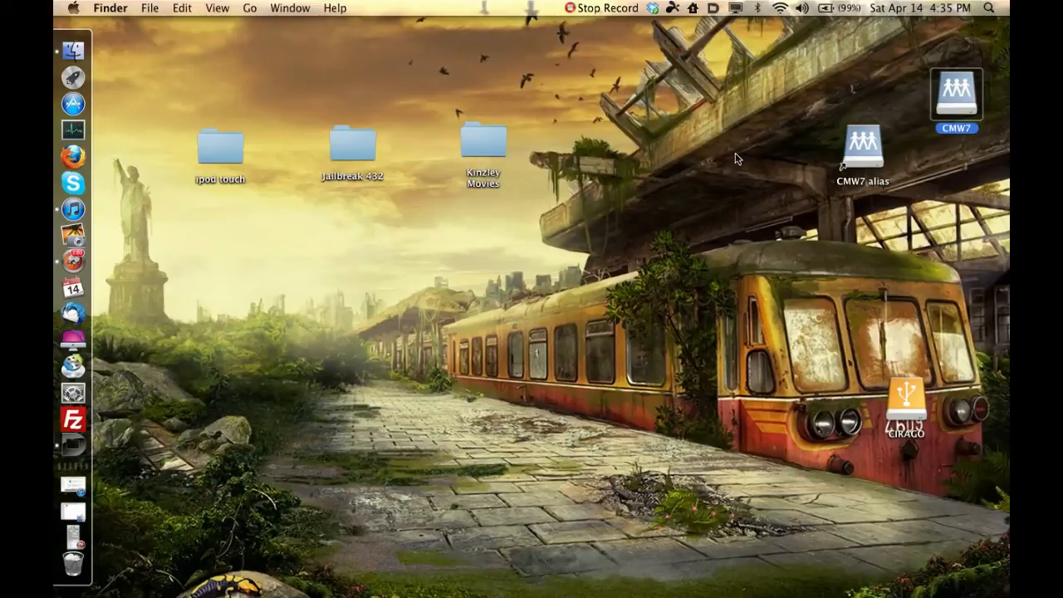
mouse_move(928, 218)
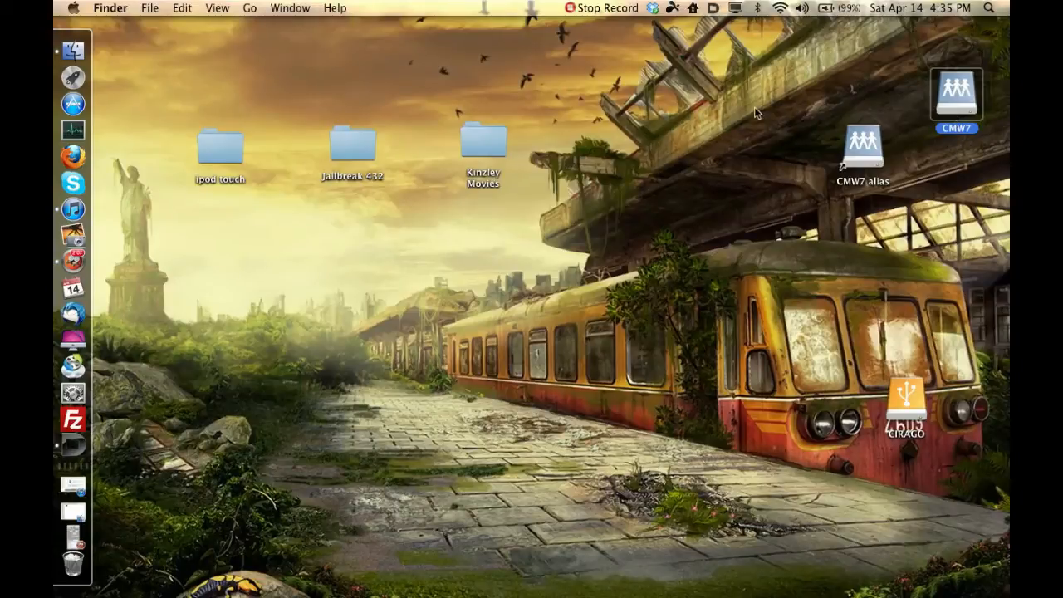
mouse_move(299, 381)
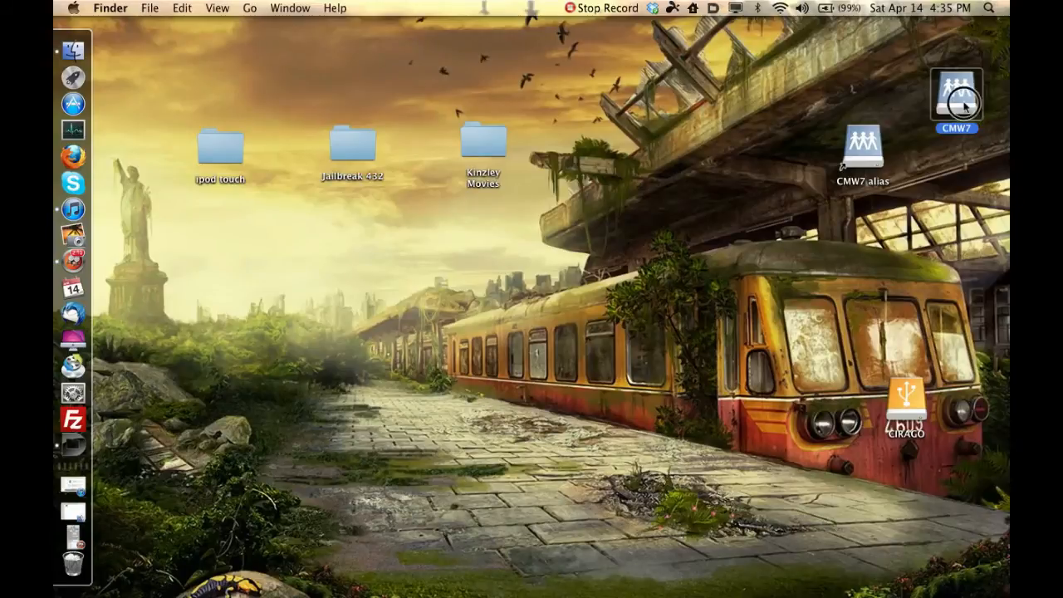
Open the CMW7 desktop share to show its folders, then launch iTunes
double_click(956, 95)
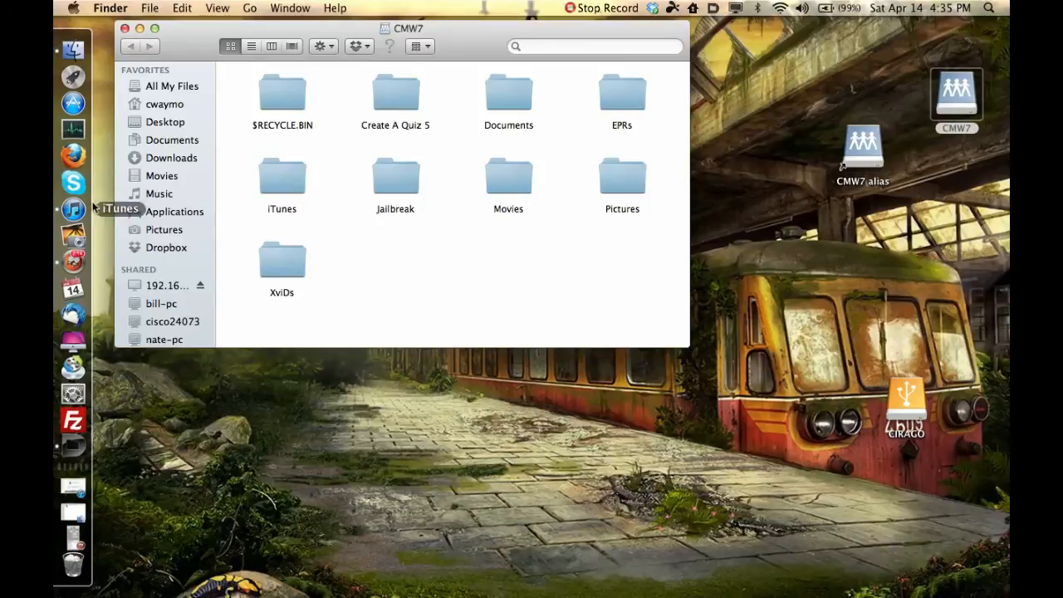
left_click(73, 209)
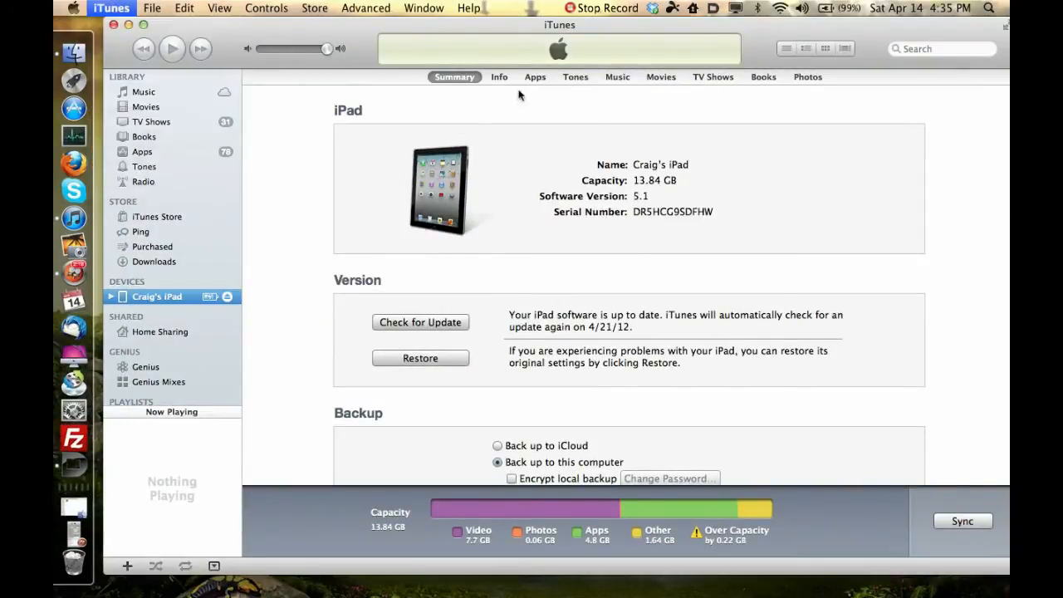
Confirm the iTunes media folder reads /Volumes/CMW7/iTunes and close Advanced preferences
left_click(364, 7)
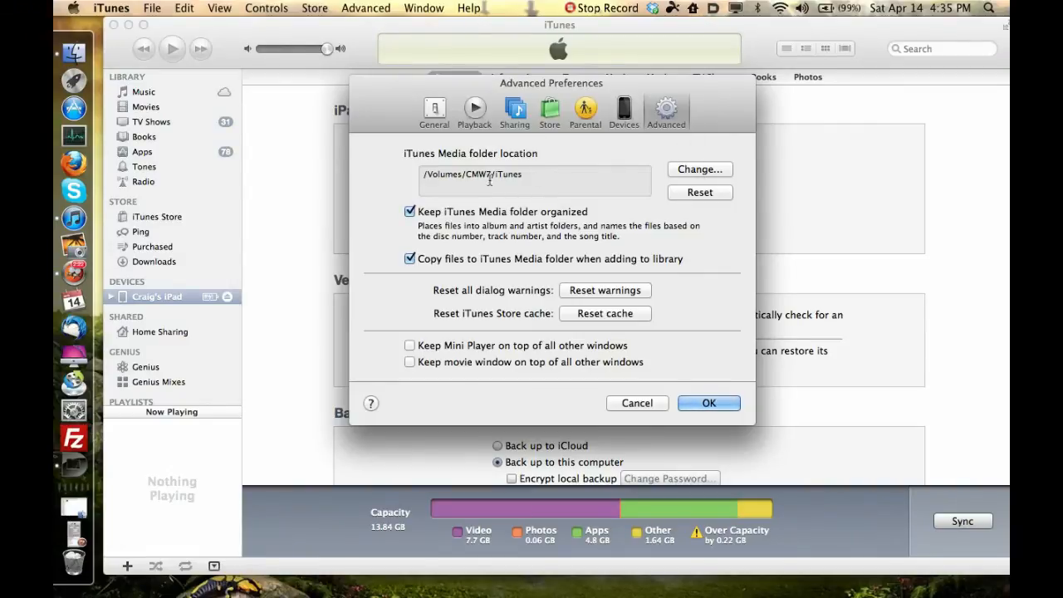
mouse_move(667, 413)
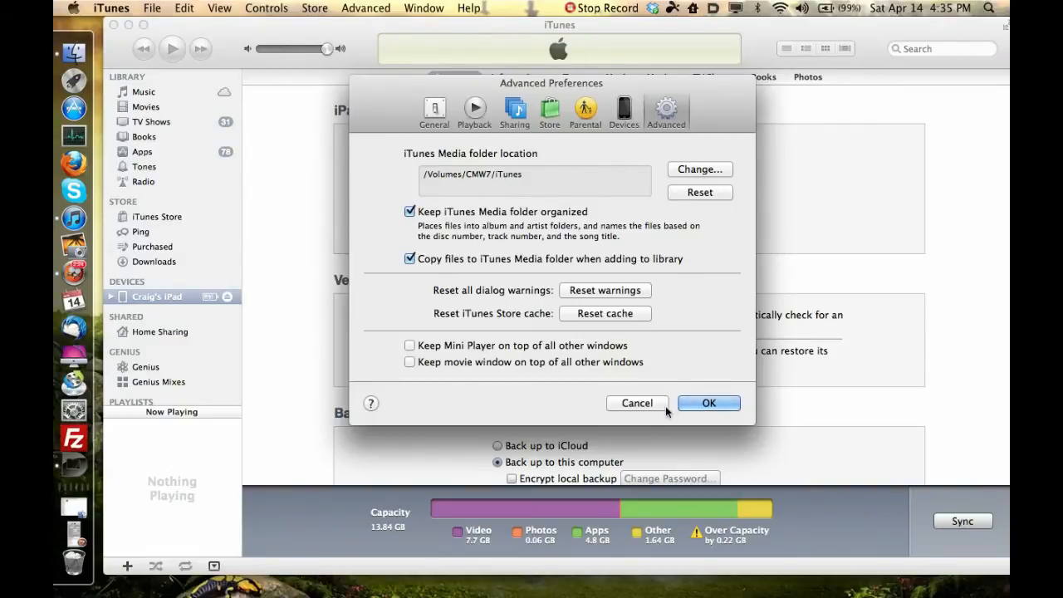
left_click(708, 403)
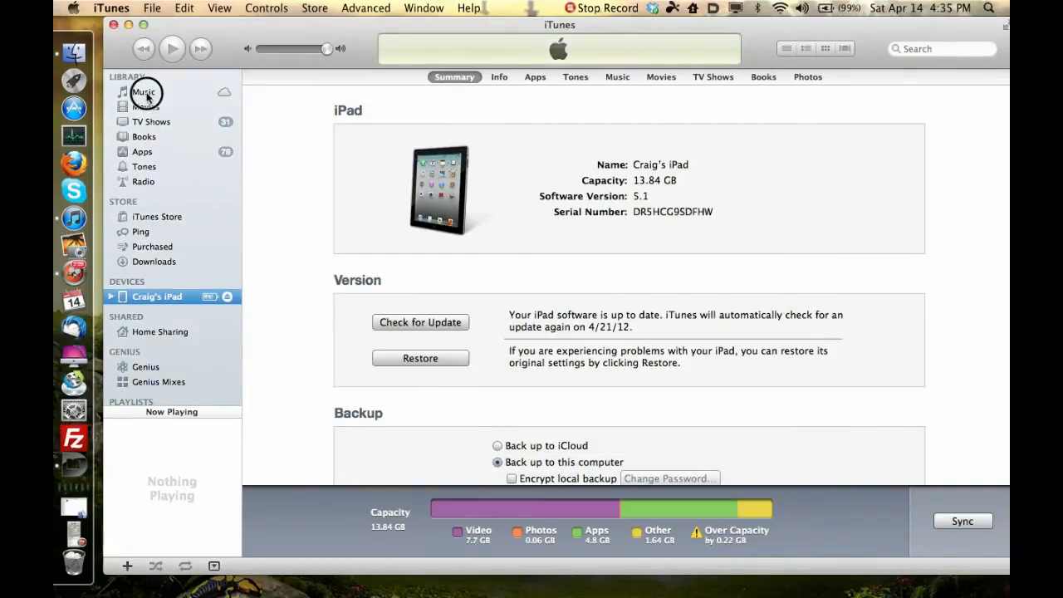
Open the Music library and select all 2489 songs (15.31 GB)
left_click(143, 91)
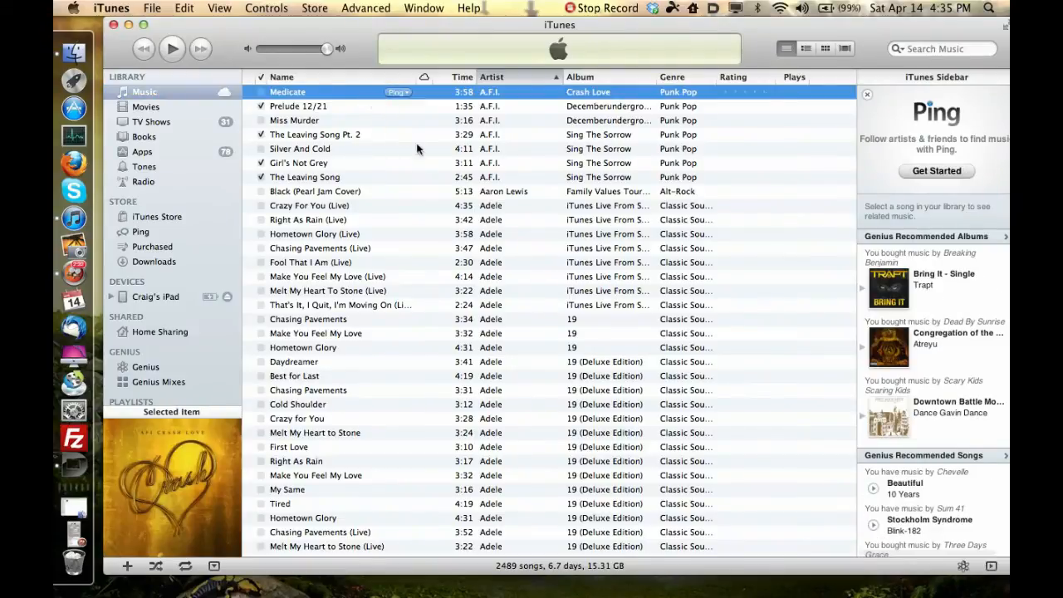
key("cmd+a")
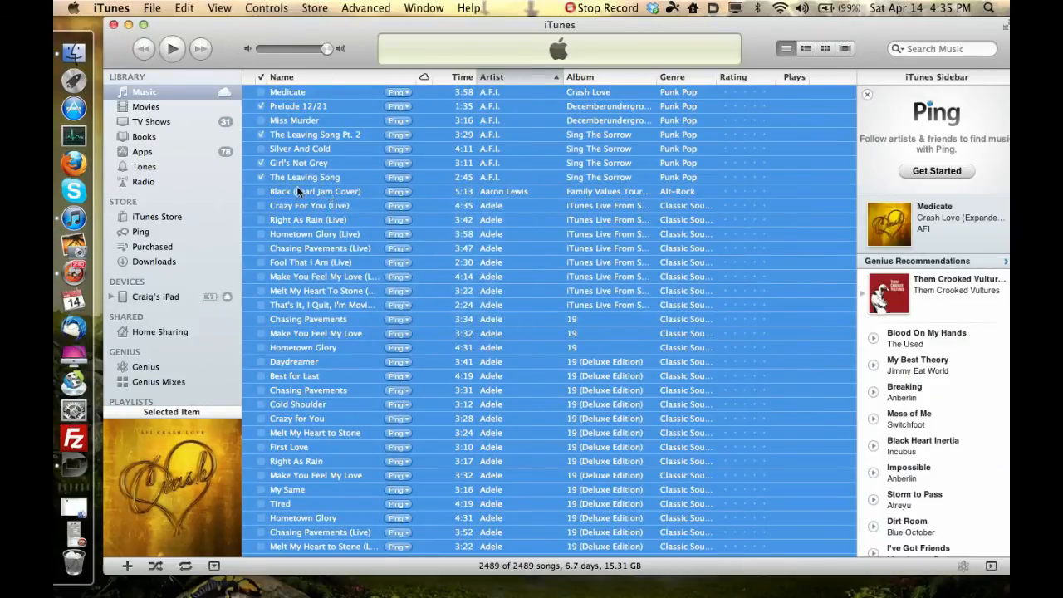
mouse_move(152, 202)
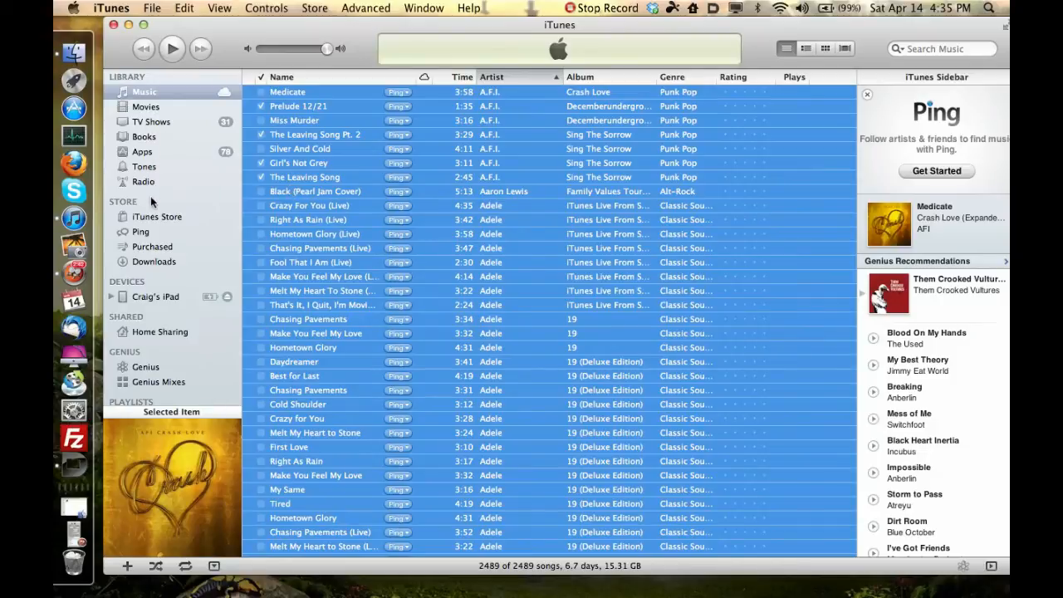
mouse_move(349, 379)
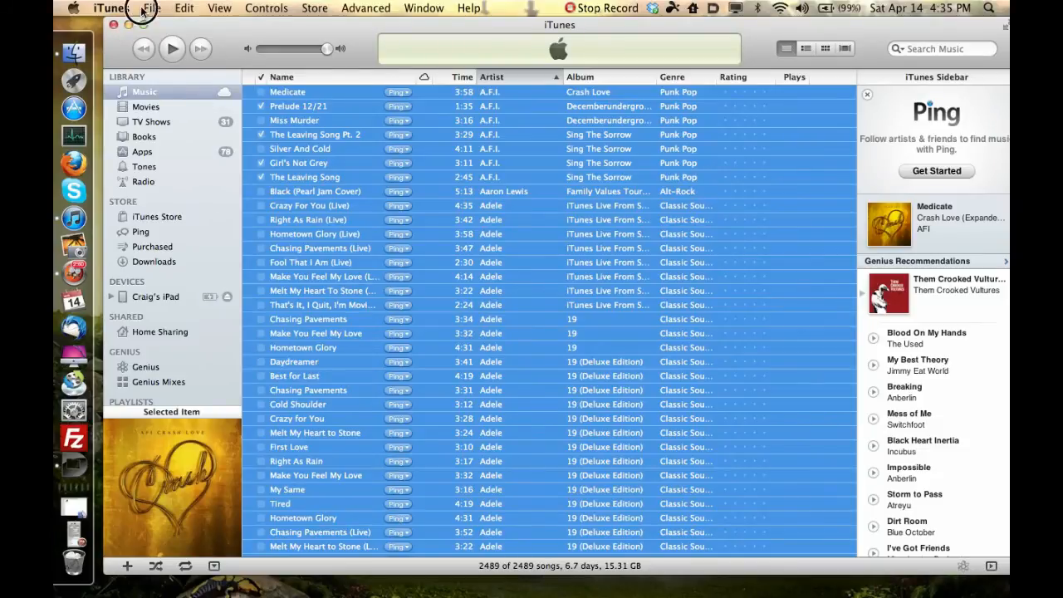
In Add to Library, browse cisco24073's CMW7 share and select its iTunes folder
left_click(152, 7)
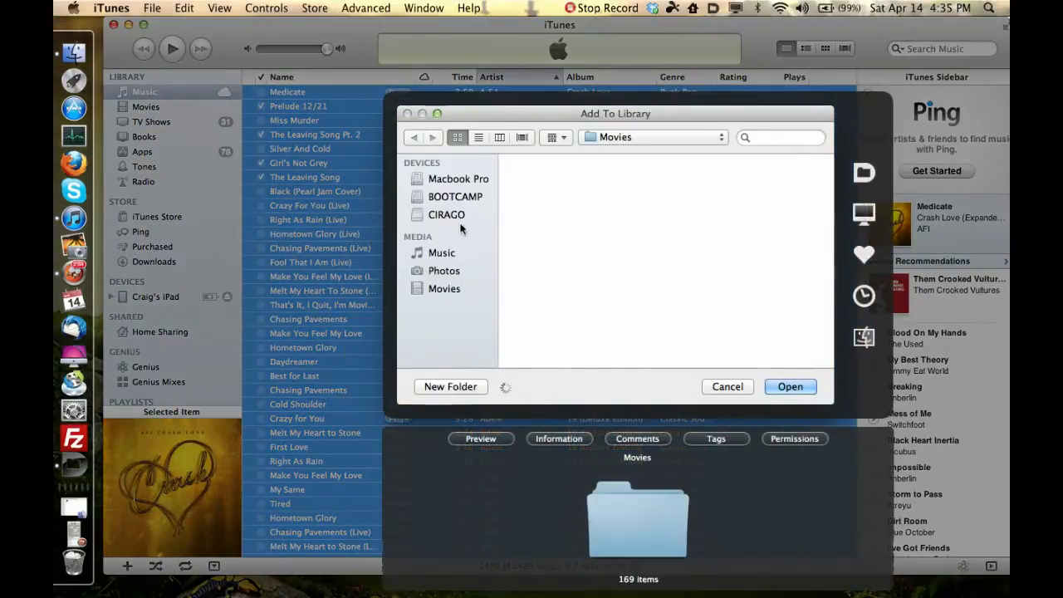
scroll("down", 3)
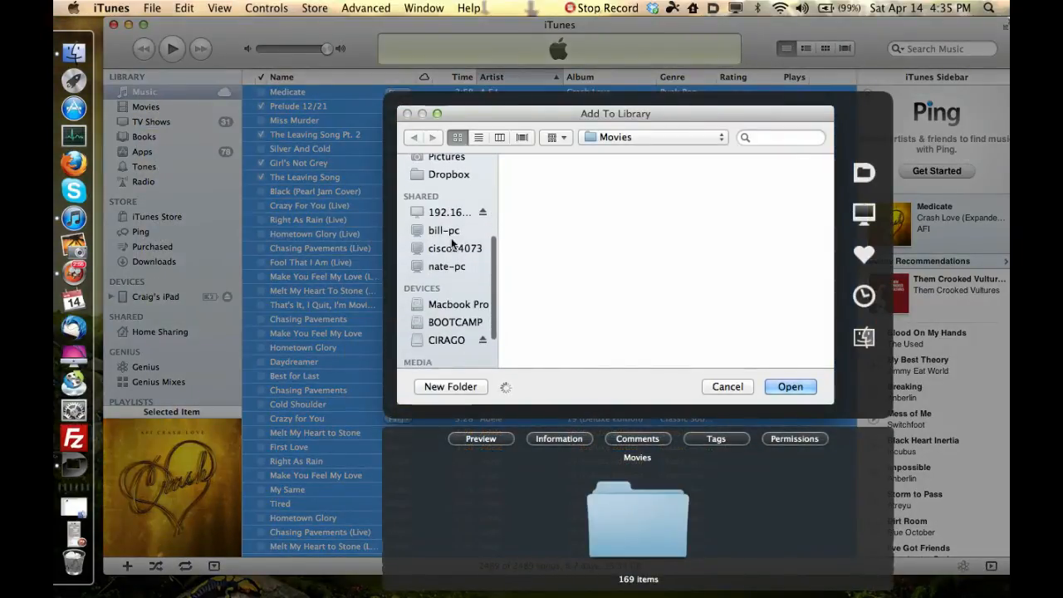
left_click(454, 247)
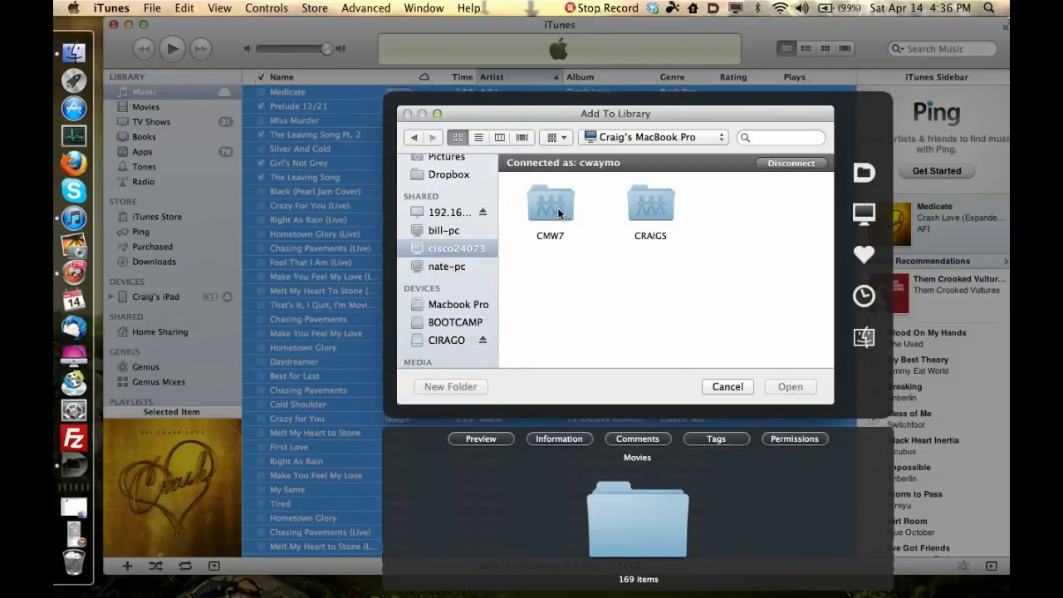
double_click(550, 202)
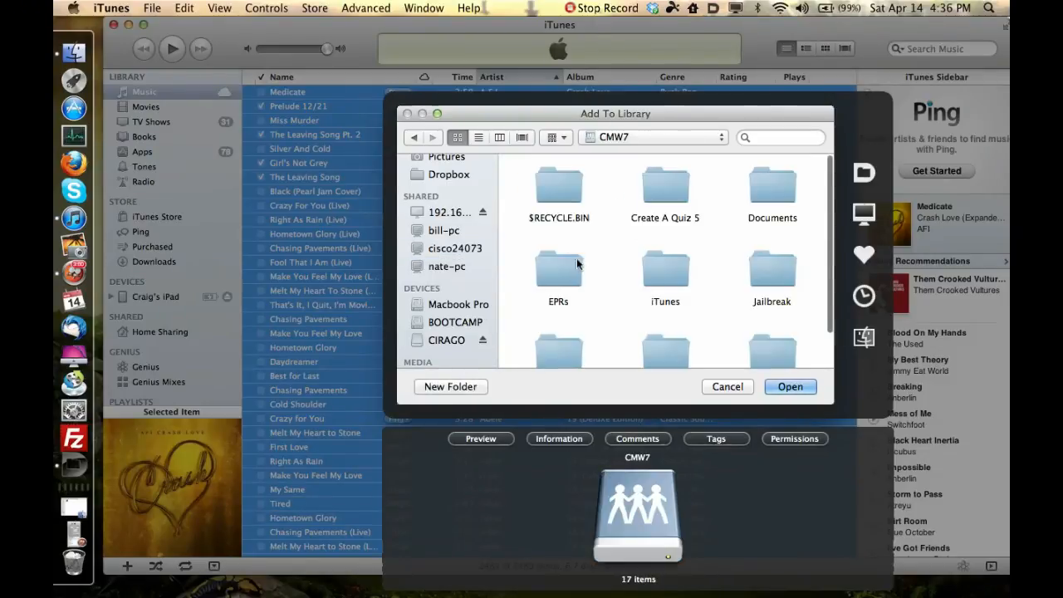
left_click(665, 266)
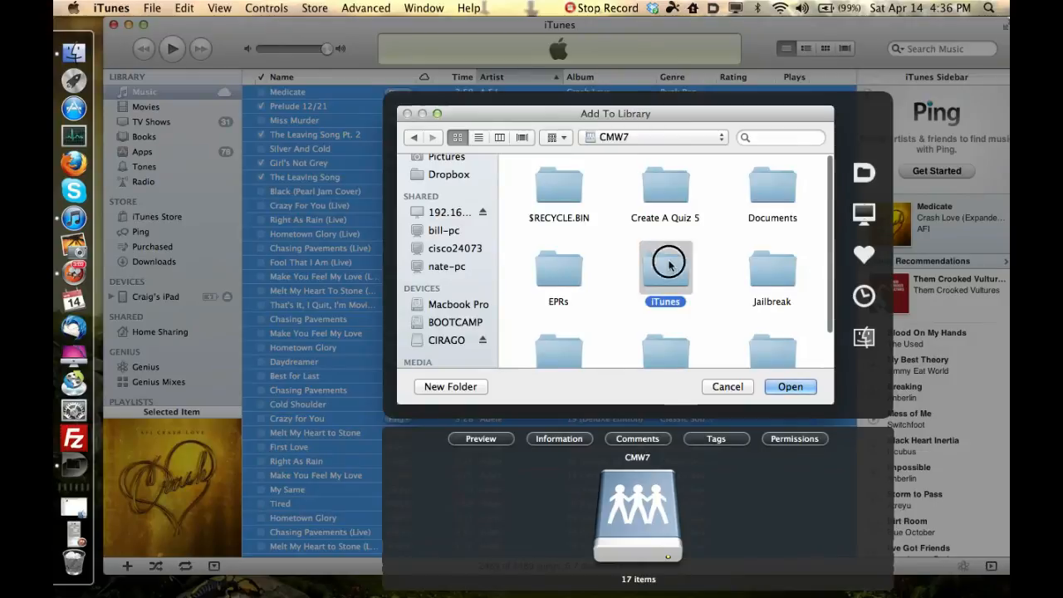
left_click(665, 266)
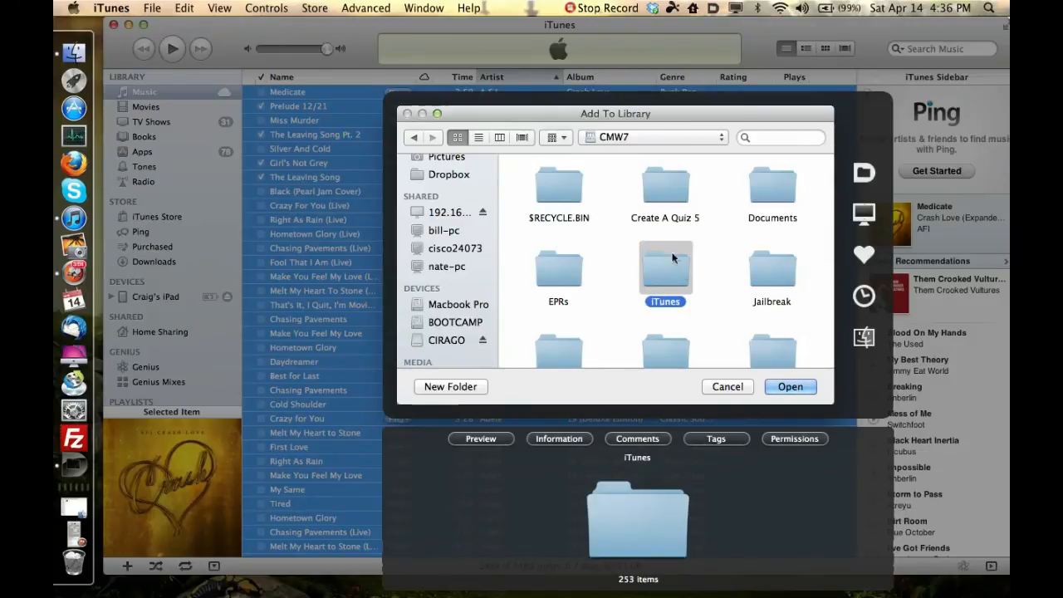
mouse_move(566, 162)
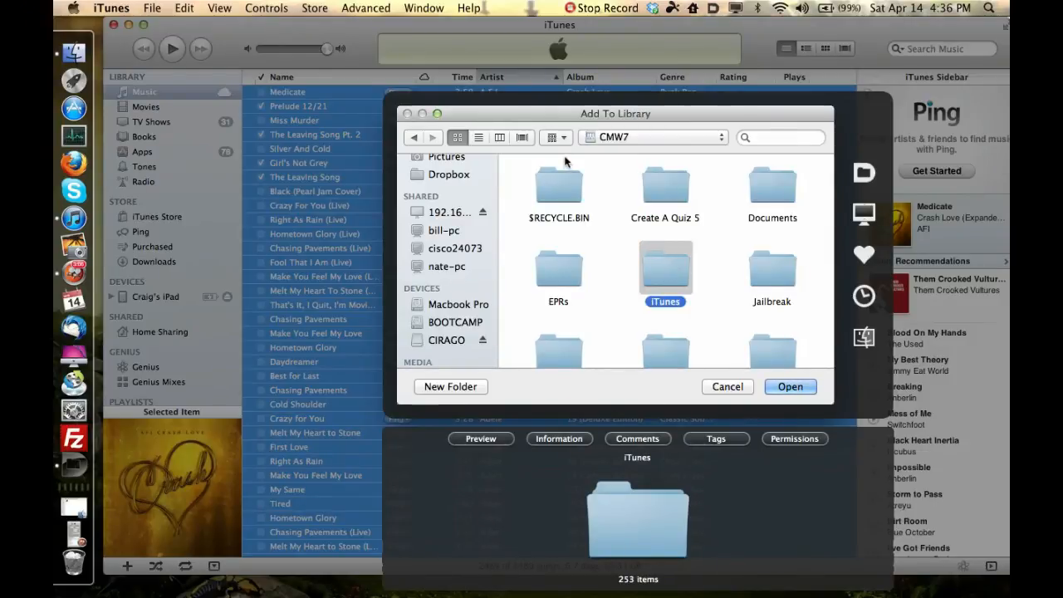
mouse_move(461, 114)
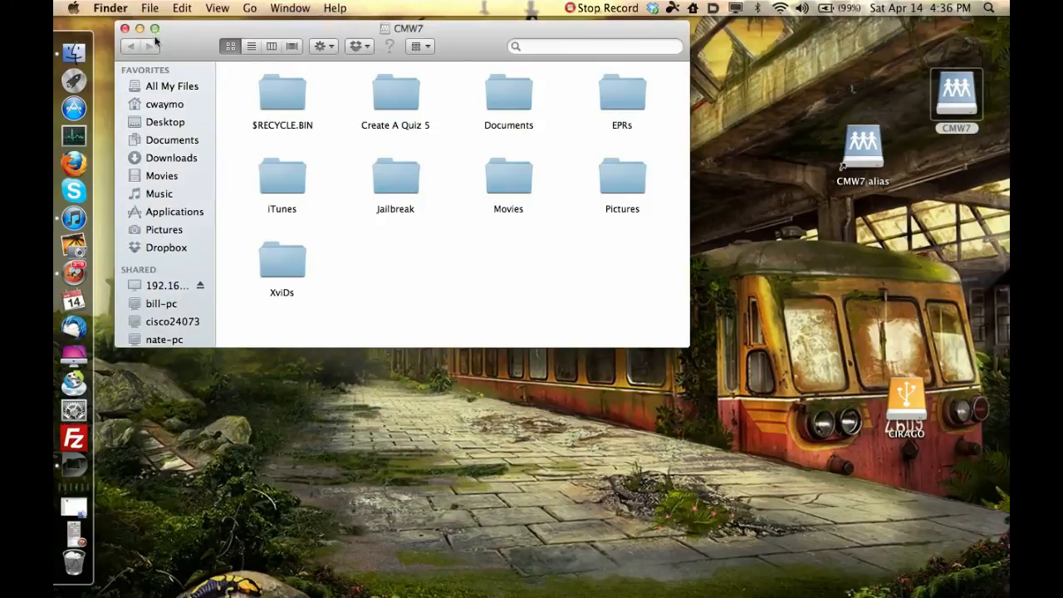
Close the CMW7 Finder window, leaving the CMW7 share and alias on the desktop
left_click(125, 27)
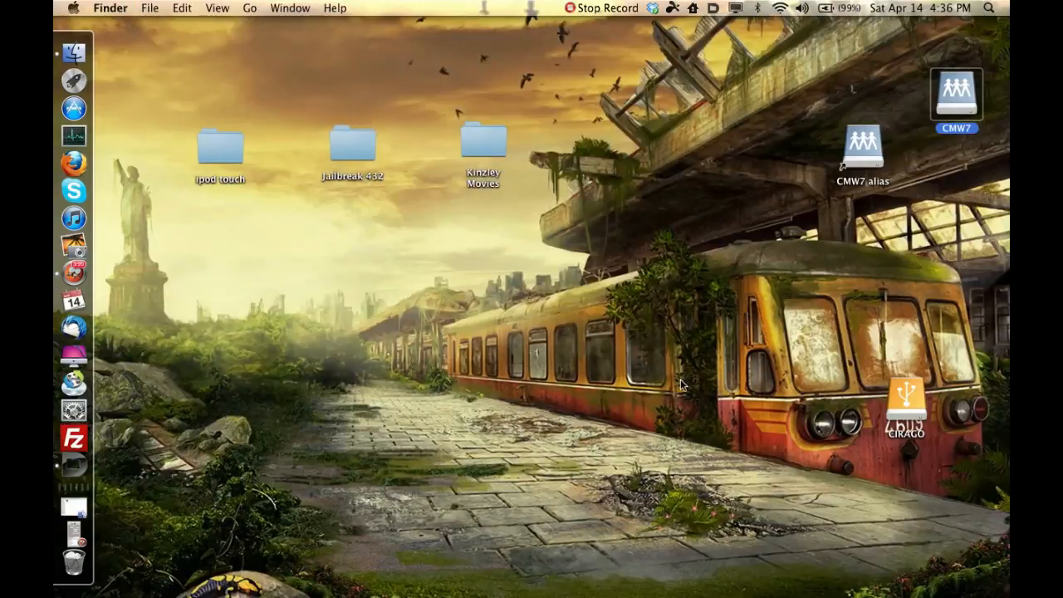
mouse_move(522, 293)
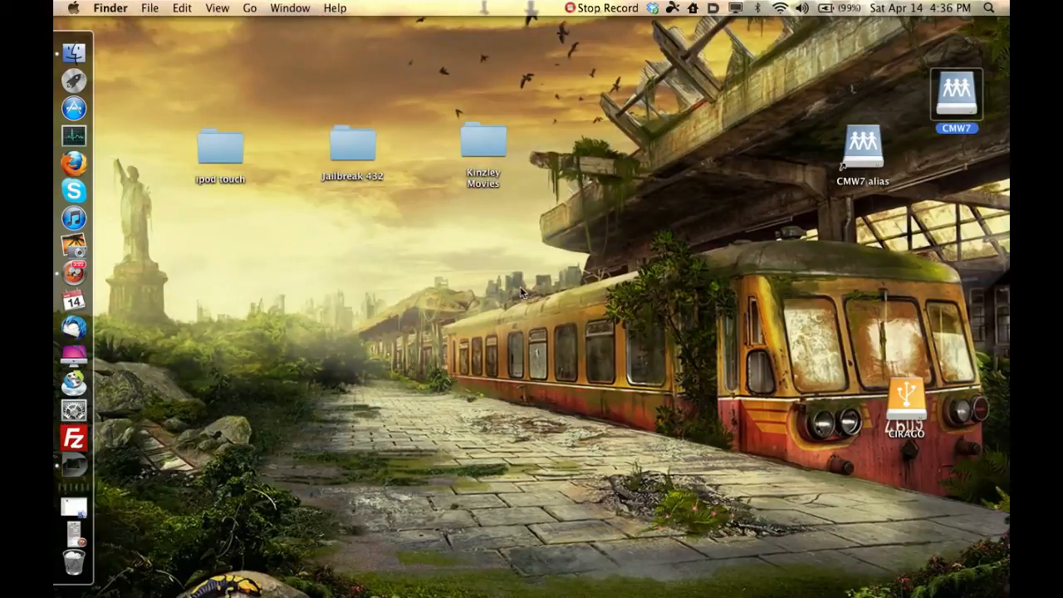
mouse_move(465, 244)
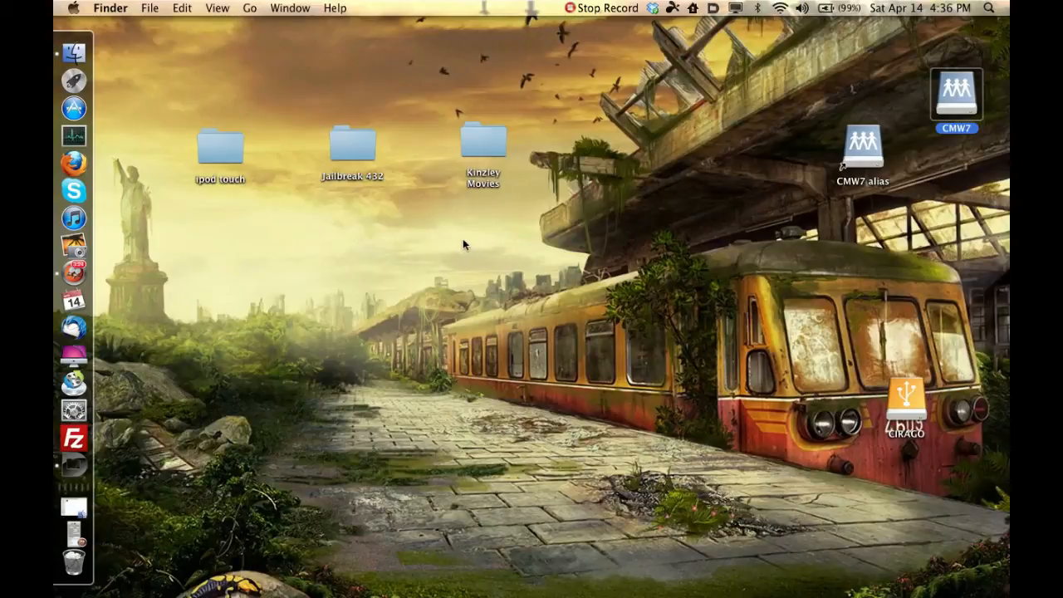